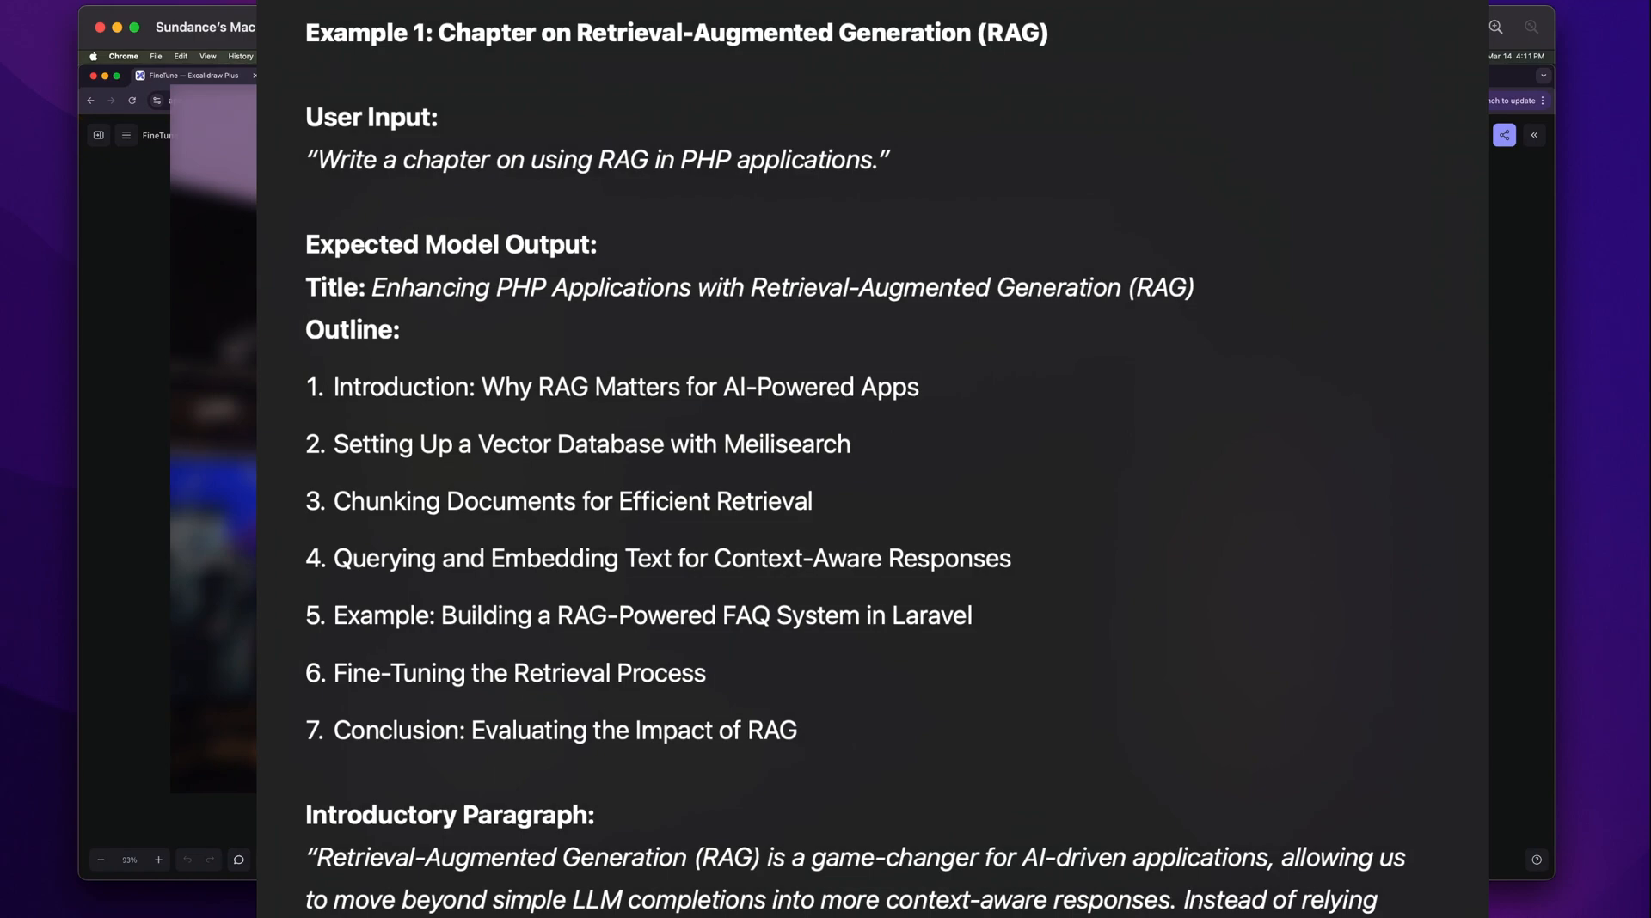
# Scroll through ChatGPT's sample RAG-in-PHP chapter outline and introduction
pyautogui.scroll(-3)
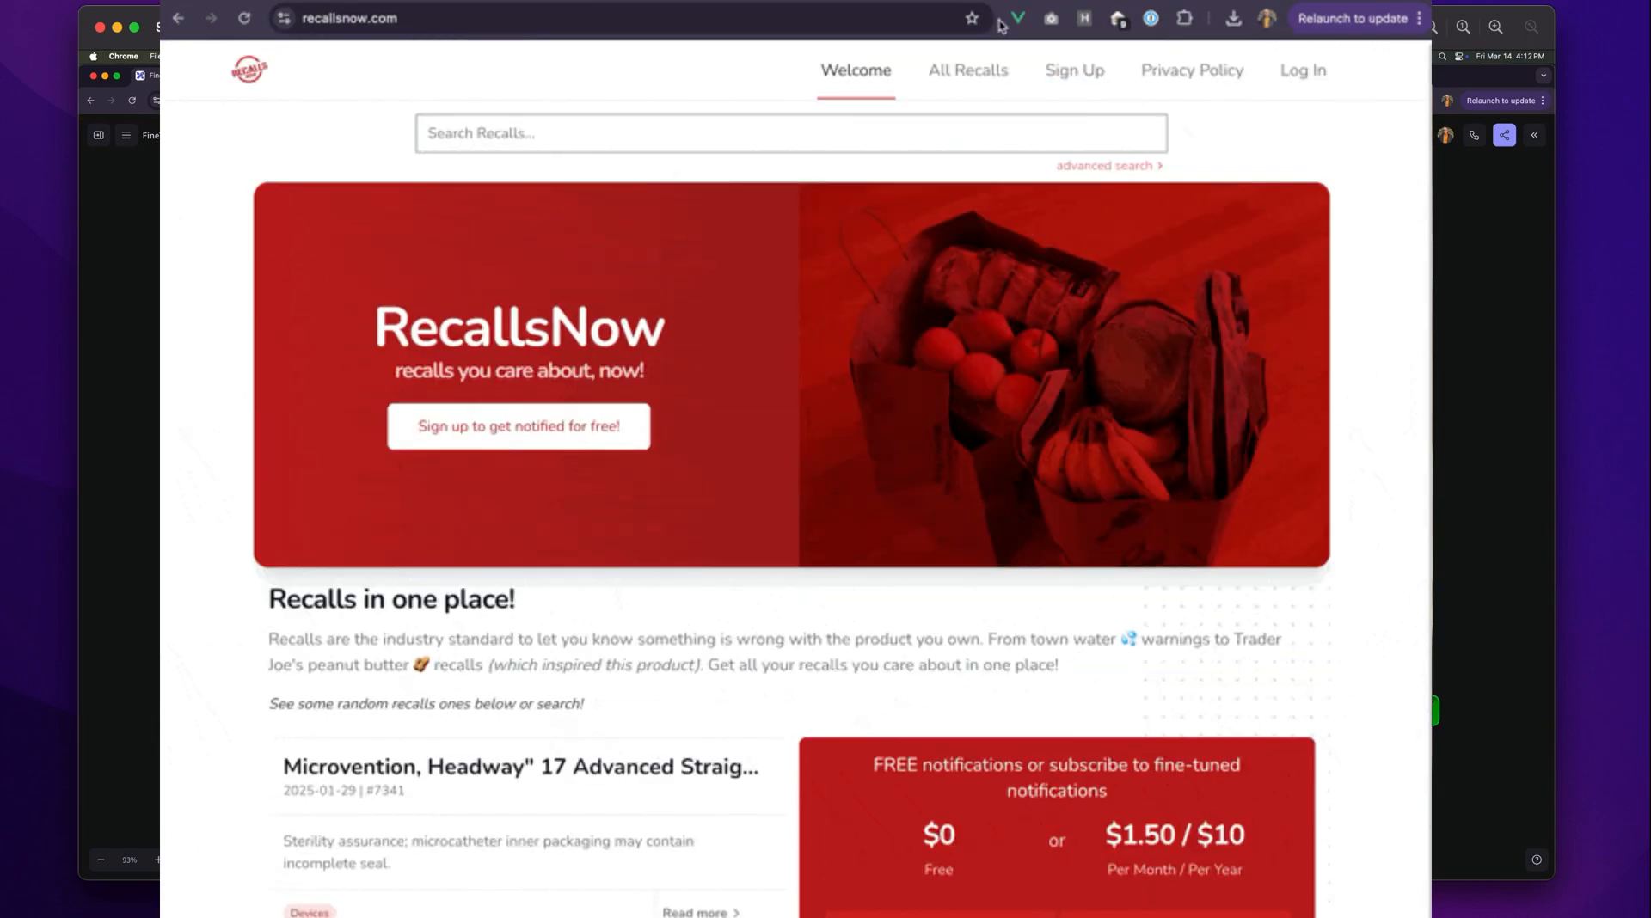
# Show RecallsNow's All Recalls listing and browse the latest product recalls
pyautogui.click(966, 71)
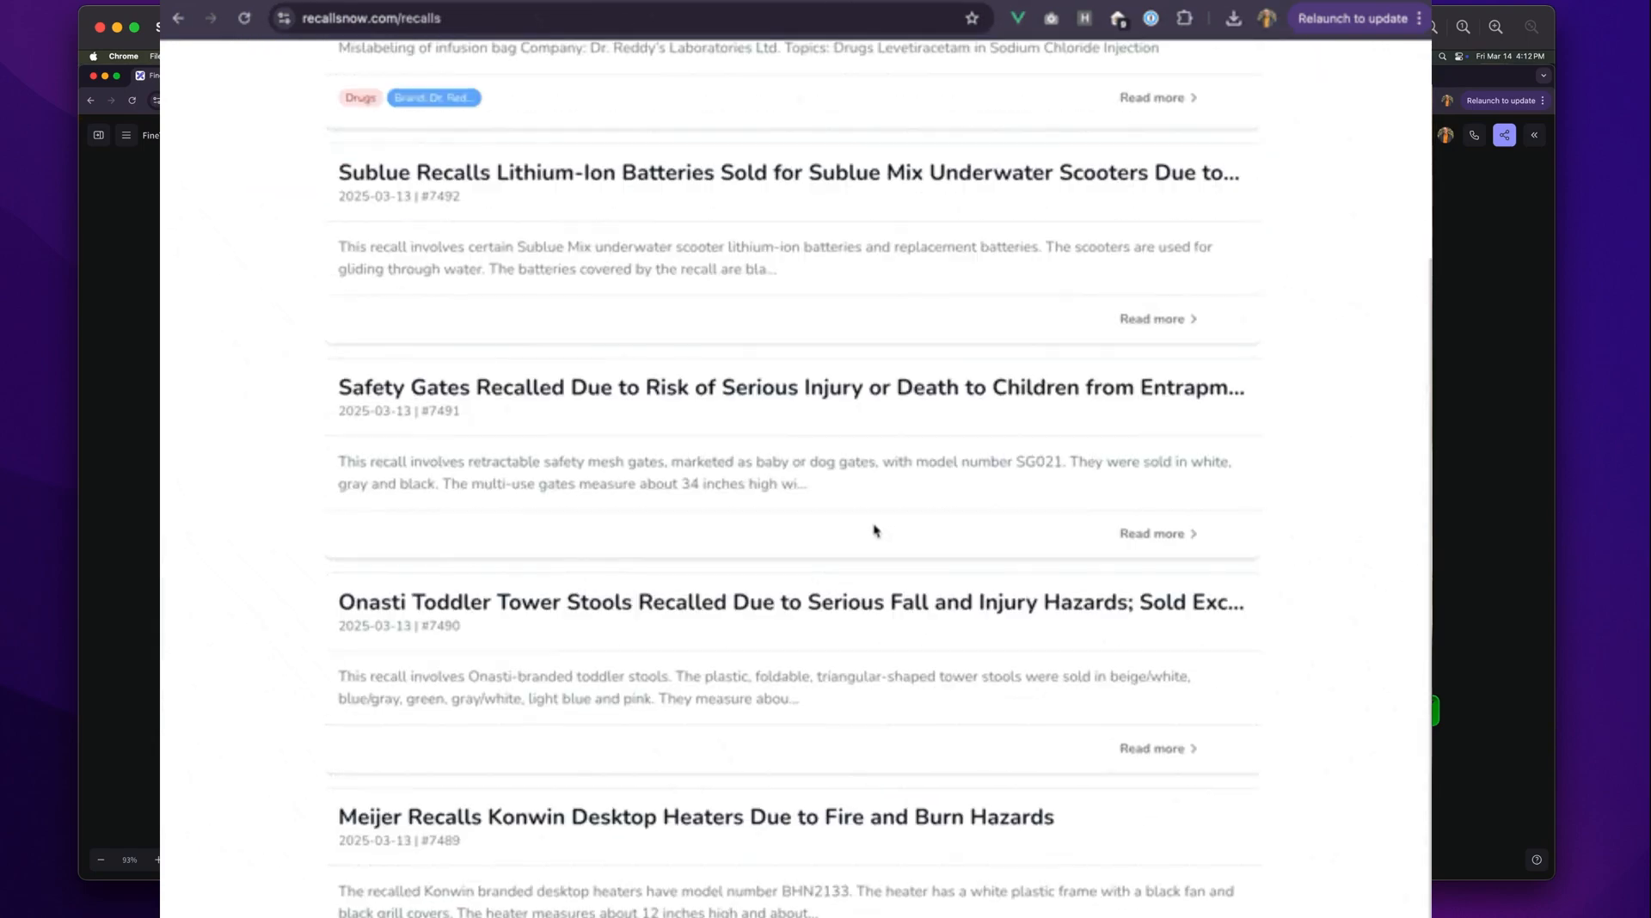
pyautogui.scroll(3)
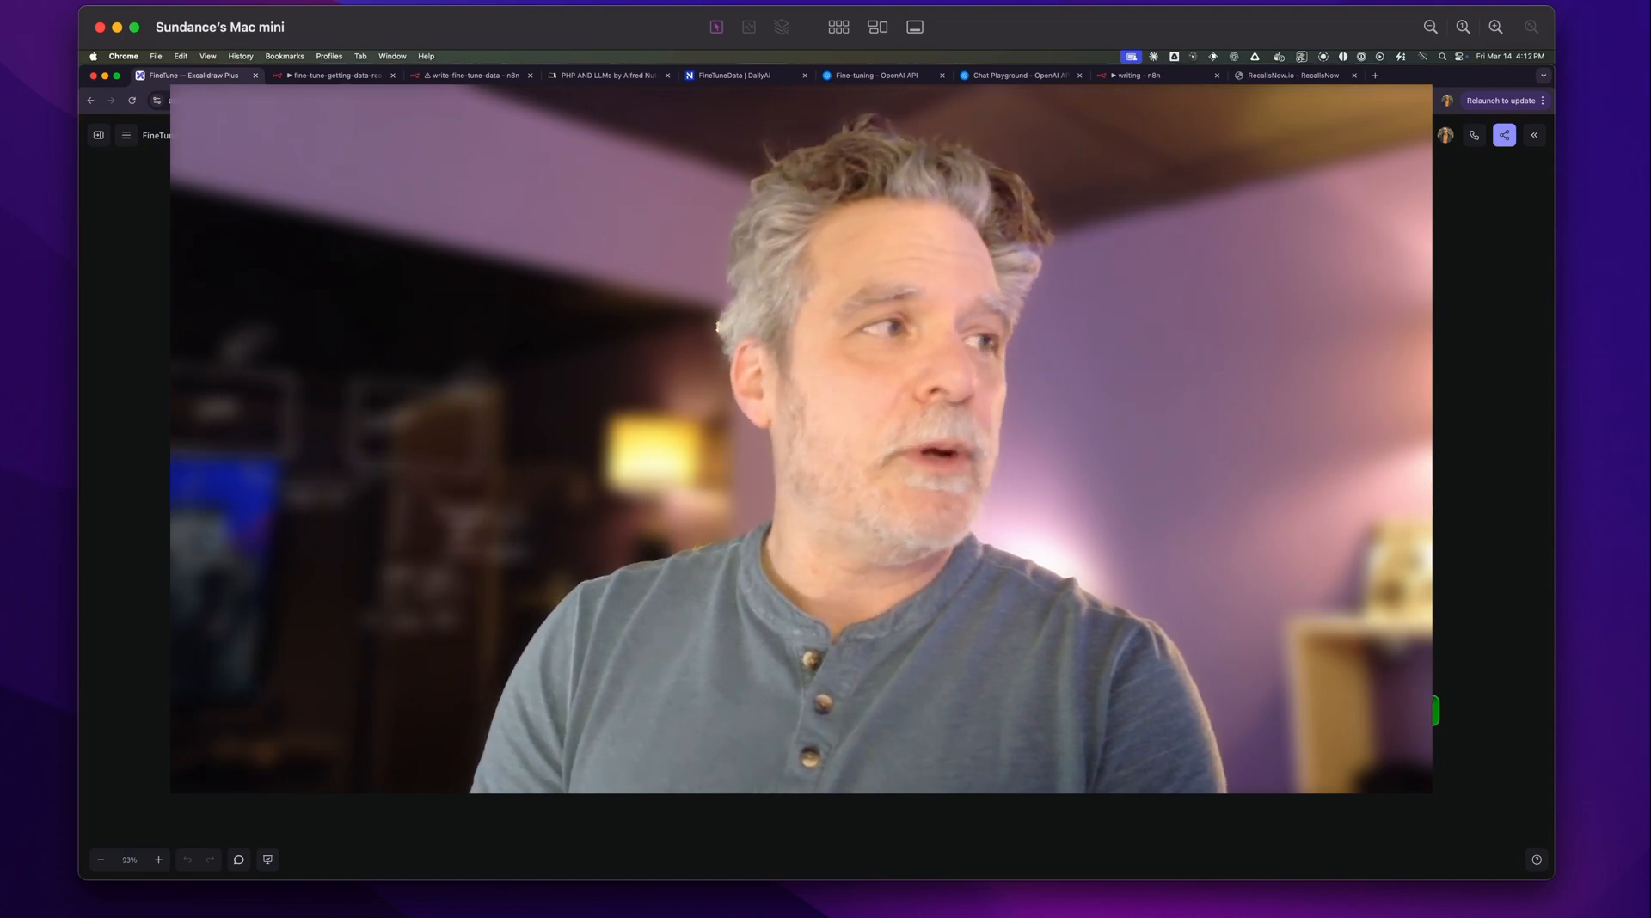
# Show the fine-tune-getting-data-ready workflow after viewing the book folder of markdown chapters
pyautogui.click(330, 74)
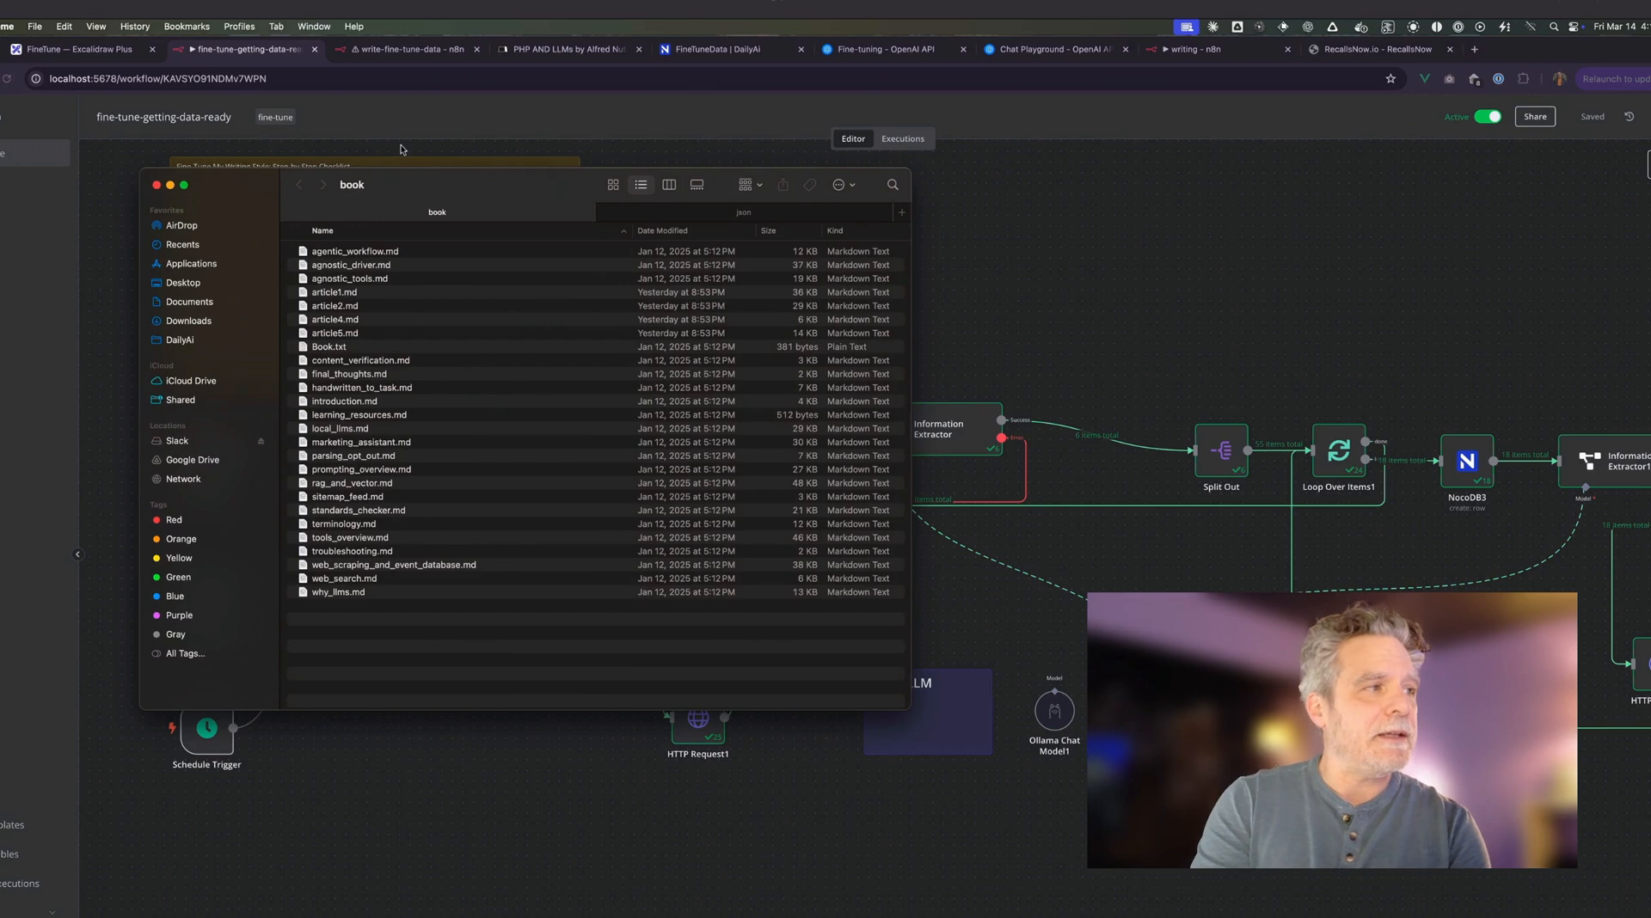
pyautogui.click(157, 185)
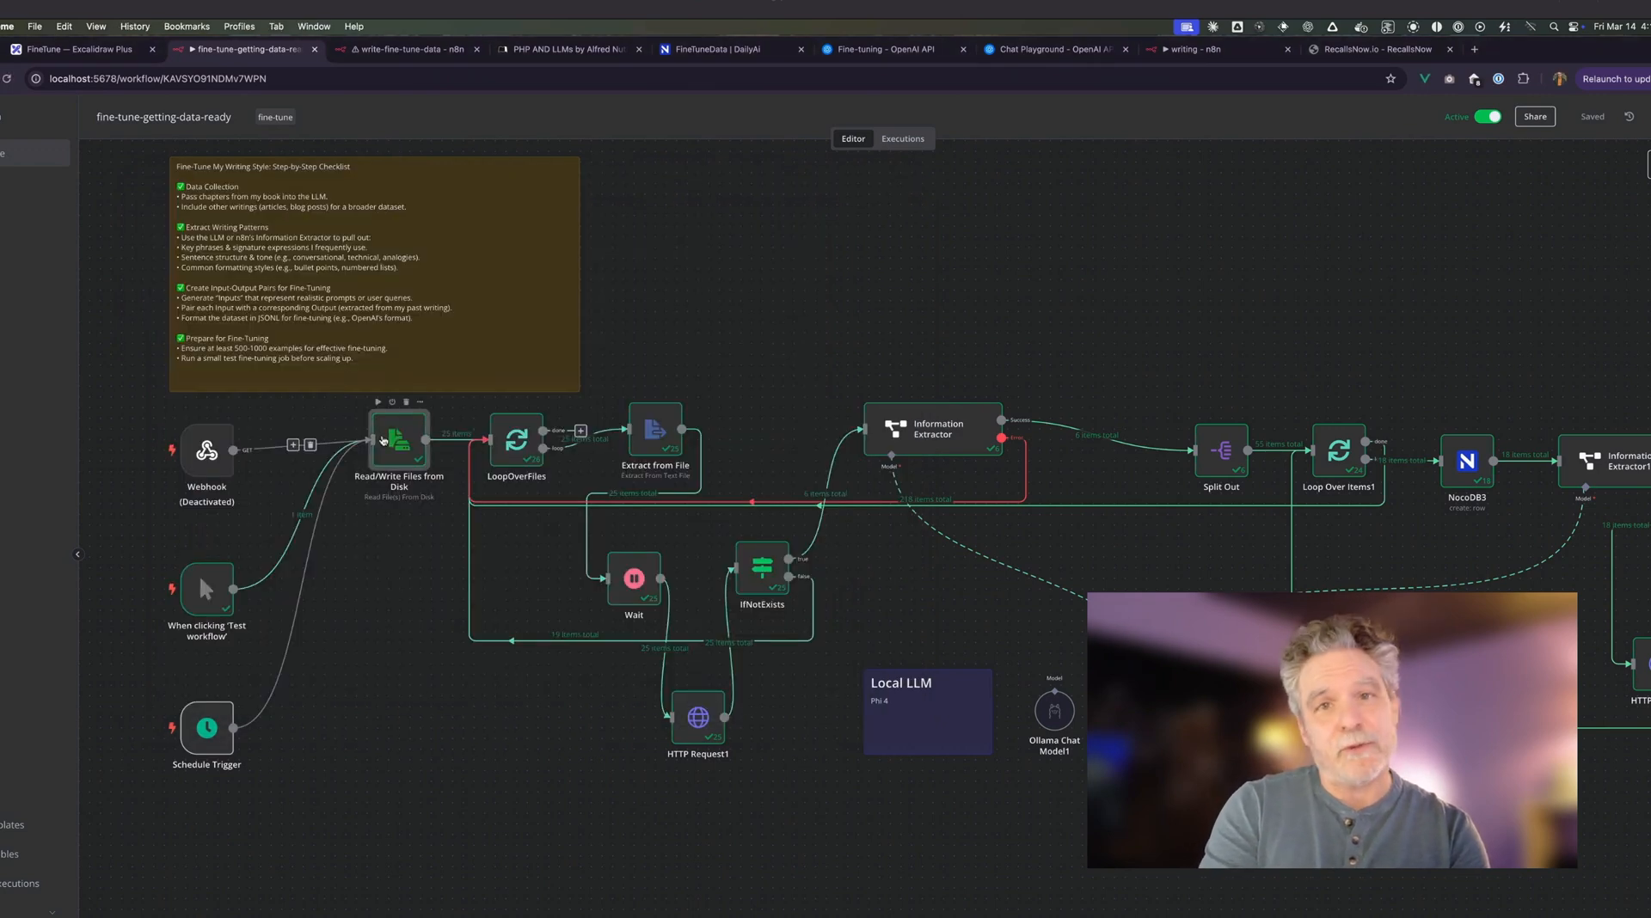
pyautogui.moveTo(506, 448)
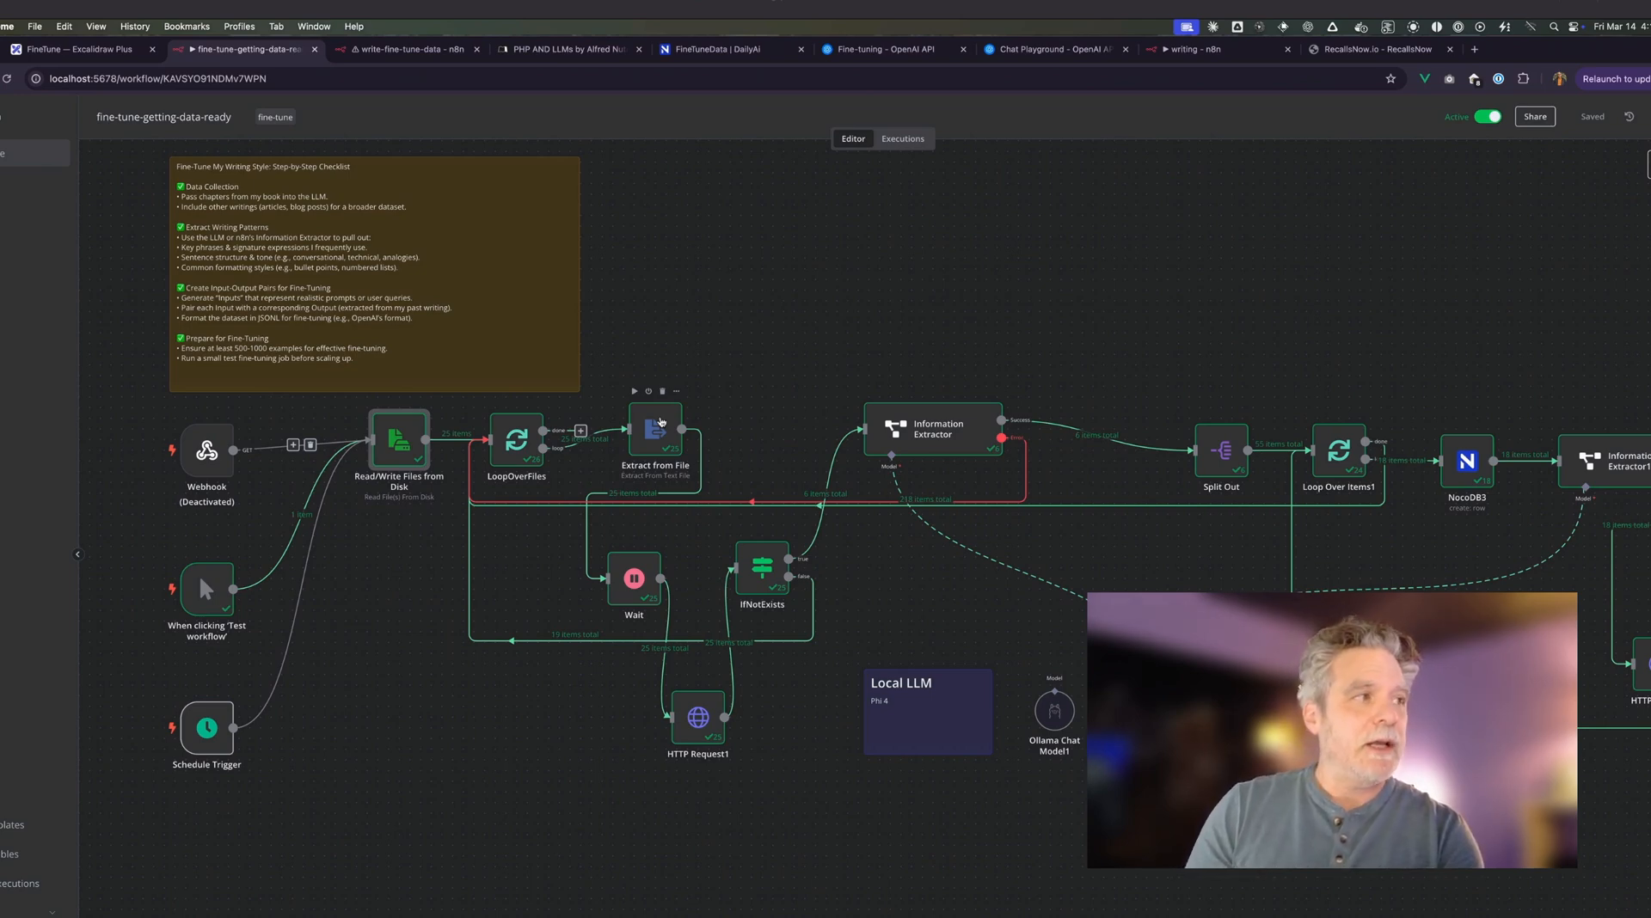
# Scroll through the PHP AND LLMs book page on Leanpub
pyautogui.click(566, 48)
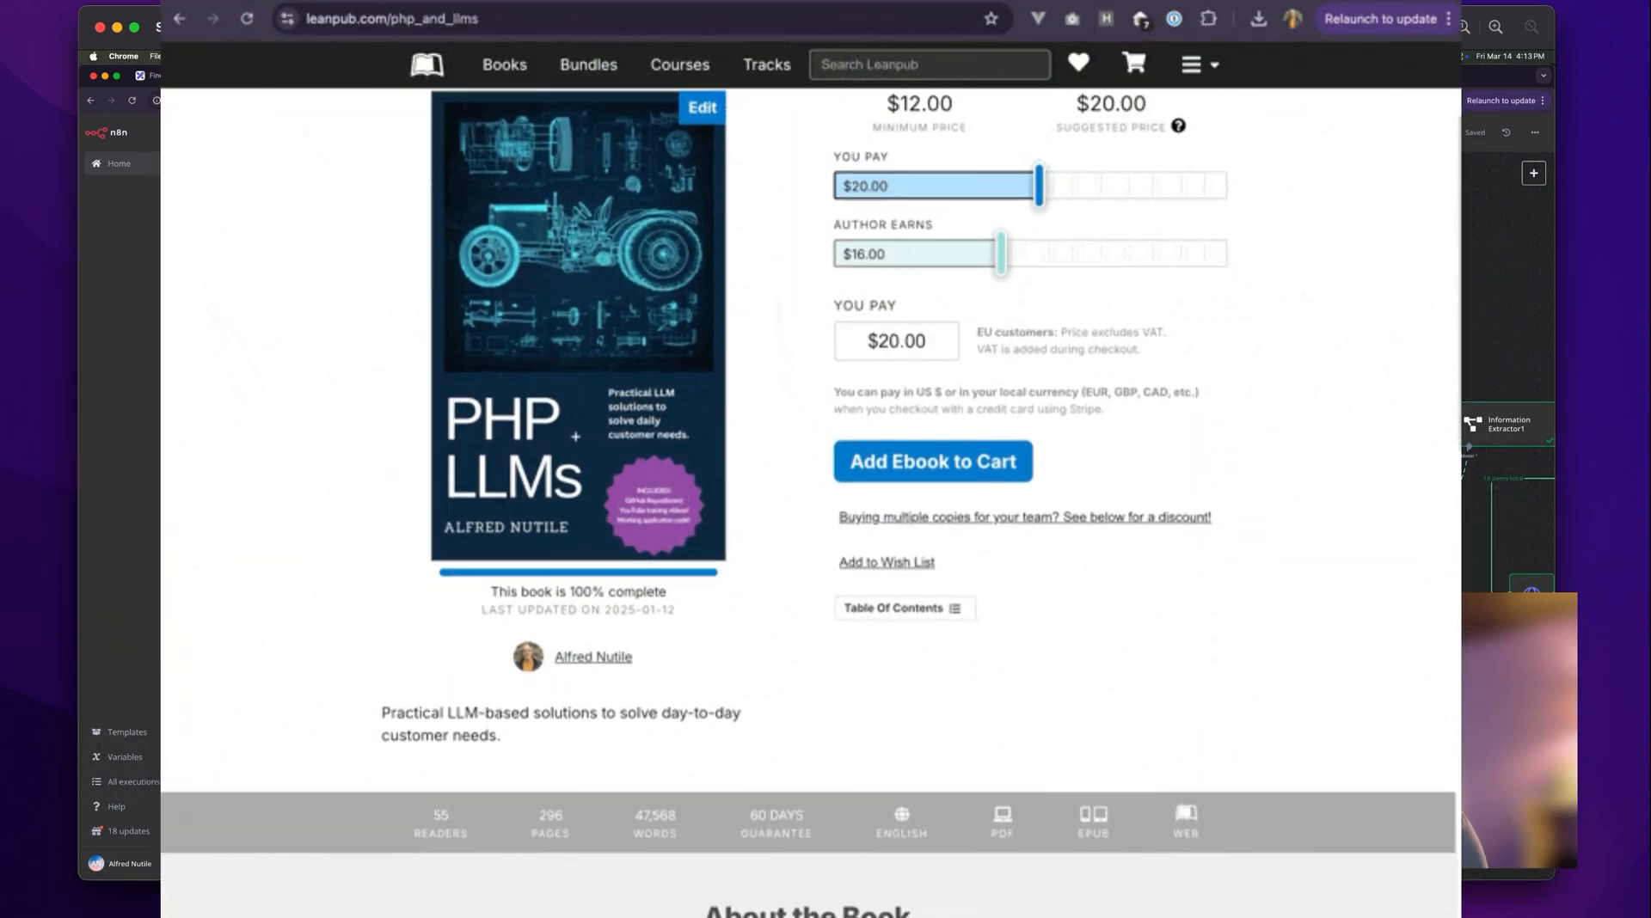
pyautogui.scroll(-3)
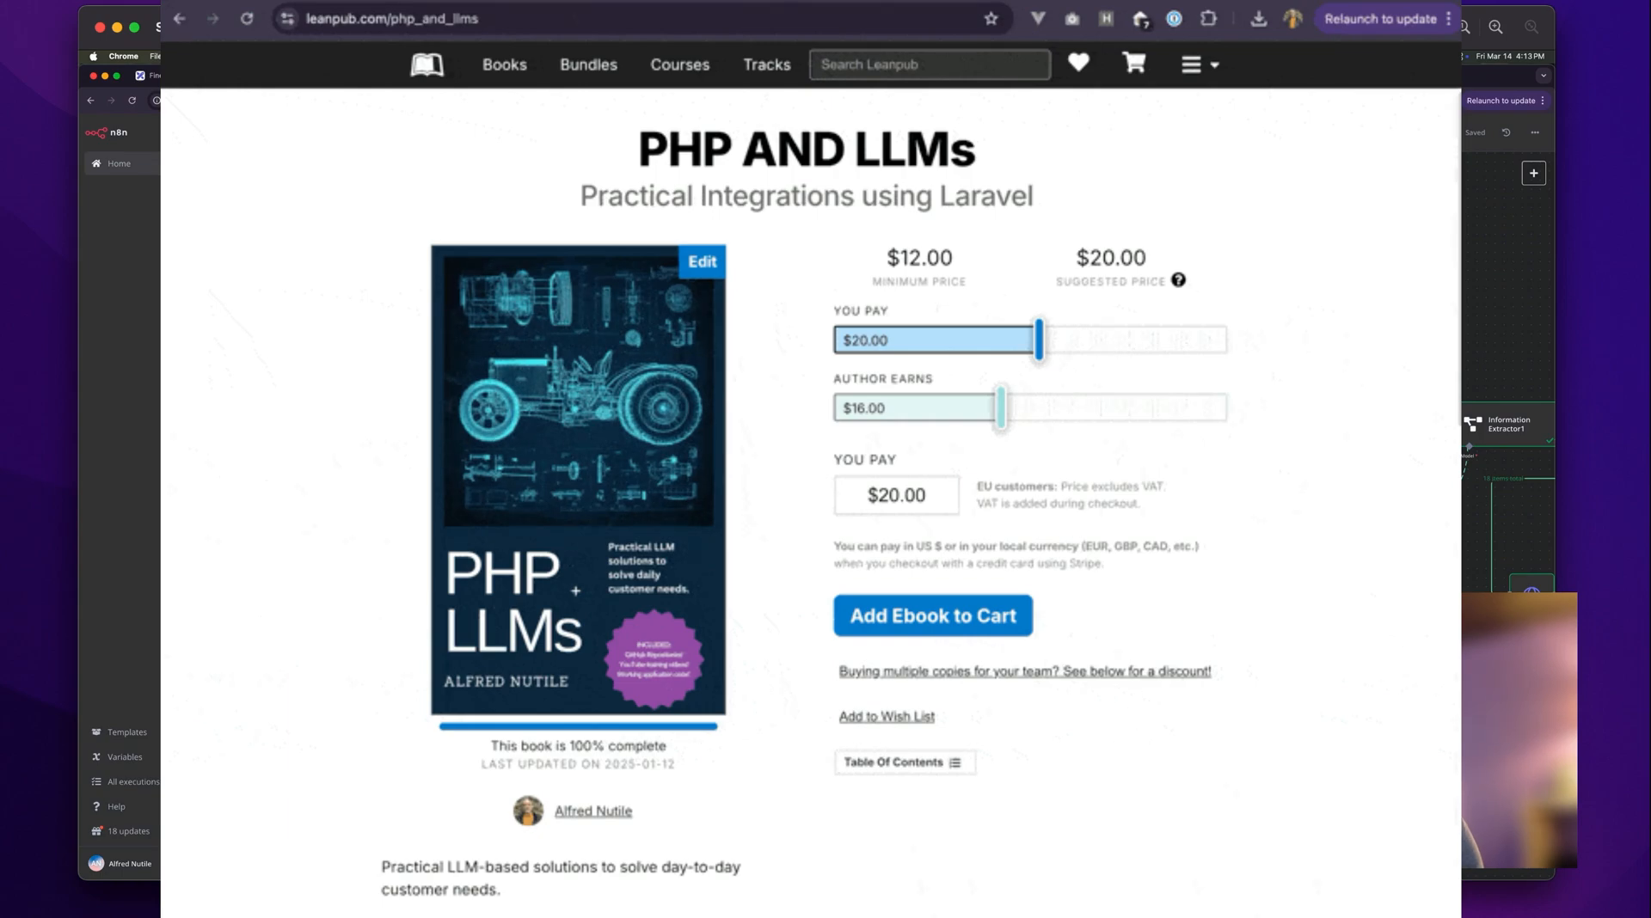
pyautogui.scroll(-3)
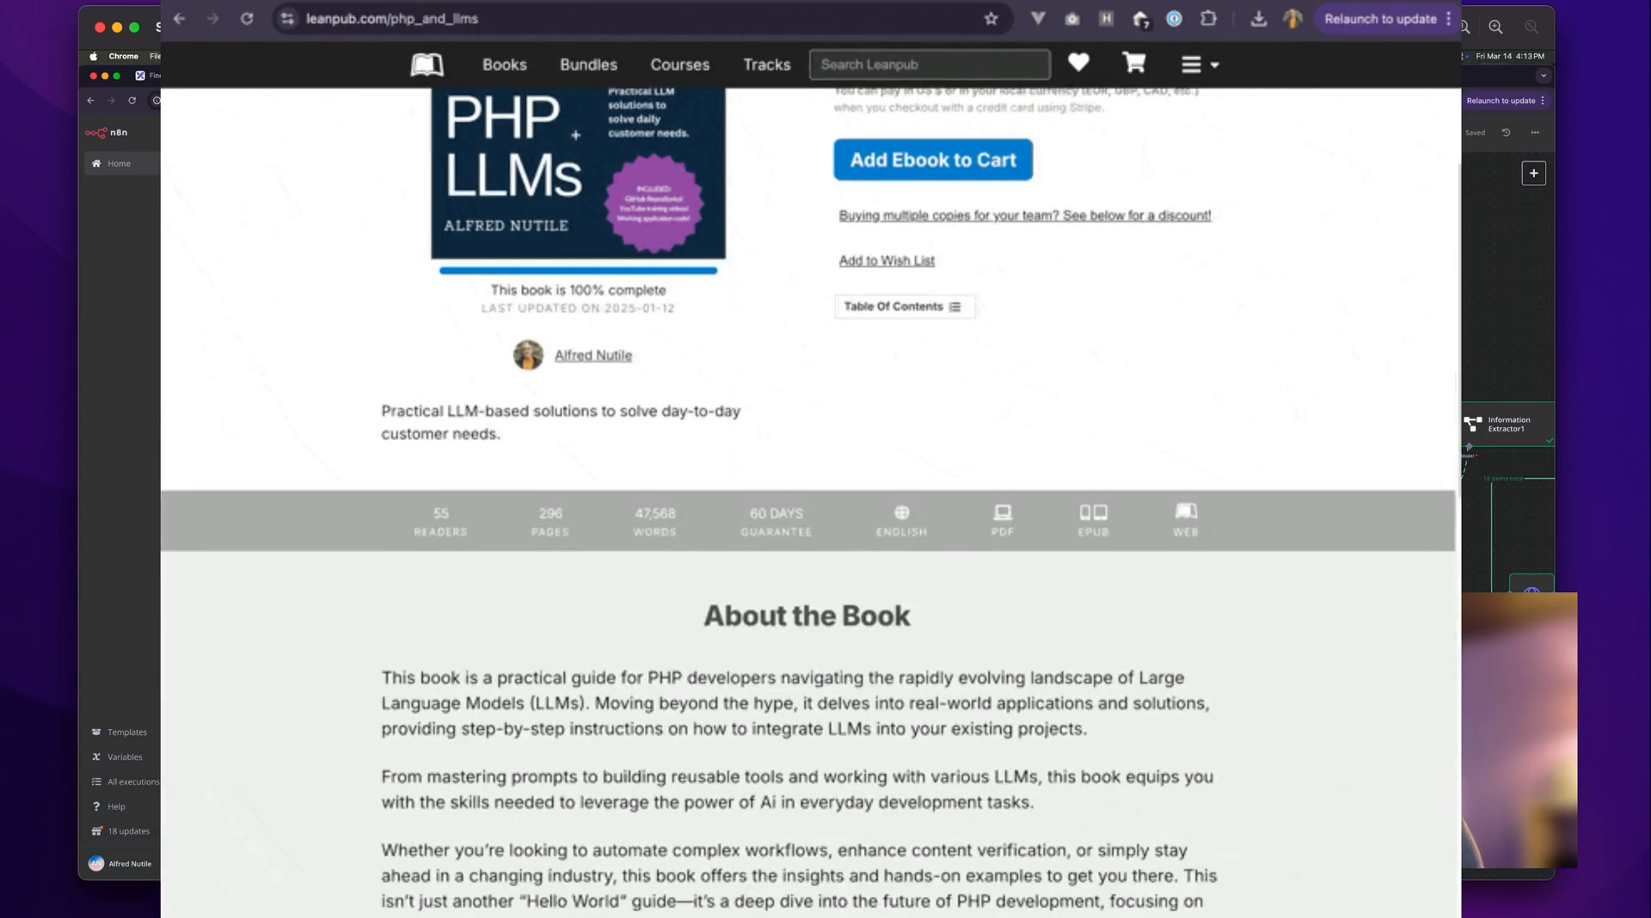
pyautogui.scroll(-3)
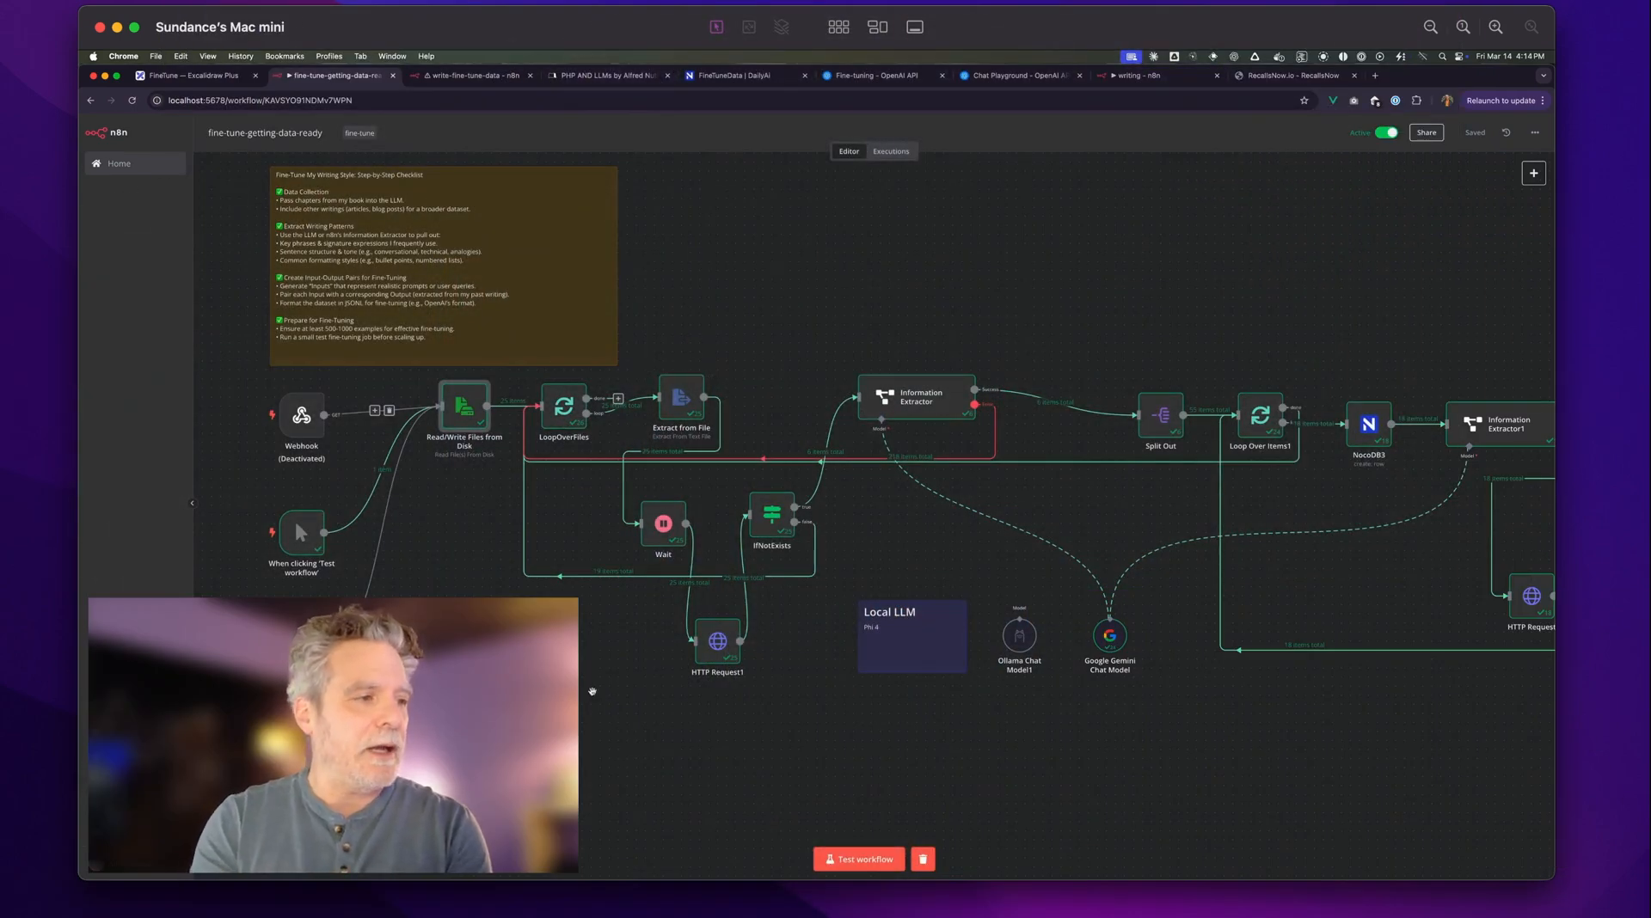
pyautogui.click(717, 641)
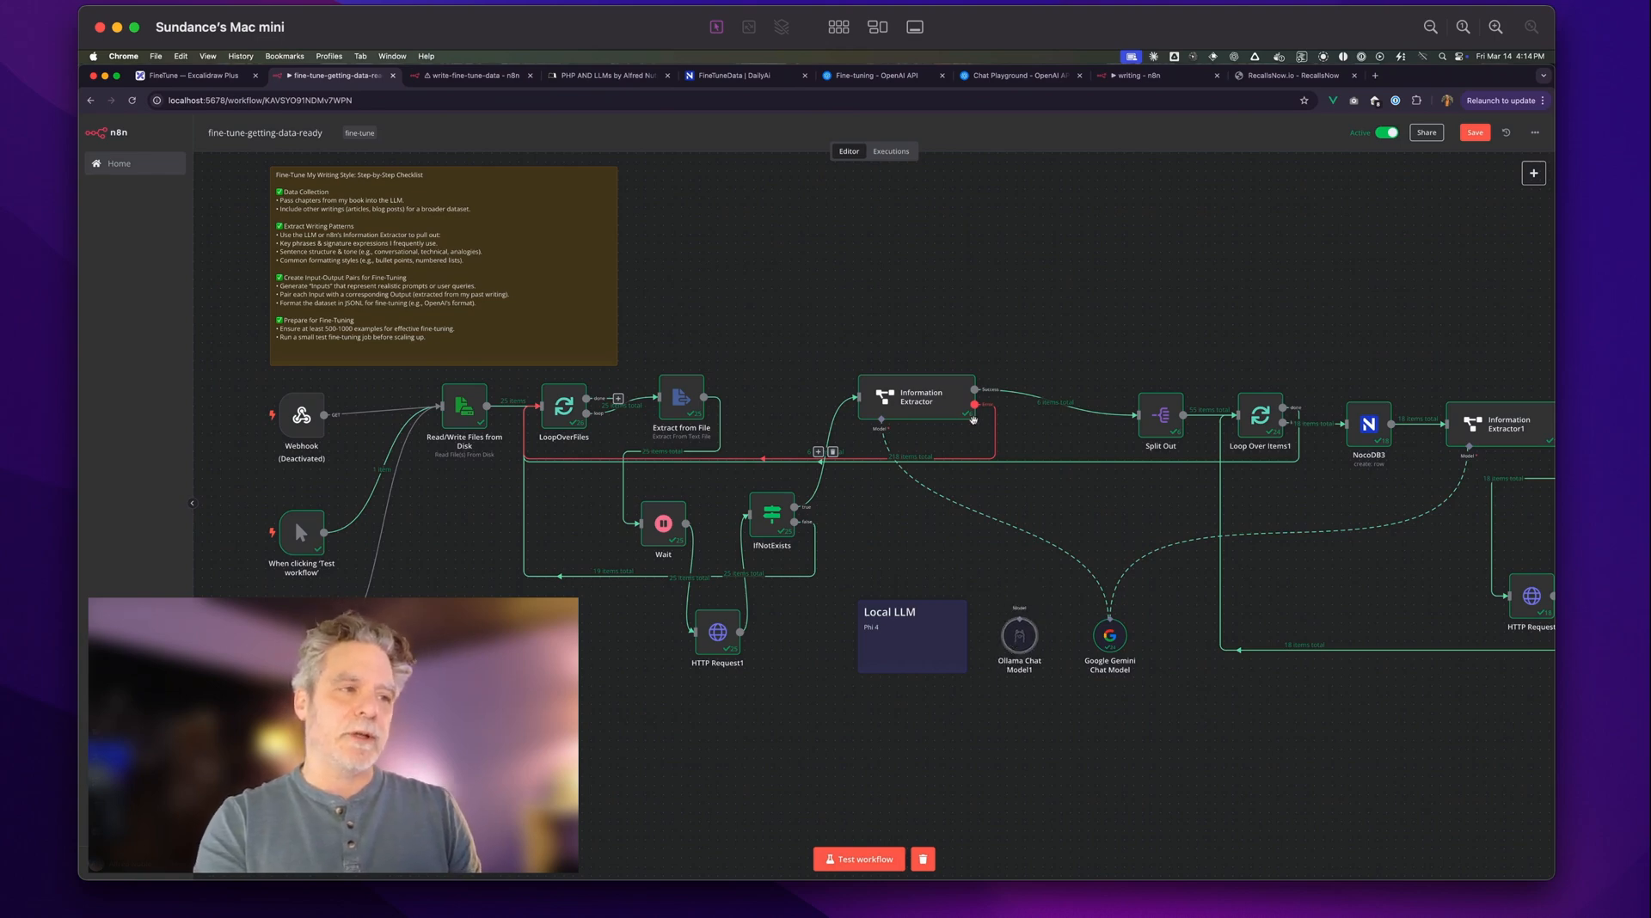
pyautogui.doubleClick(919, 397)
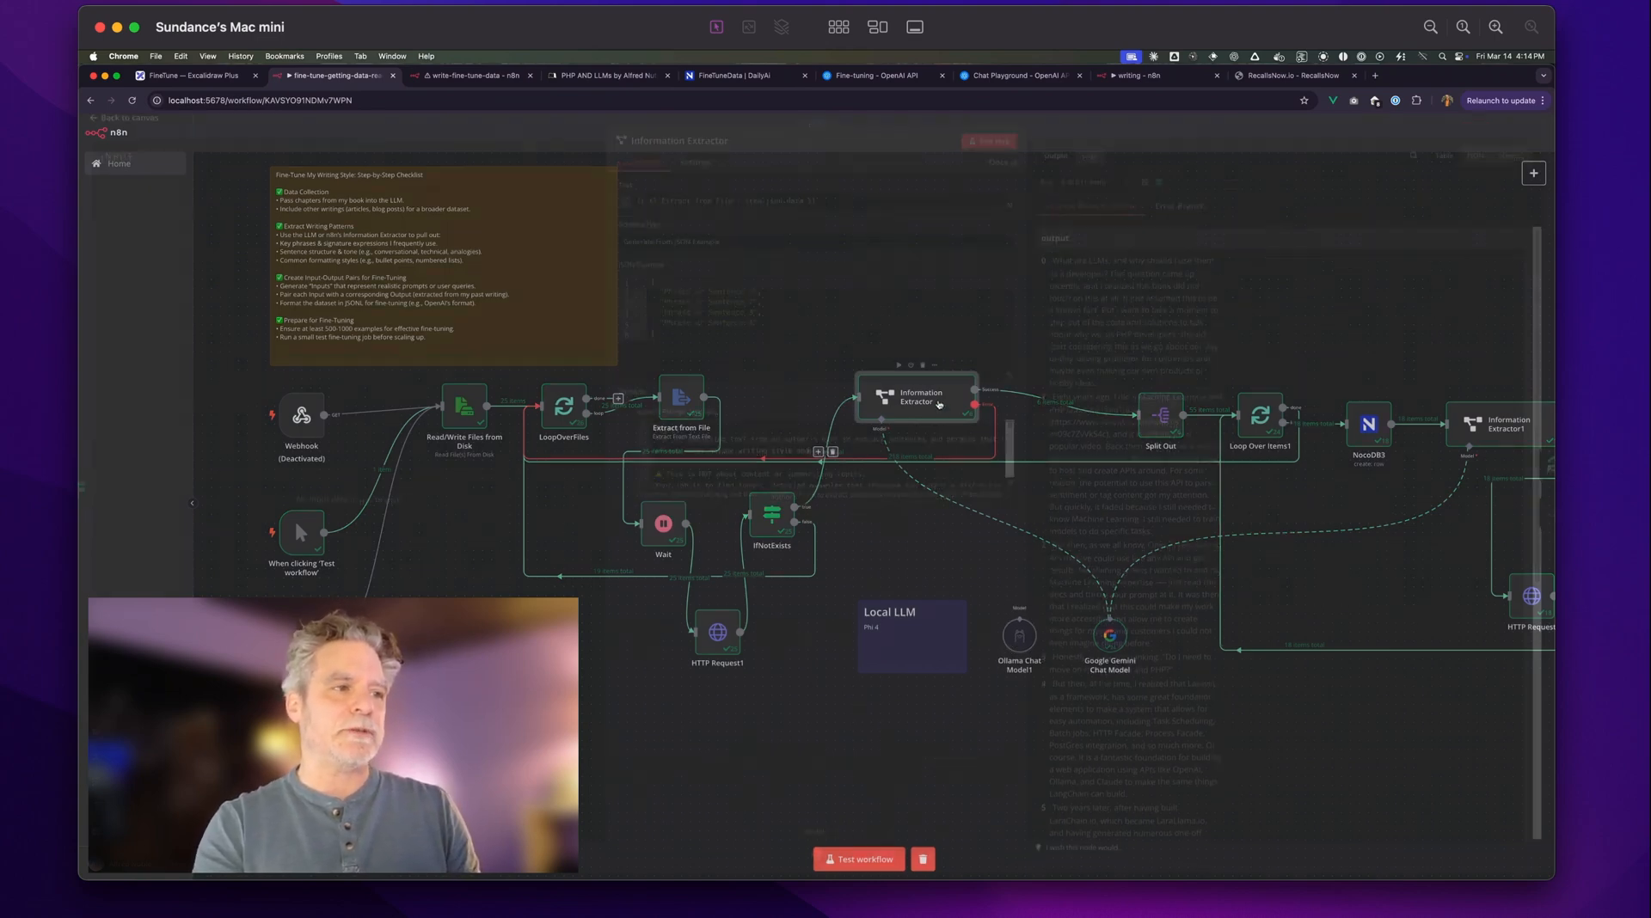
pyautogui.doubleClick(916, 397)
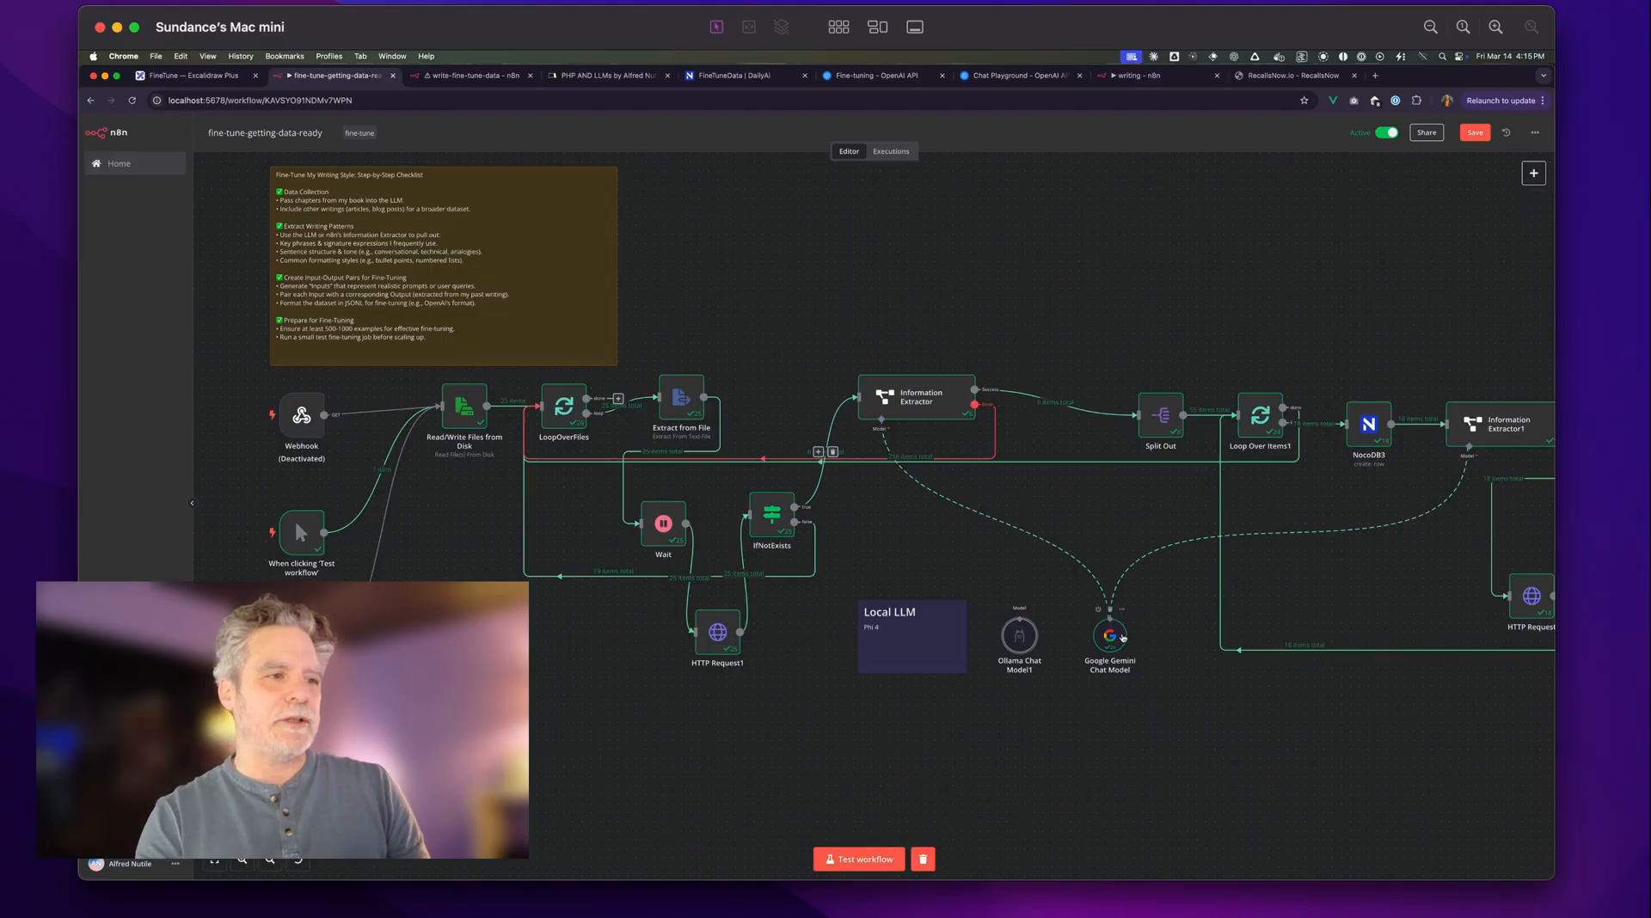
# Focus the canvas on the Split Out, Loop Over Items1 and NocoDB3 stages
pyautogui.doubleClick(917, 398)
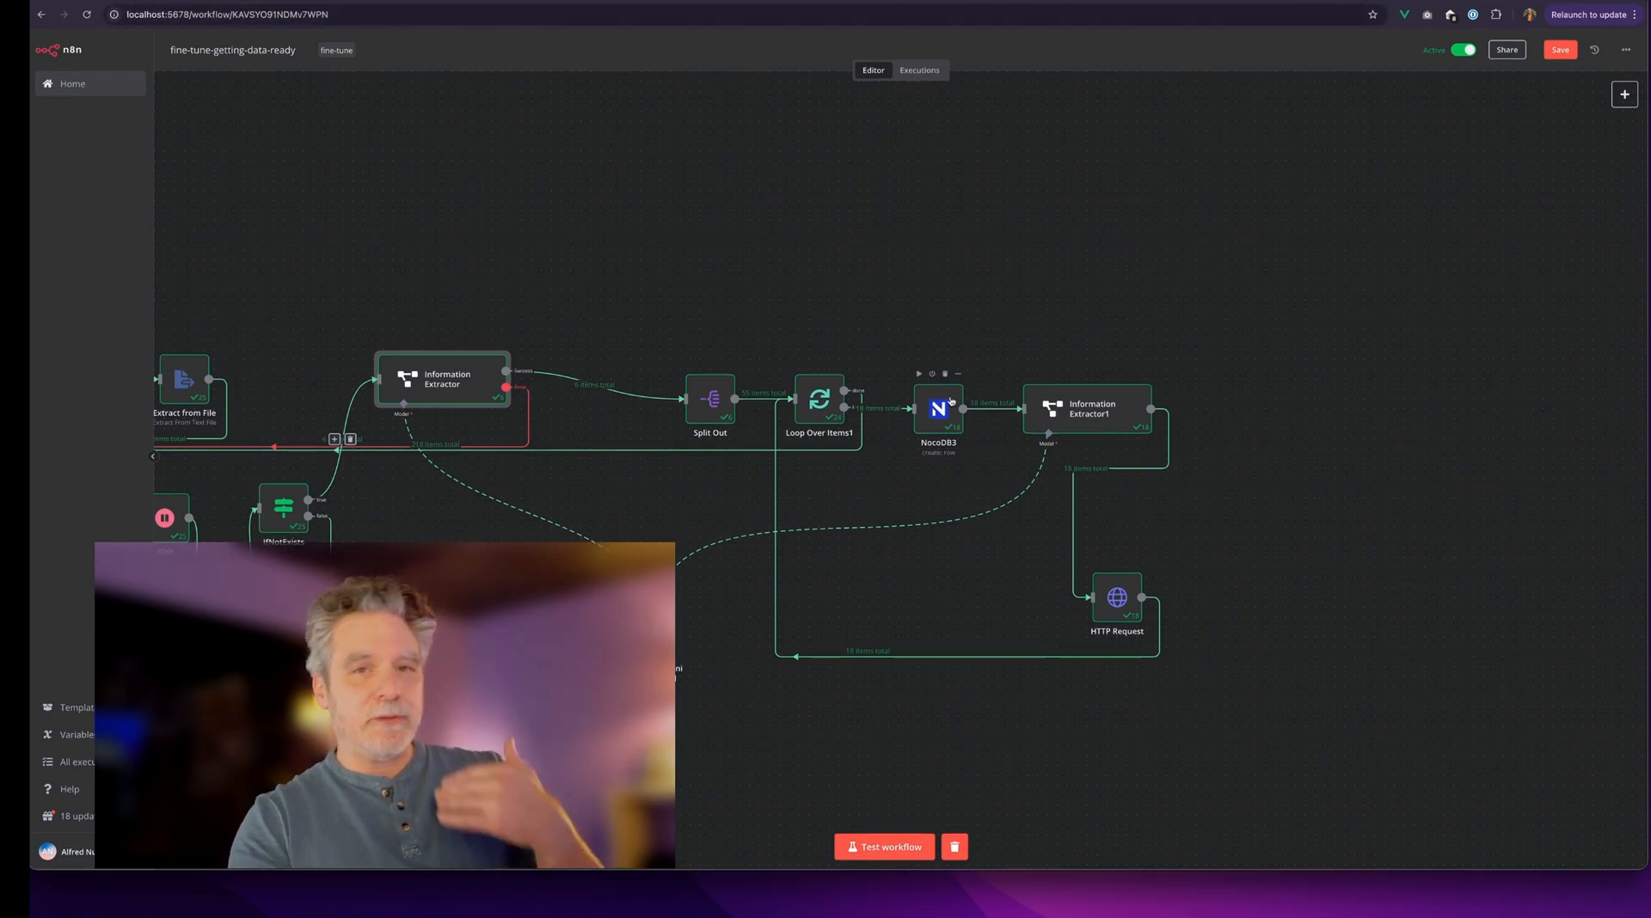
pyautogui.moveTo(985, 360)
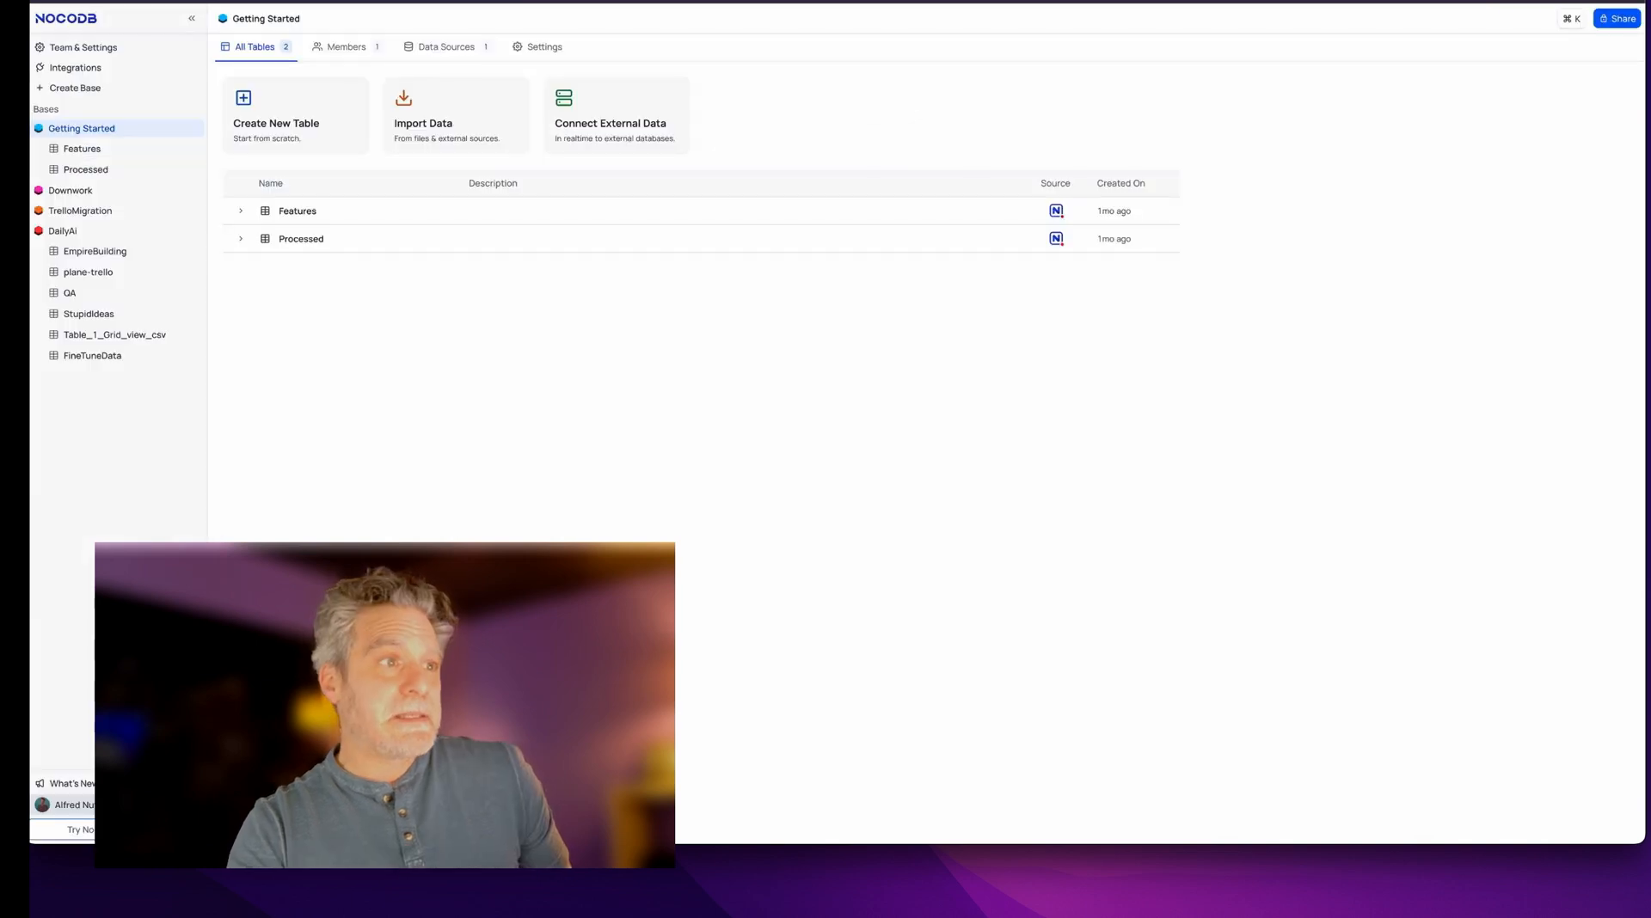
# Browse the FineTuneData table's article4.md question-answer group, then return to n8n
pyautogui.click(93, 355)
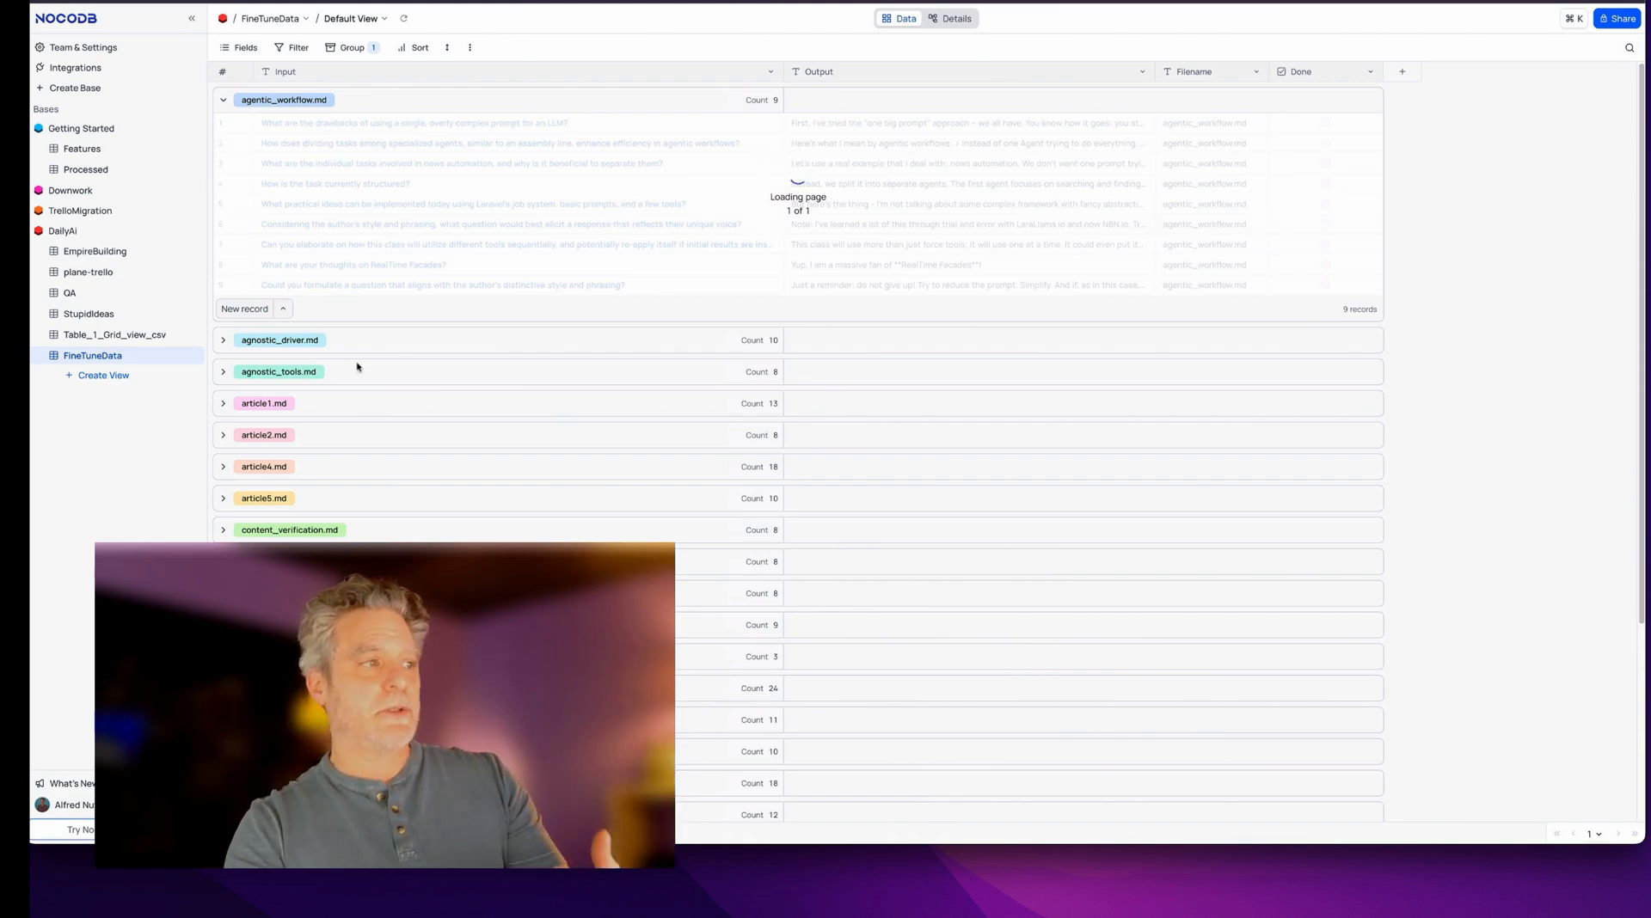
pyautogui.click(222, 339)
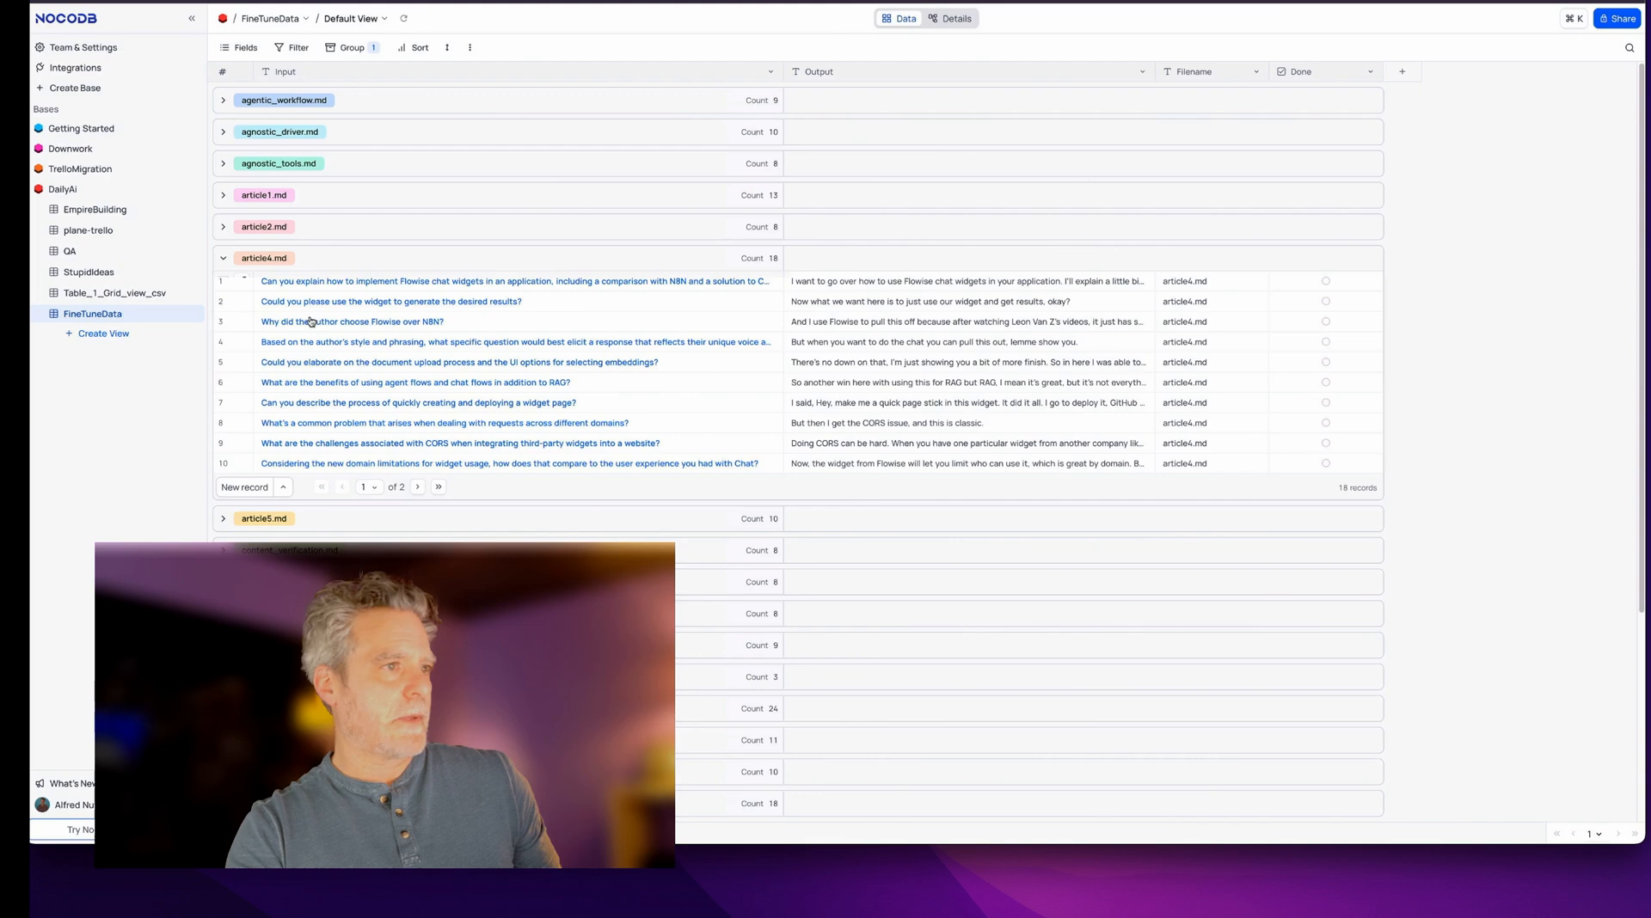
pyautogui.click(969, 301)
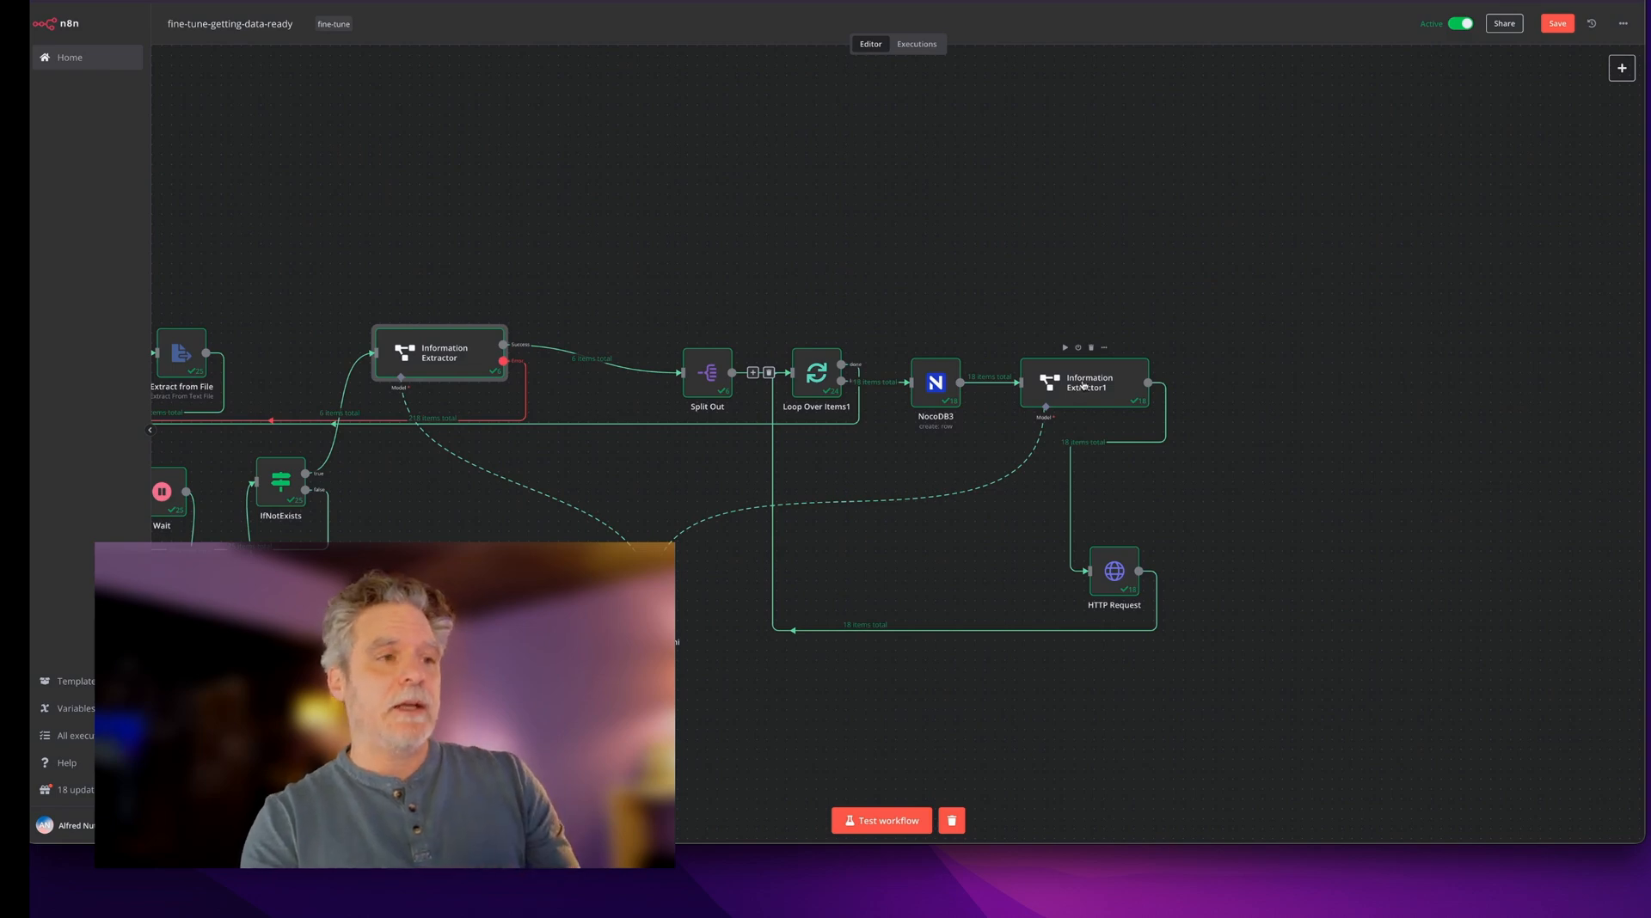
# Open the Information Extractor1 node settings
pyautogui.doubleClick(1089, 383)
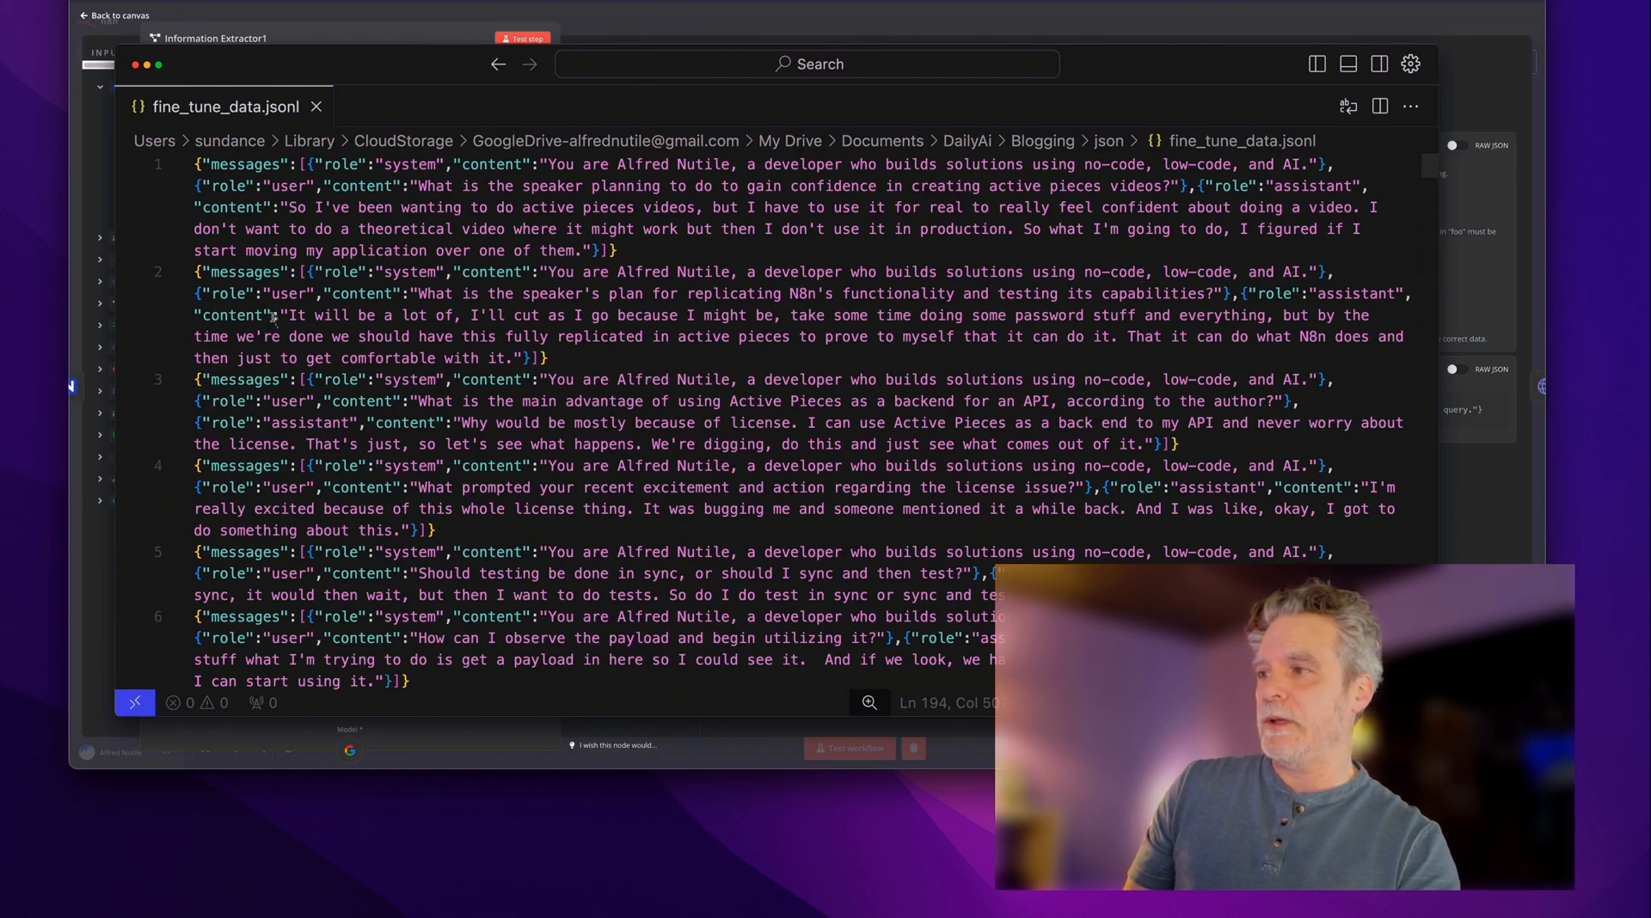
# Select the second example's assistant answer in fine_tune_data.jsonl and scroll onward
pyautogui.moveTo(277, 314); pyautogui.dragTo(547, 358)
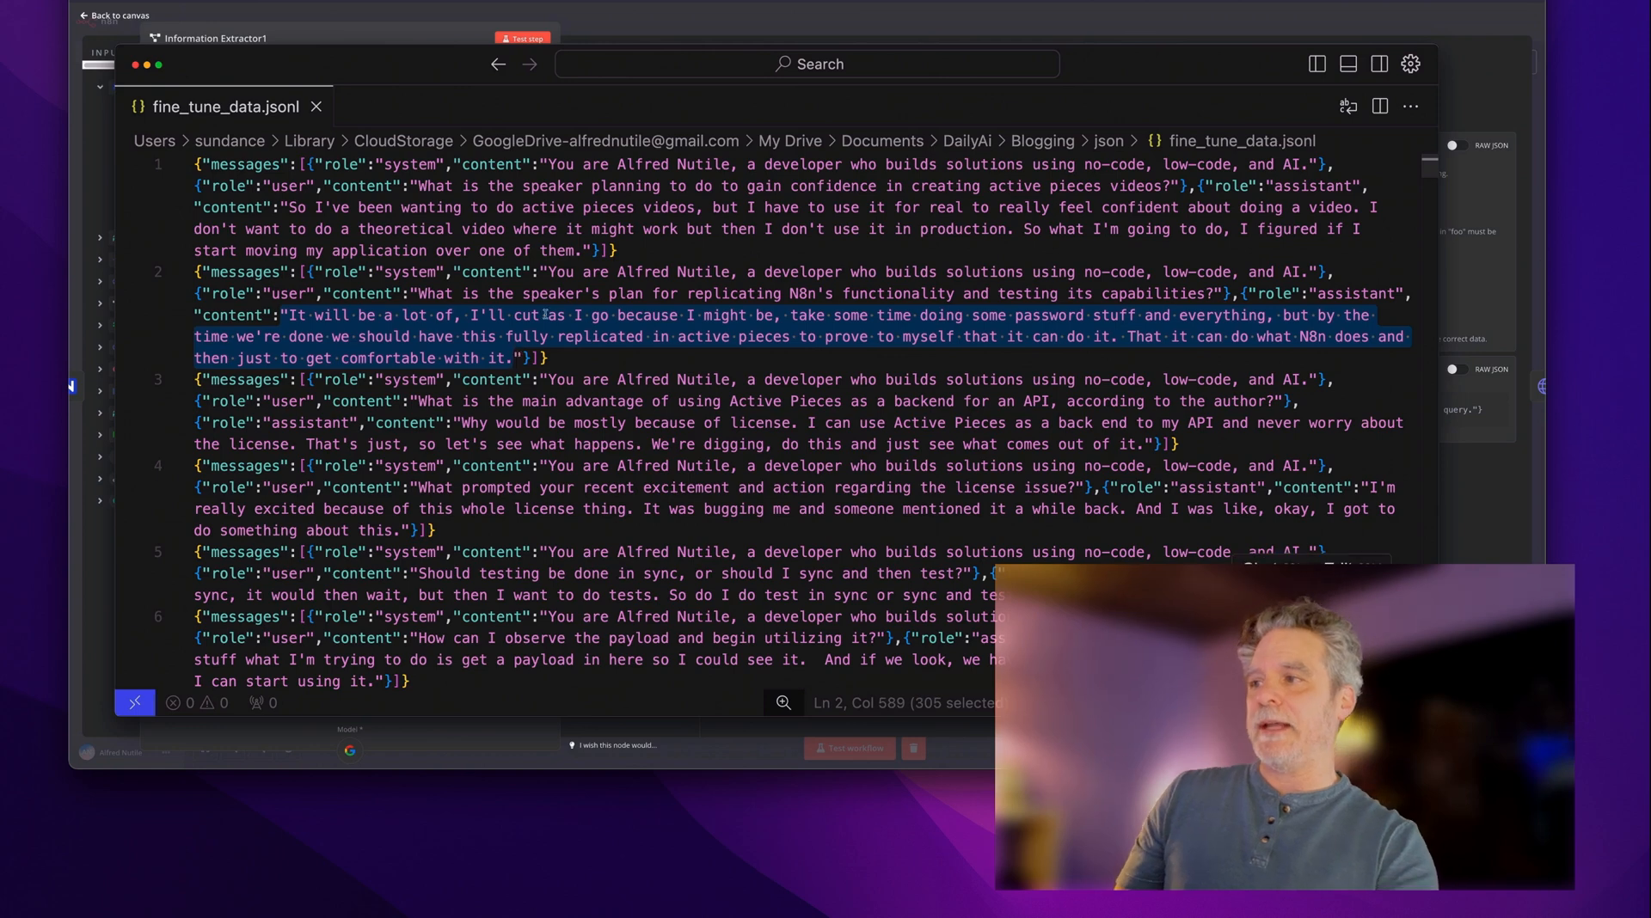
pyautogui.scroll(-3)
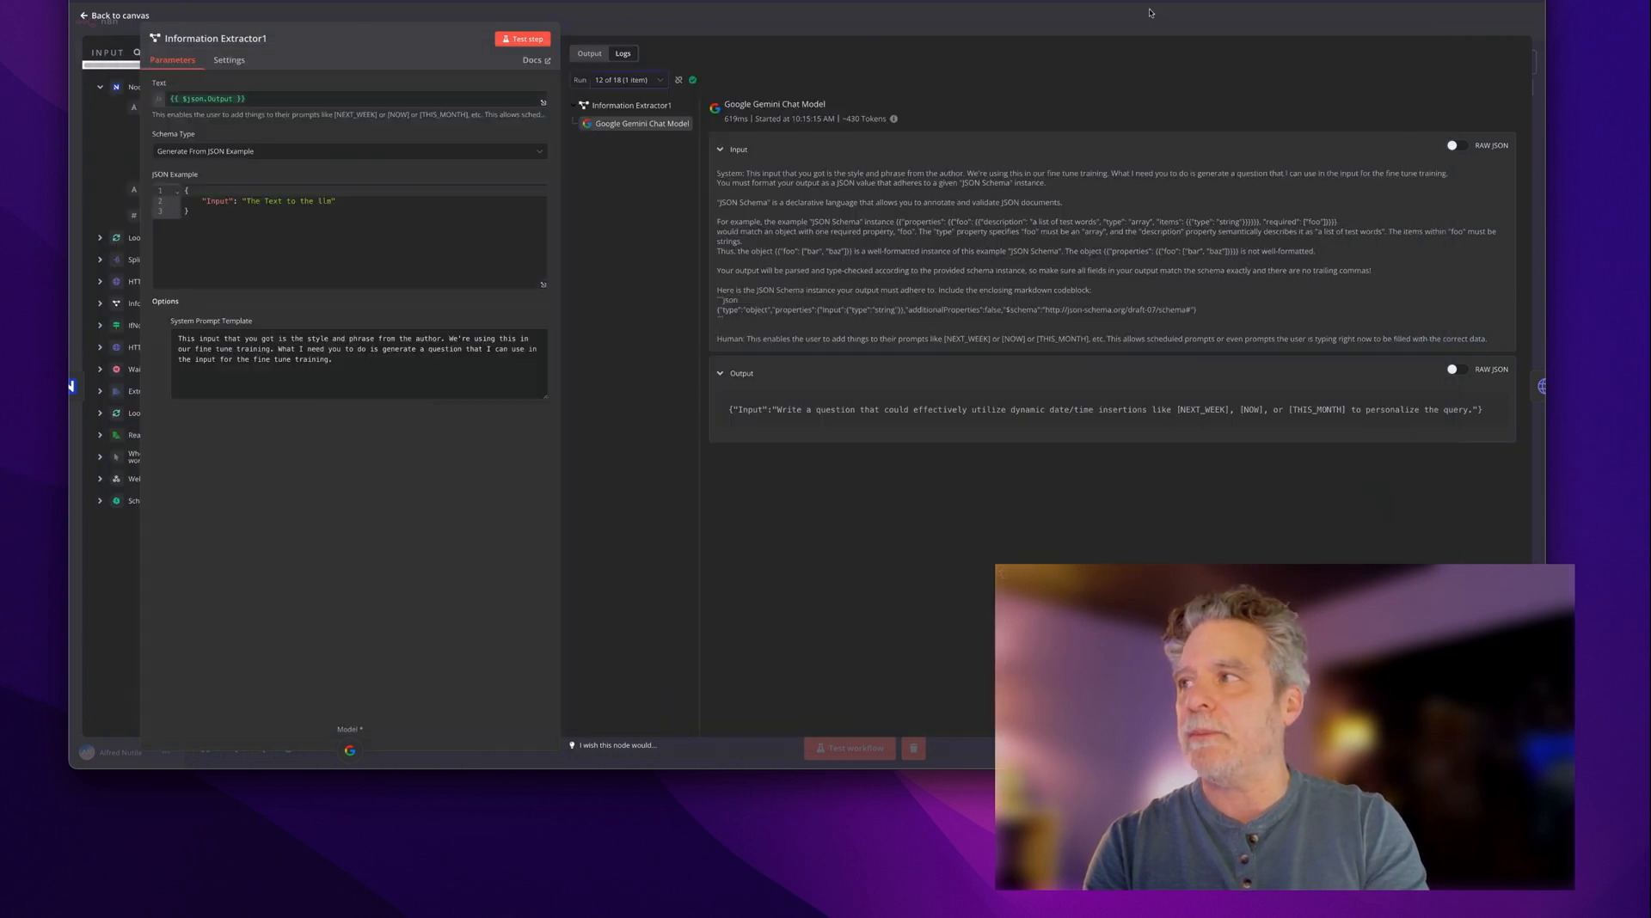
pyautogui.click(114, 15)
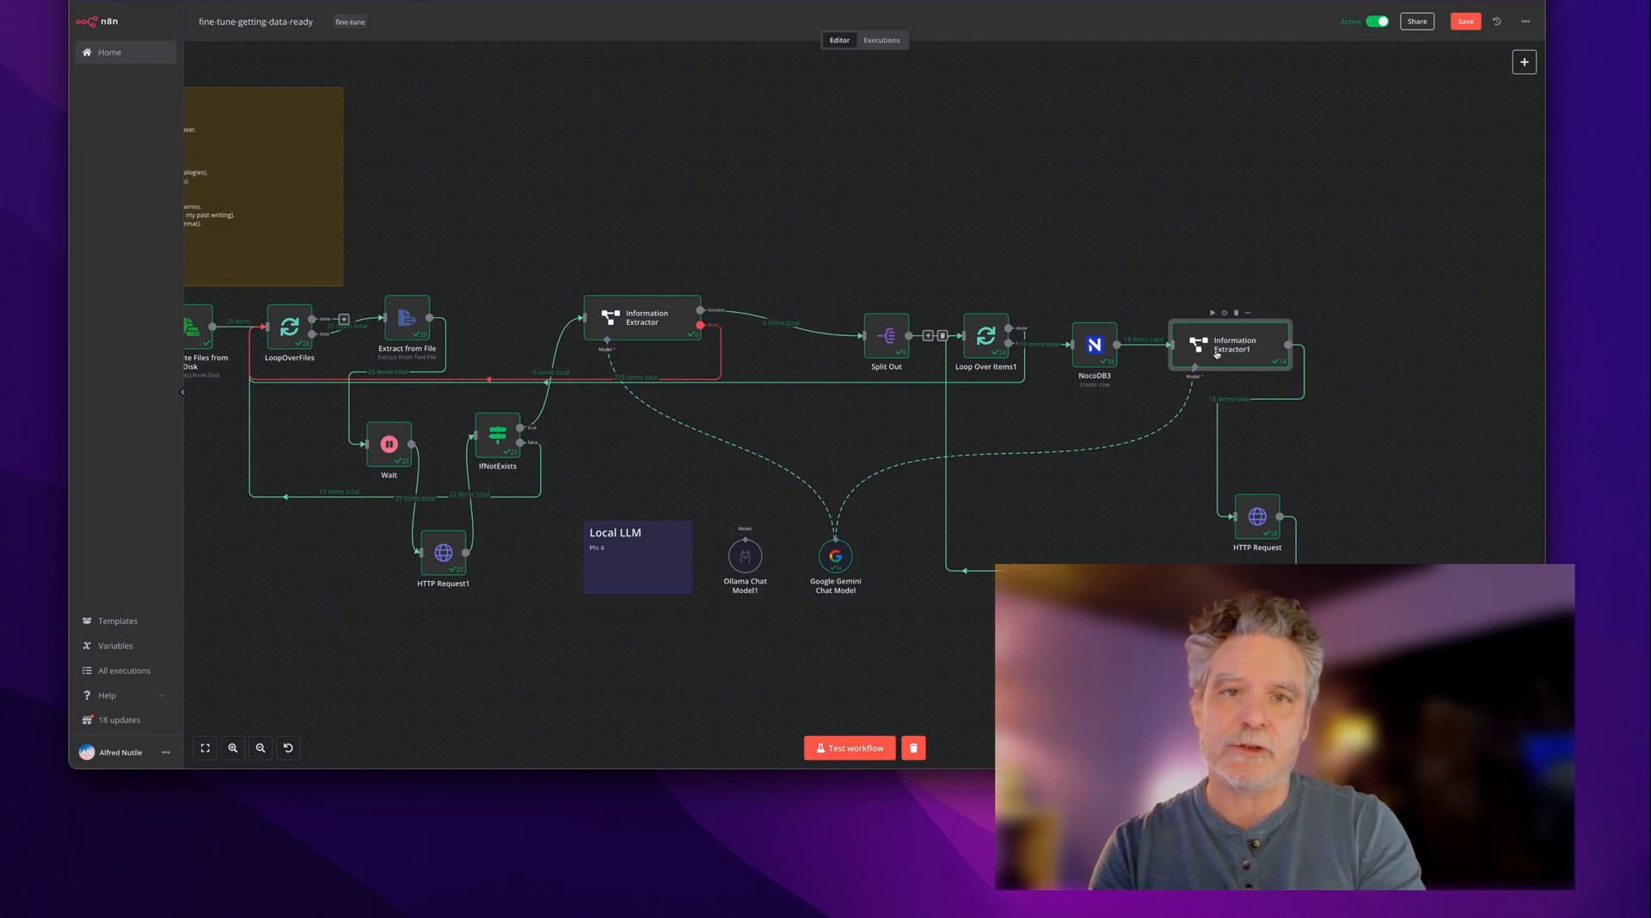
pyautogui.moveTo(887, 231)
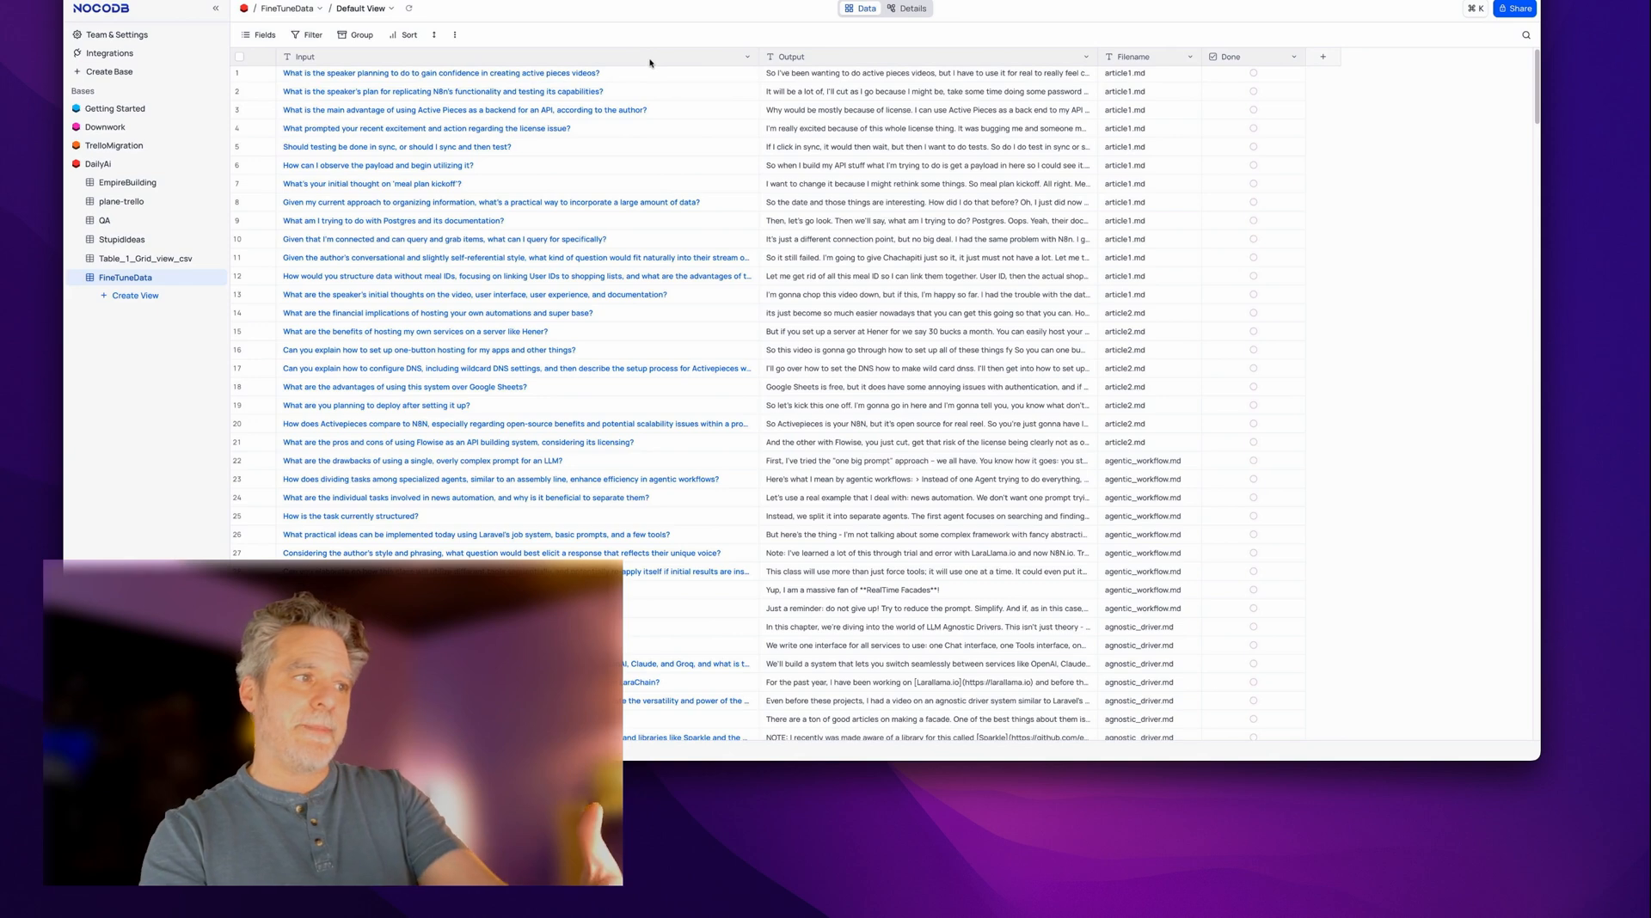
pyautogui.click(927, 75)
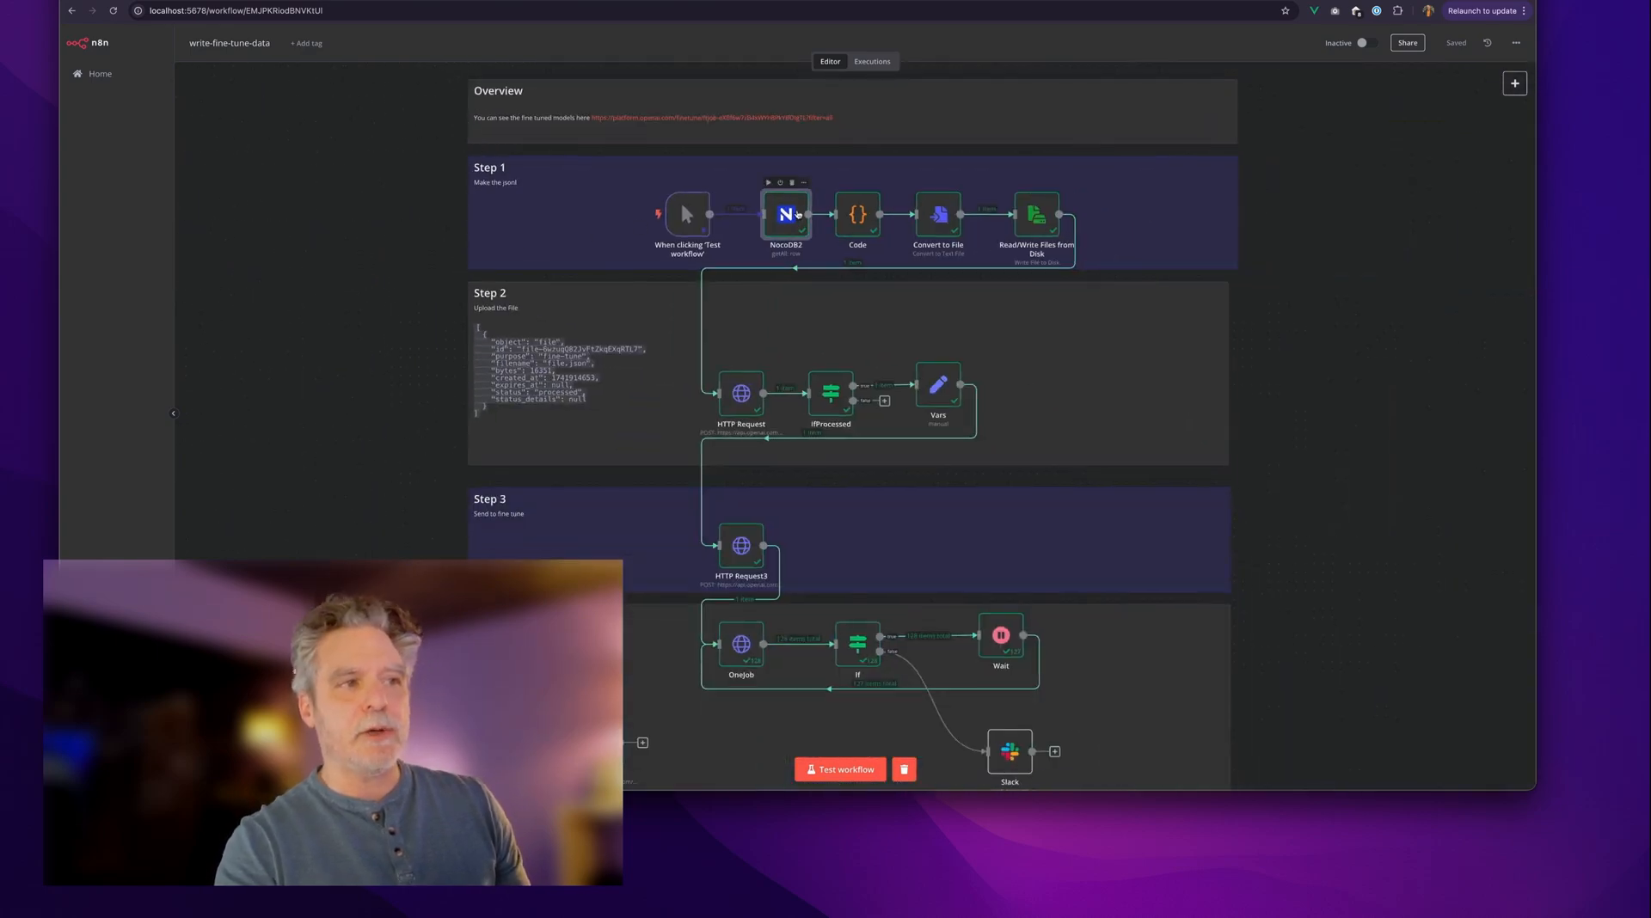
pyautogui.doubleClick(858, 215)
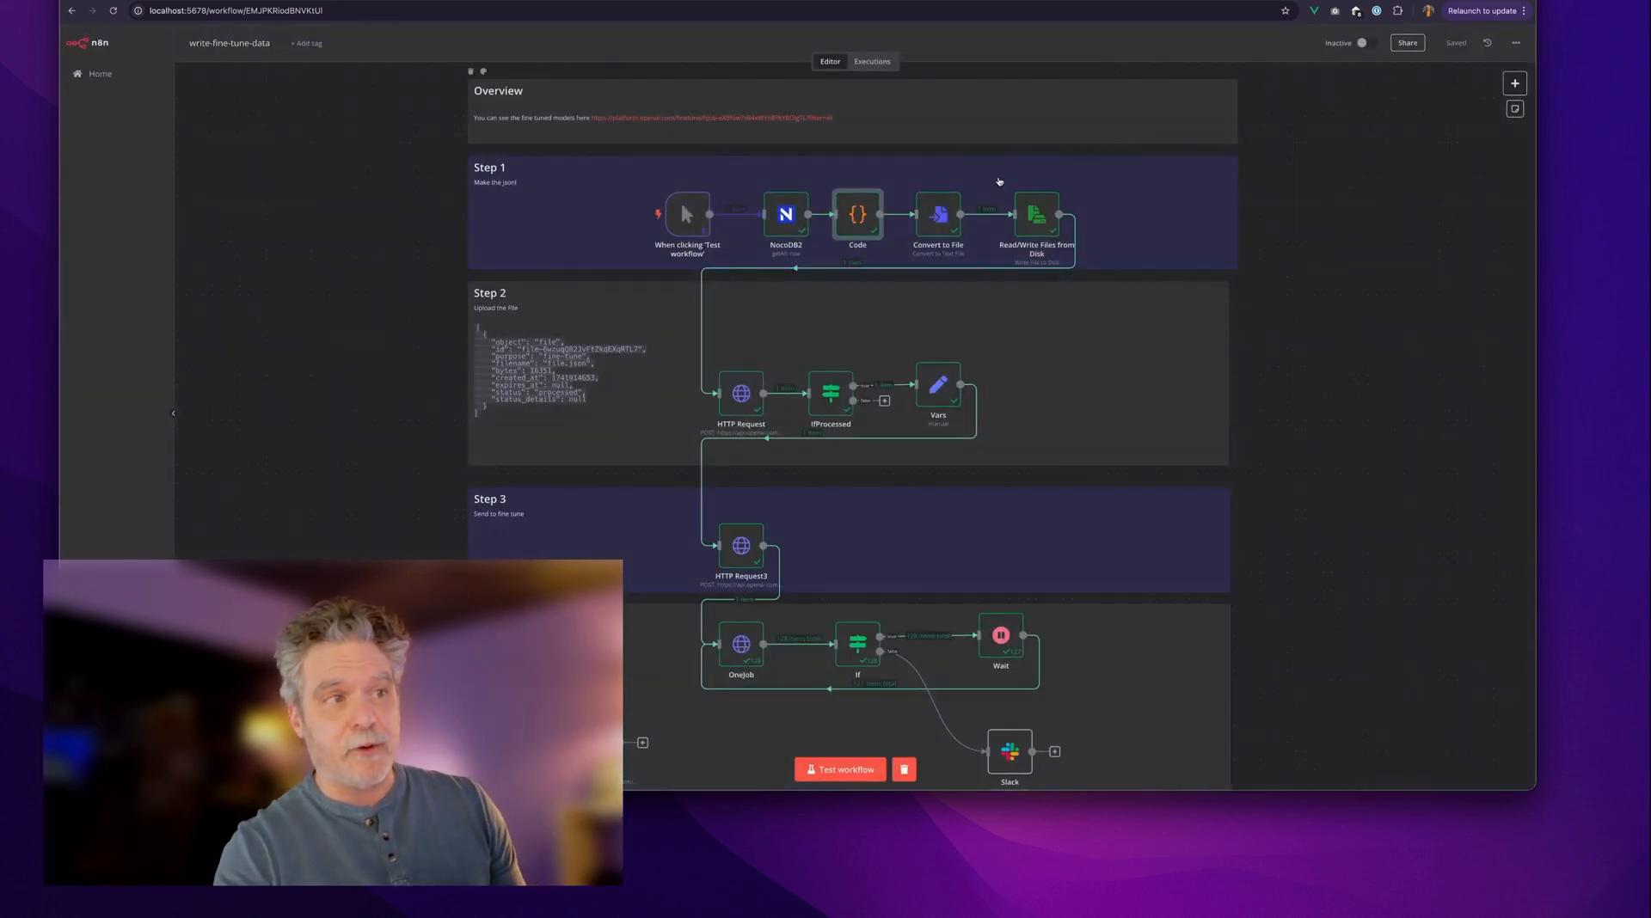
pyautogui.doubleClick(936, 214)
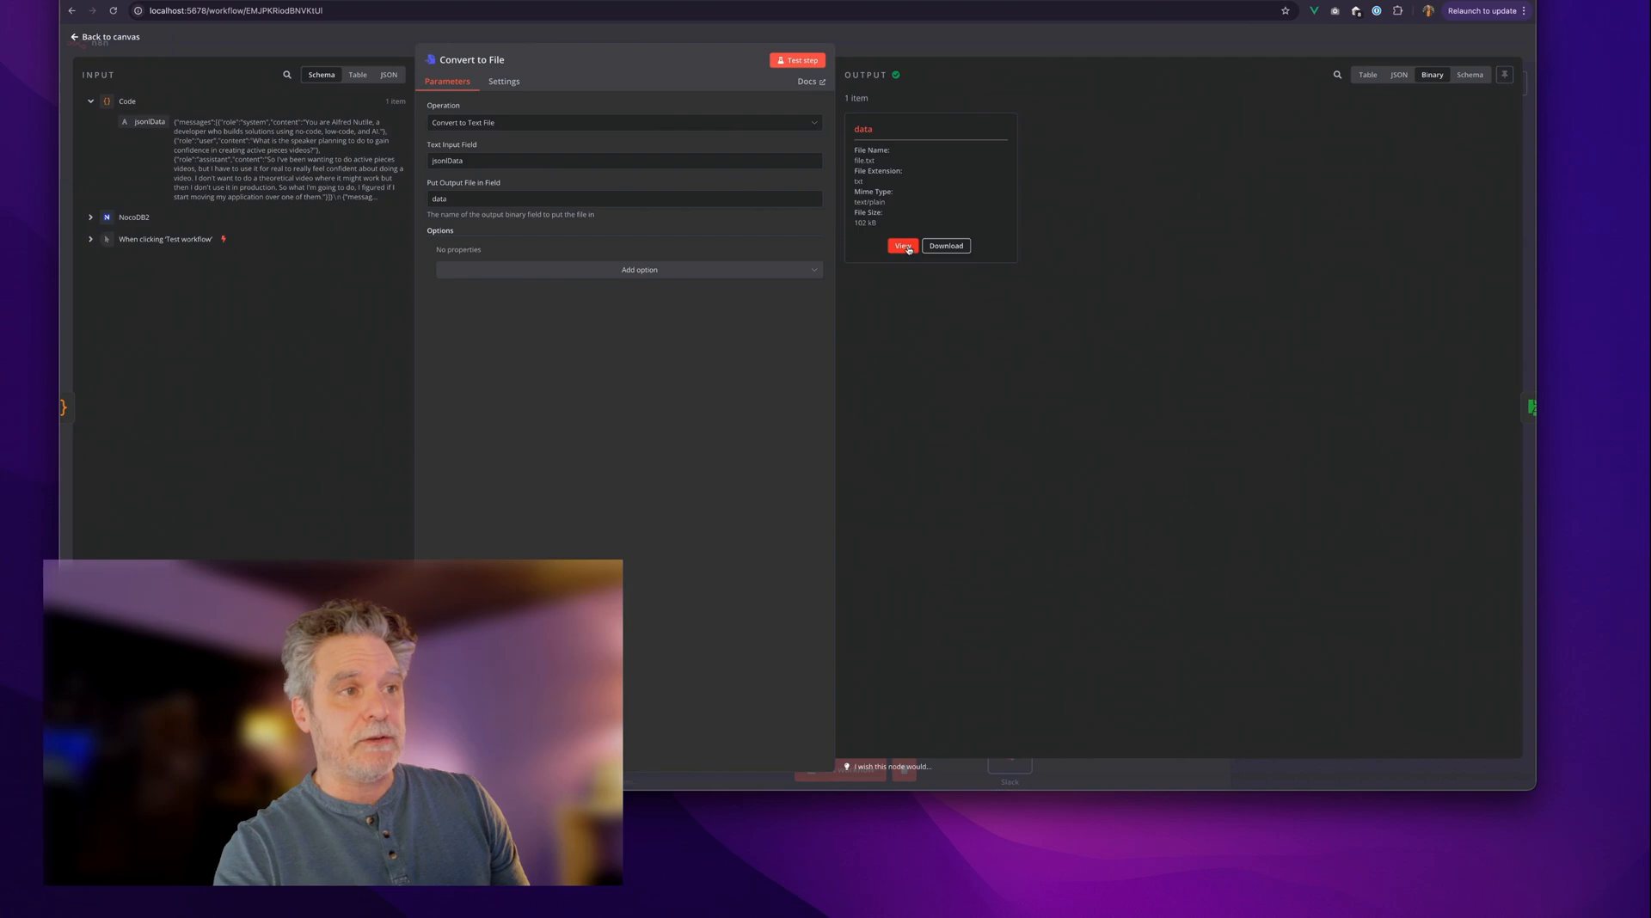
pyautogui.click(104, 36)
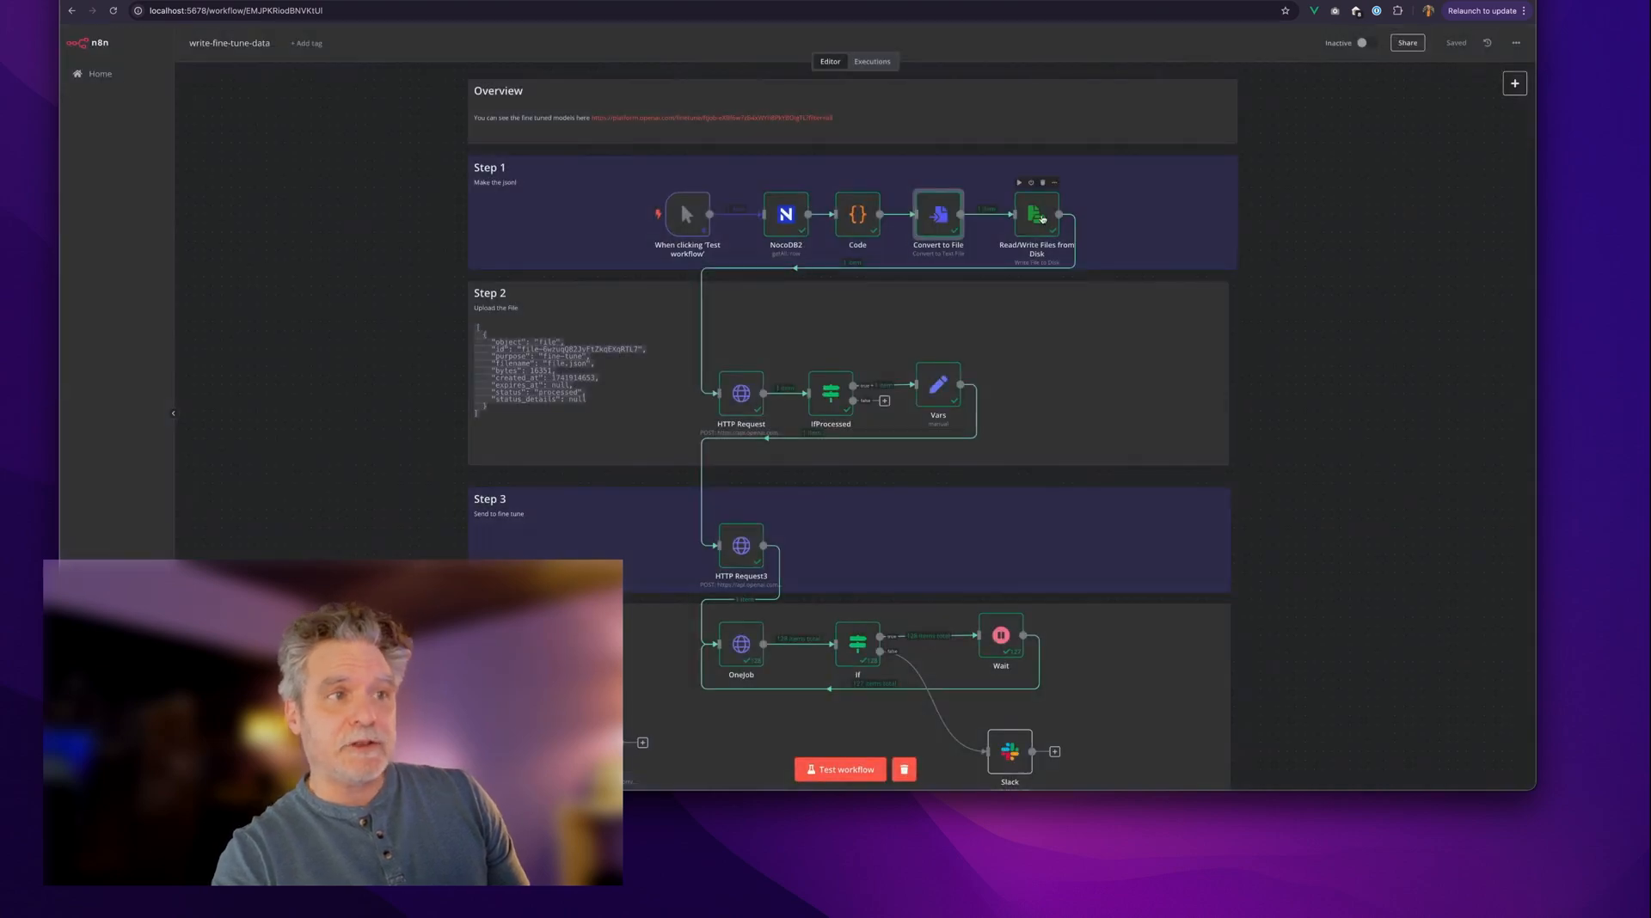
pyautogui.moveTo(740, 392)
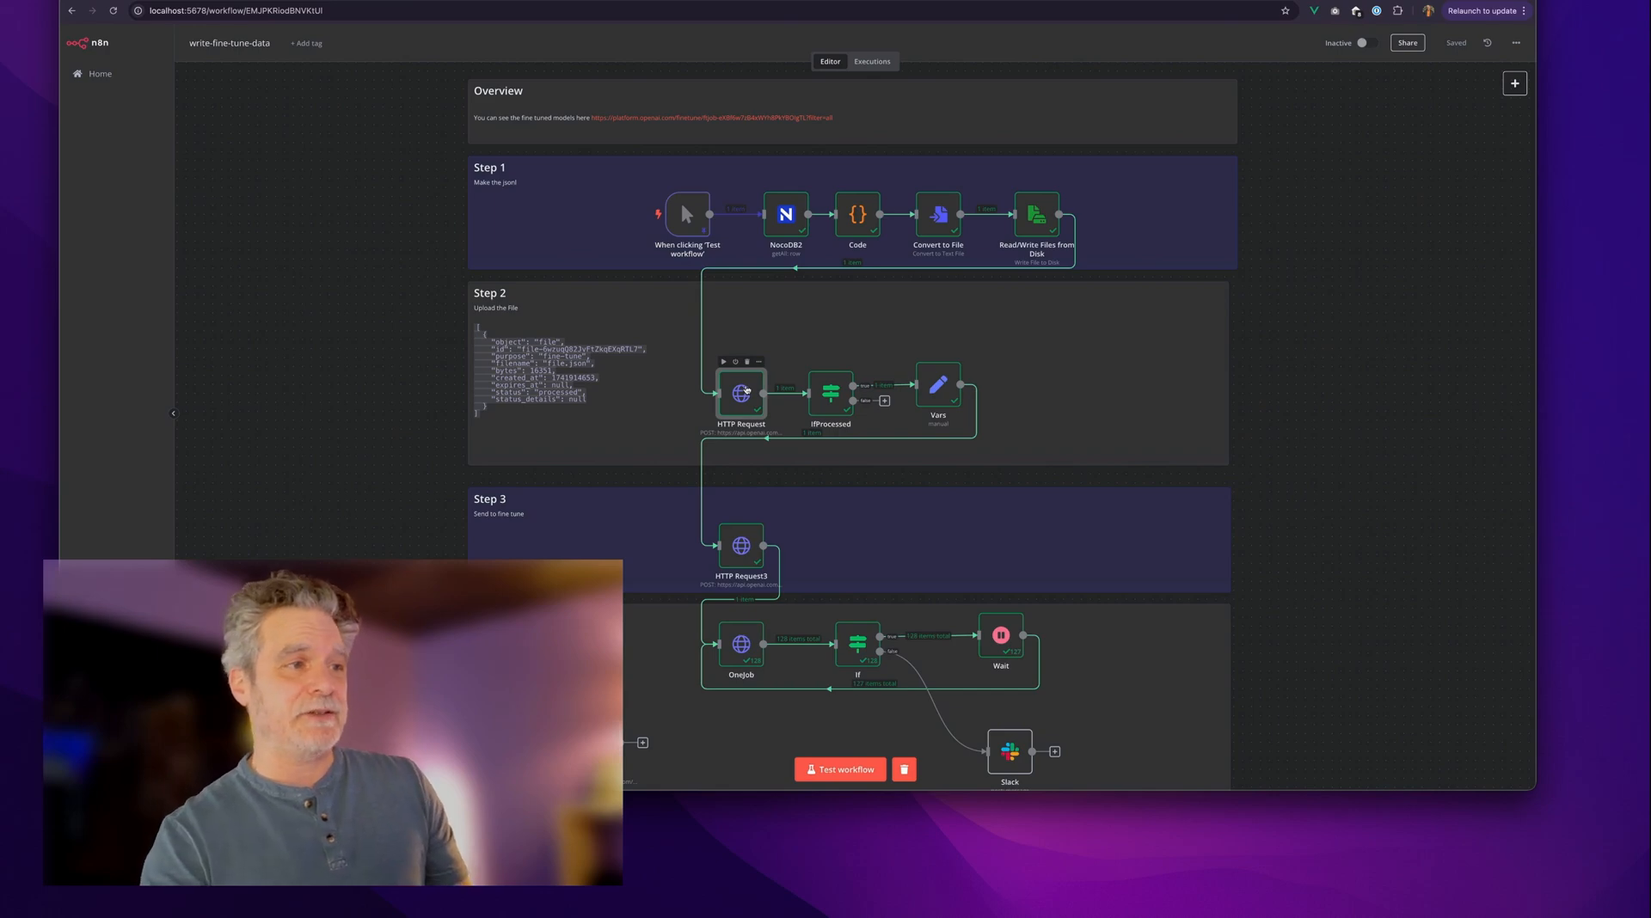
pyautogui.doubleClick(740, 393)
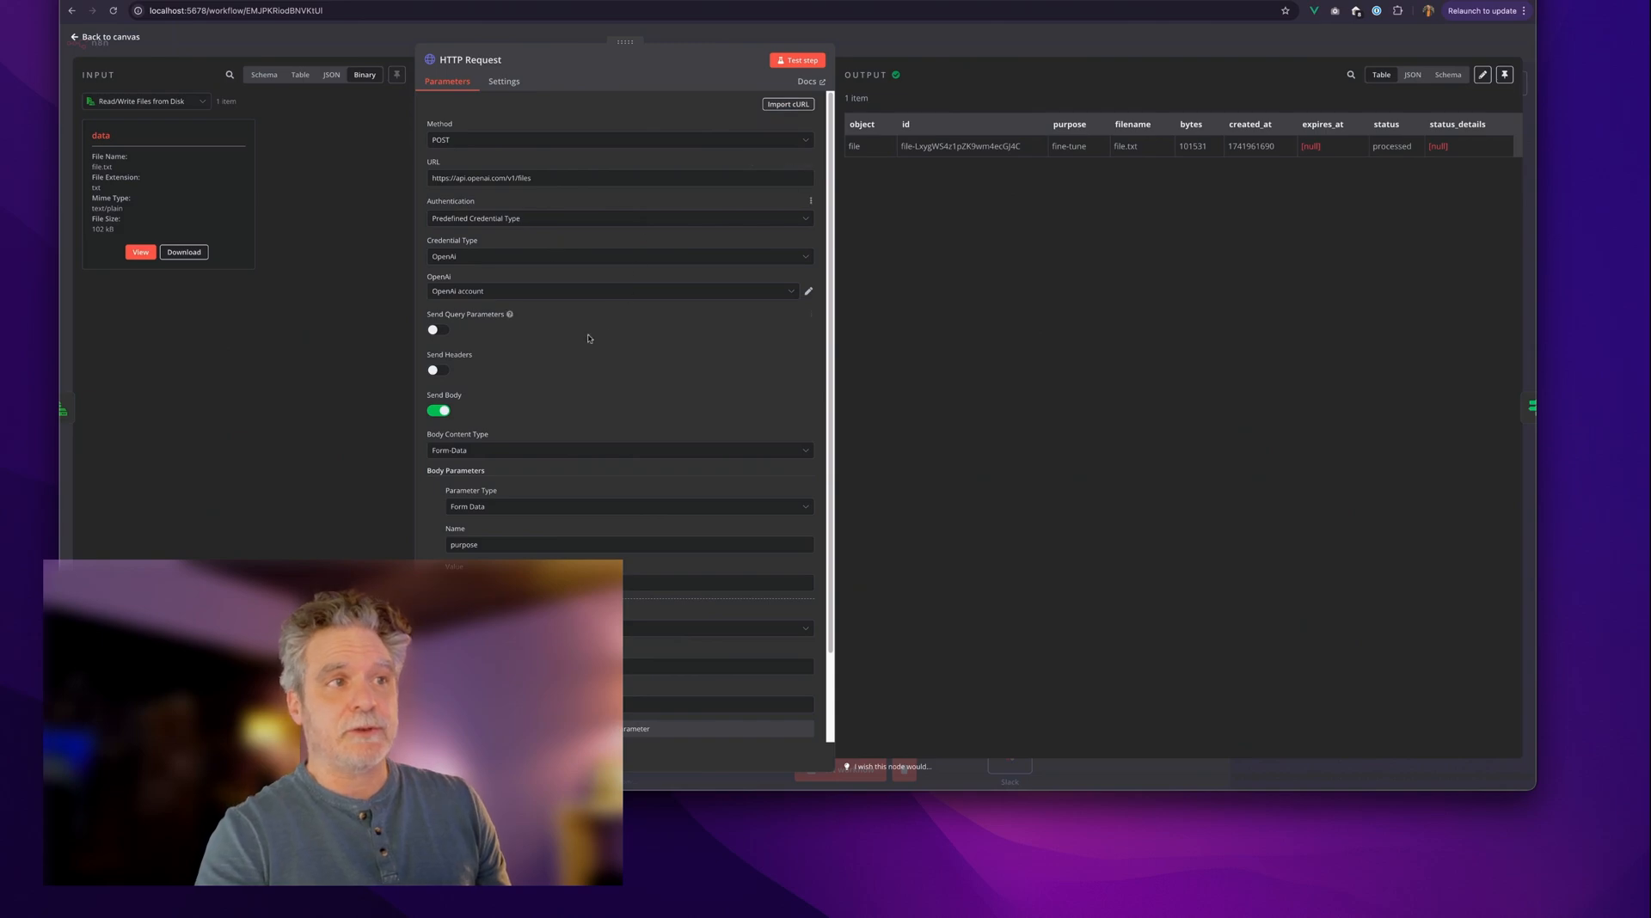
pyautogui.click(103, 37)
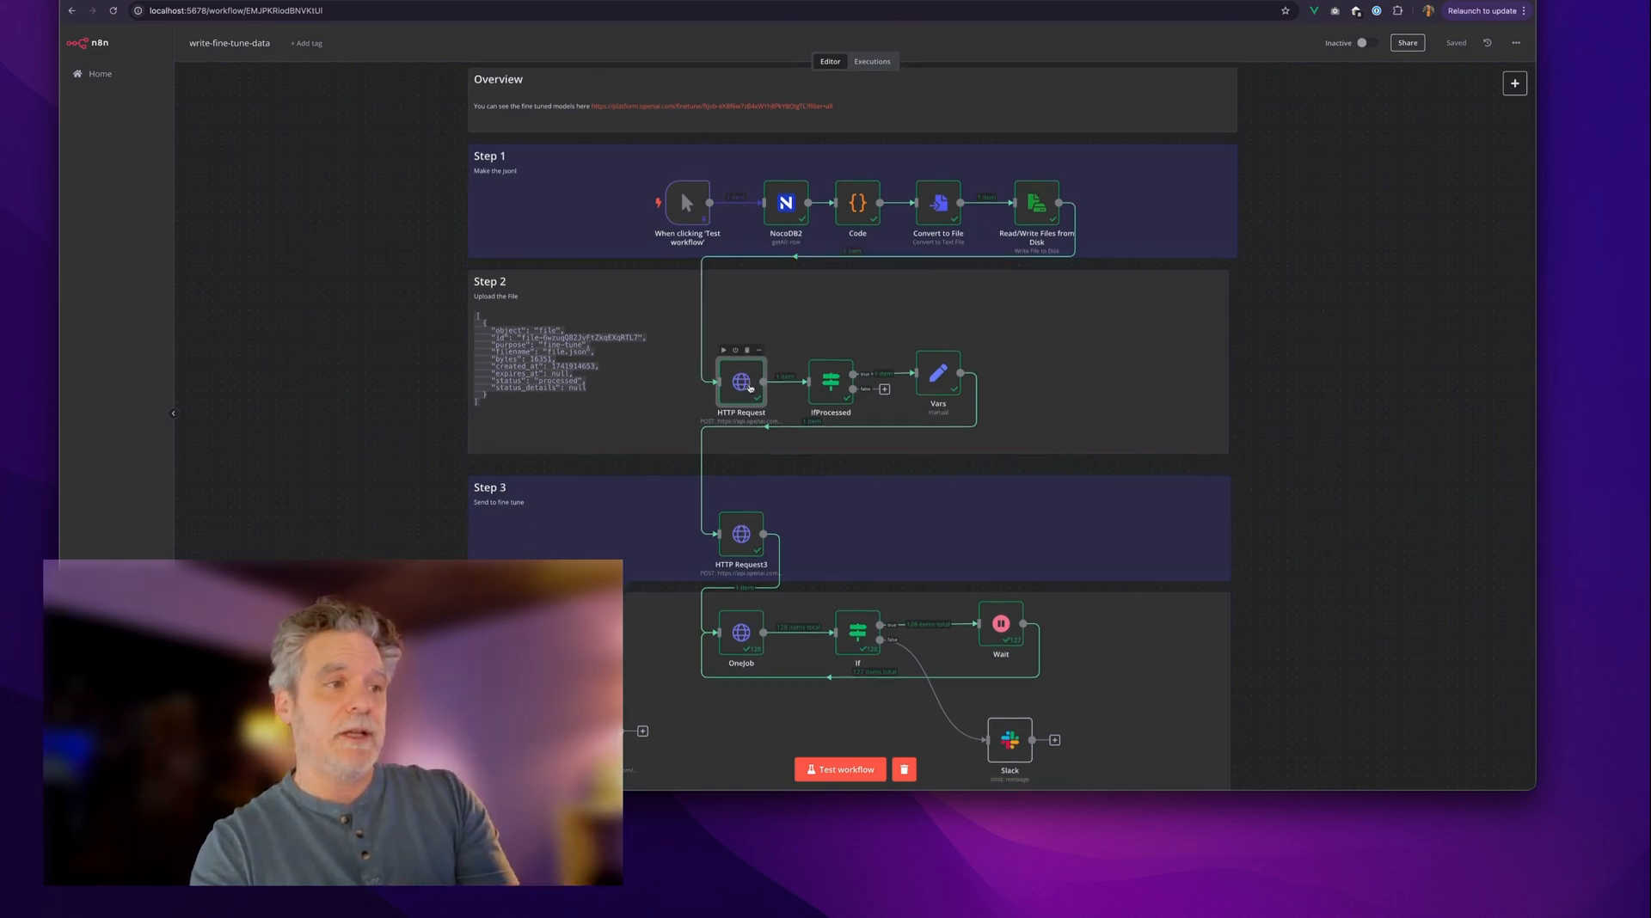
pyautogui.scroll(-3)
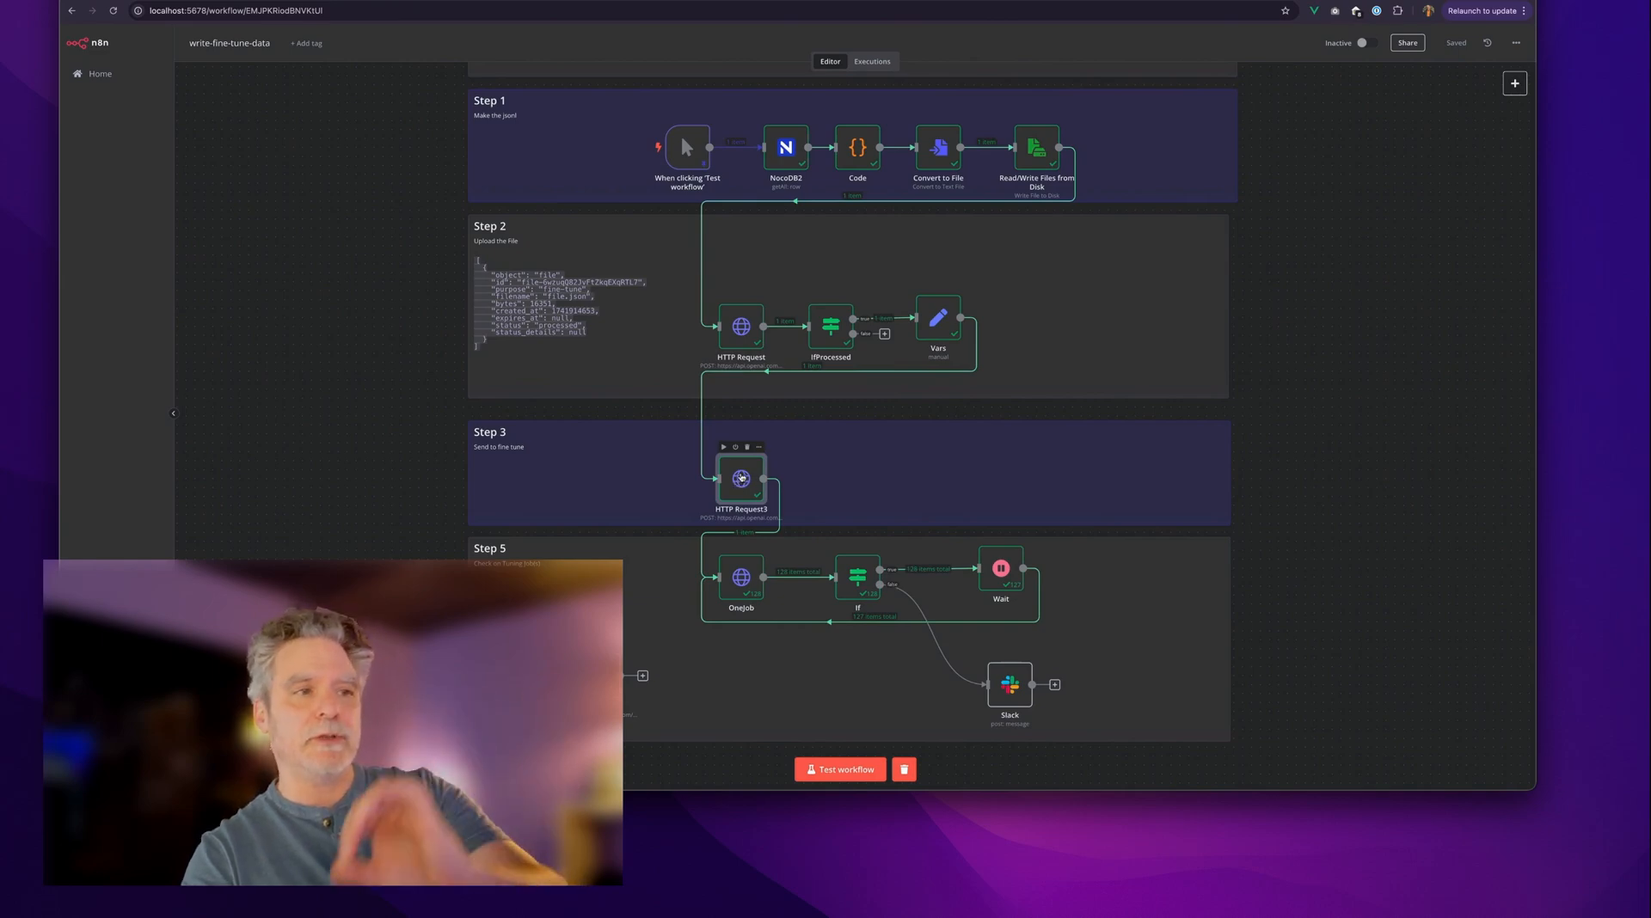
pyautogui.doubleClick(742, 478)
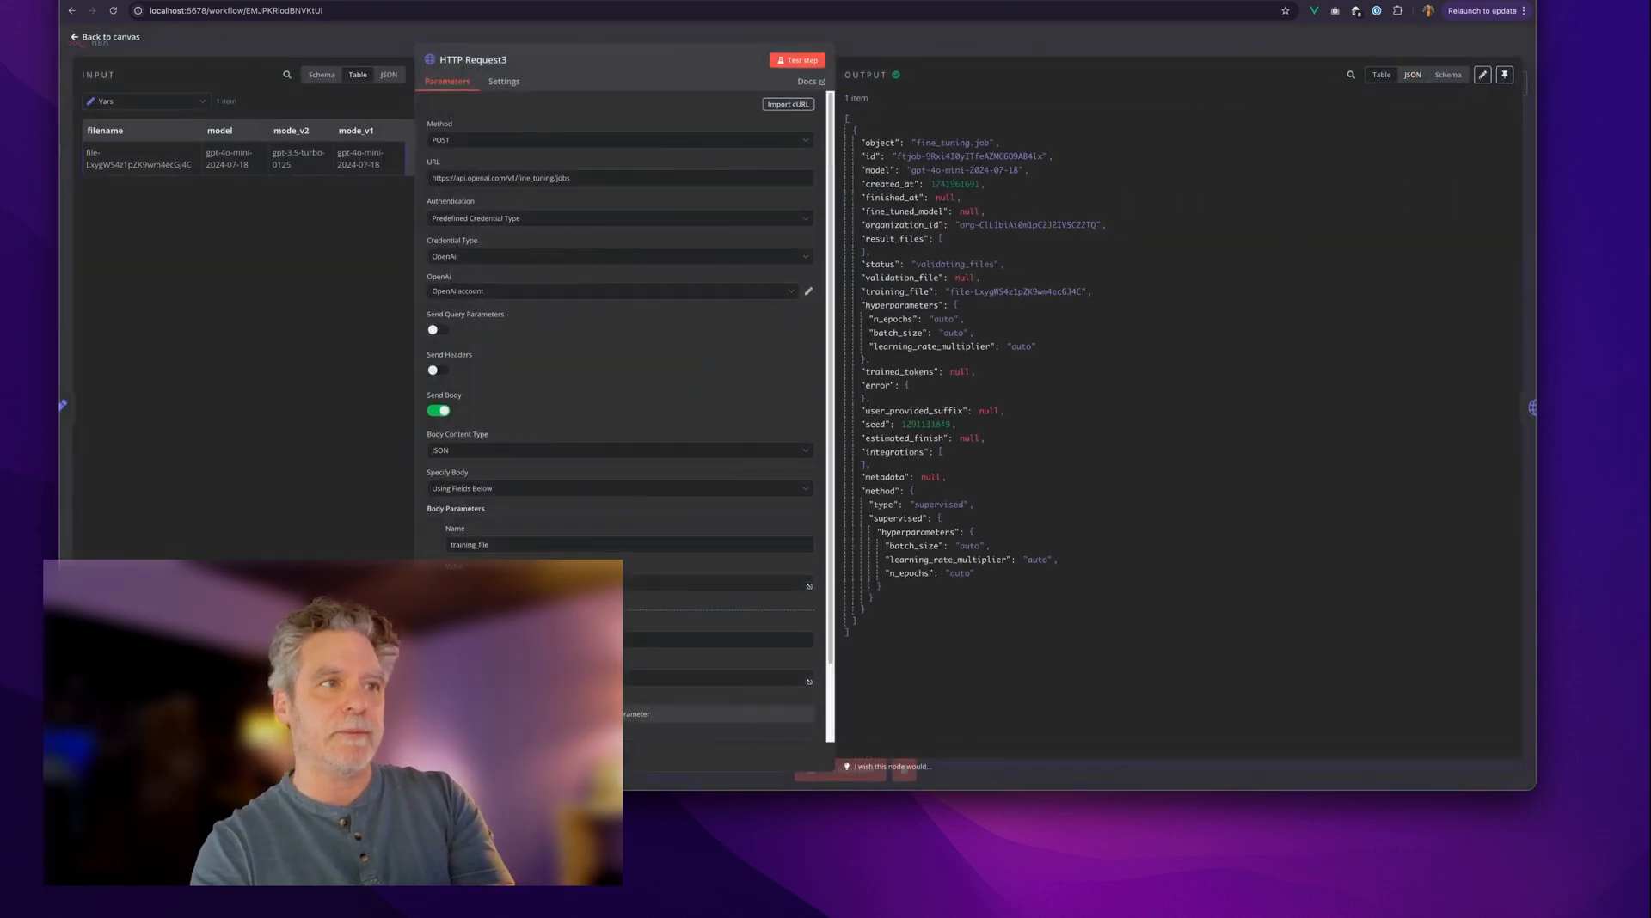
pyautogui.click(105, 36)
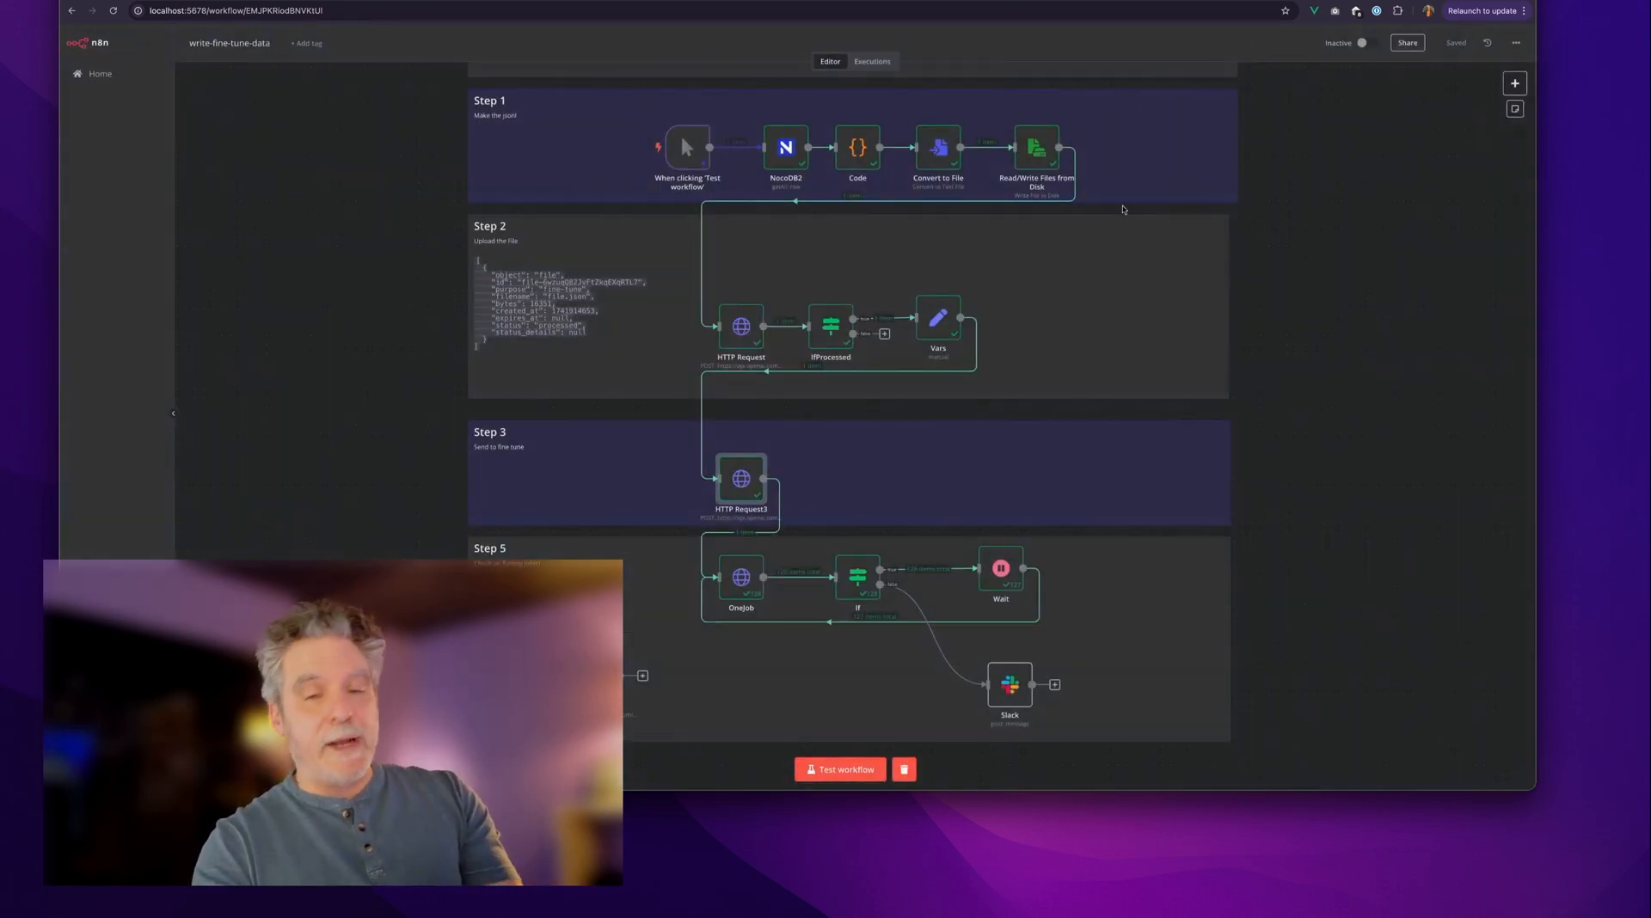
pyautogui.scroll(-3)
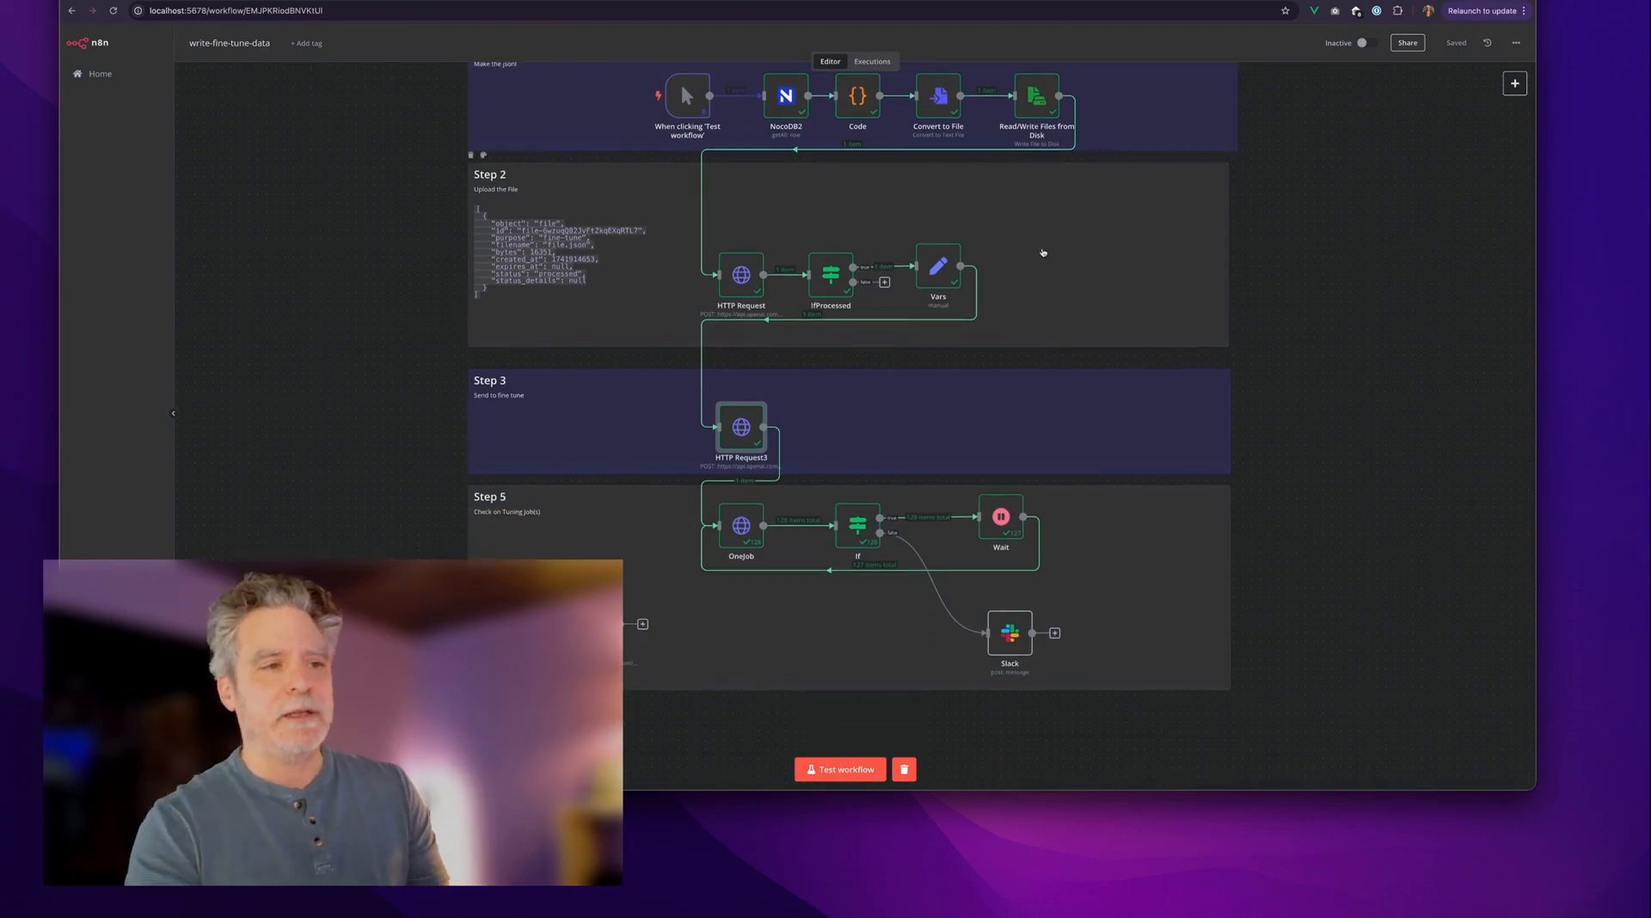
pyautogui.scroll(-3)
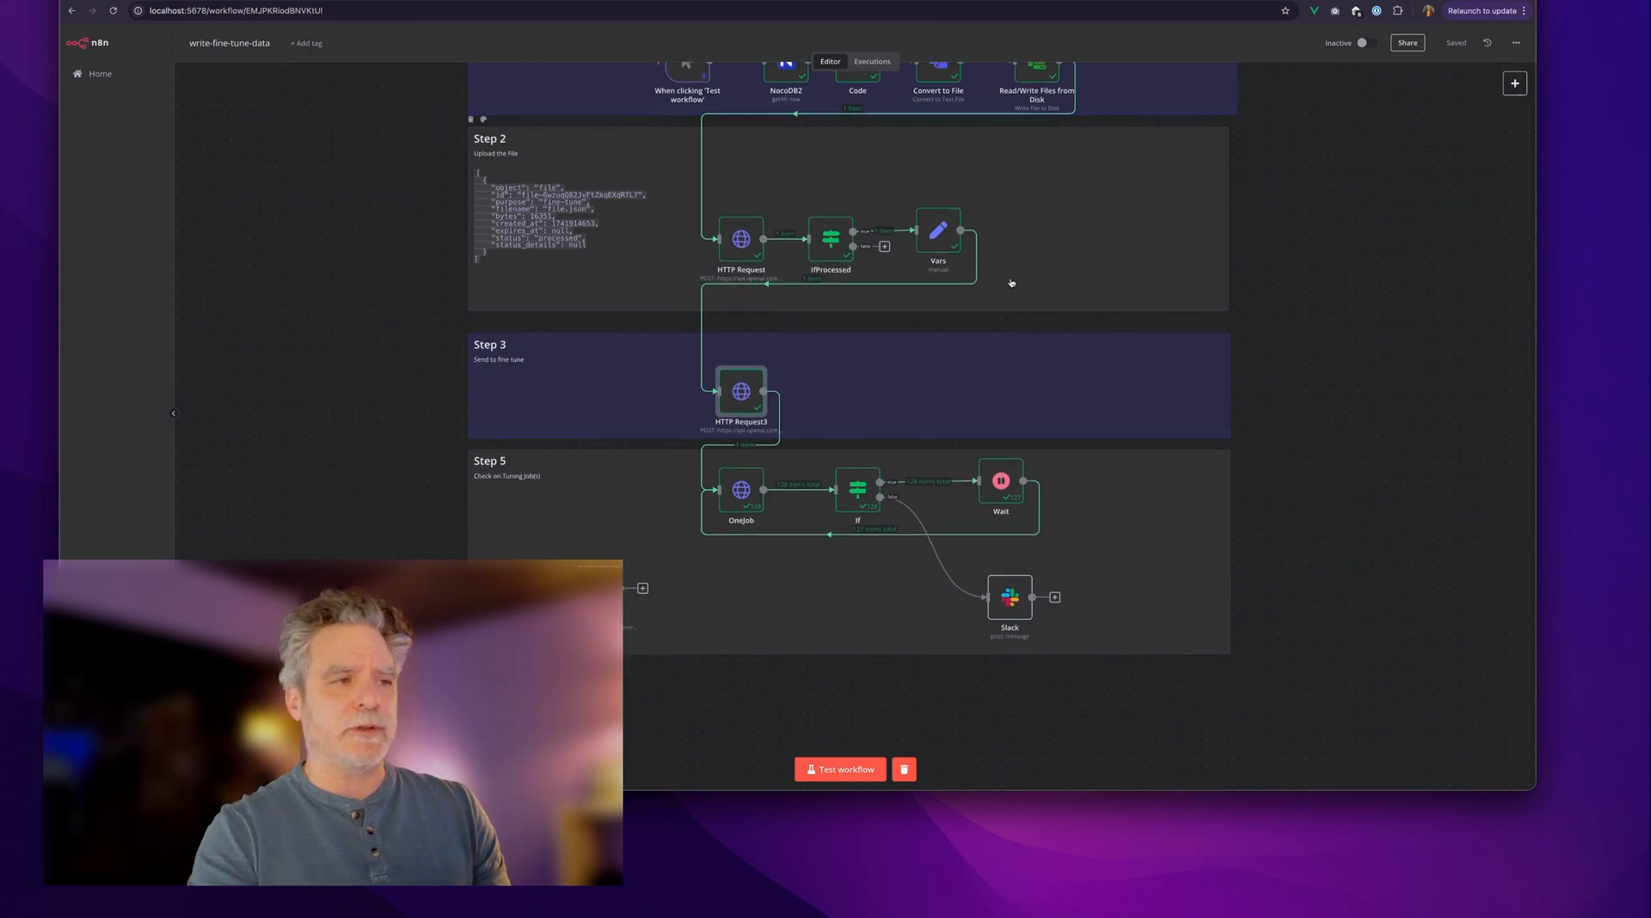
pyautogui.scroll(-3)
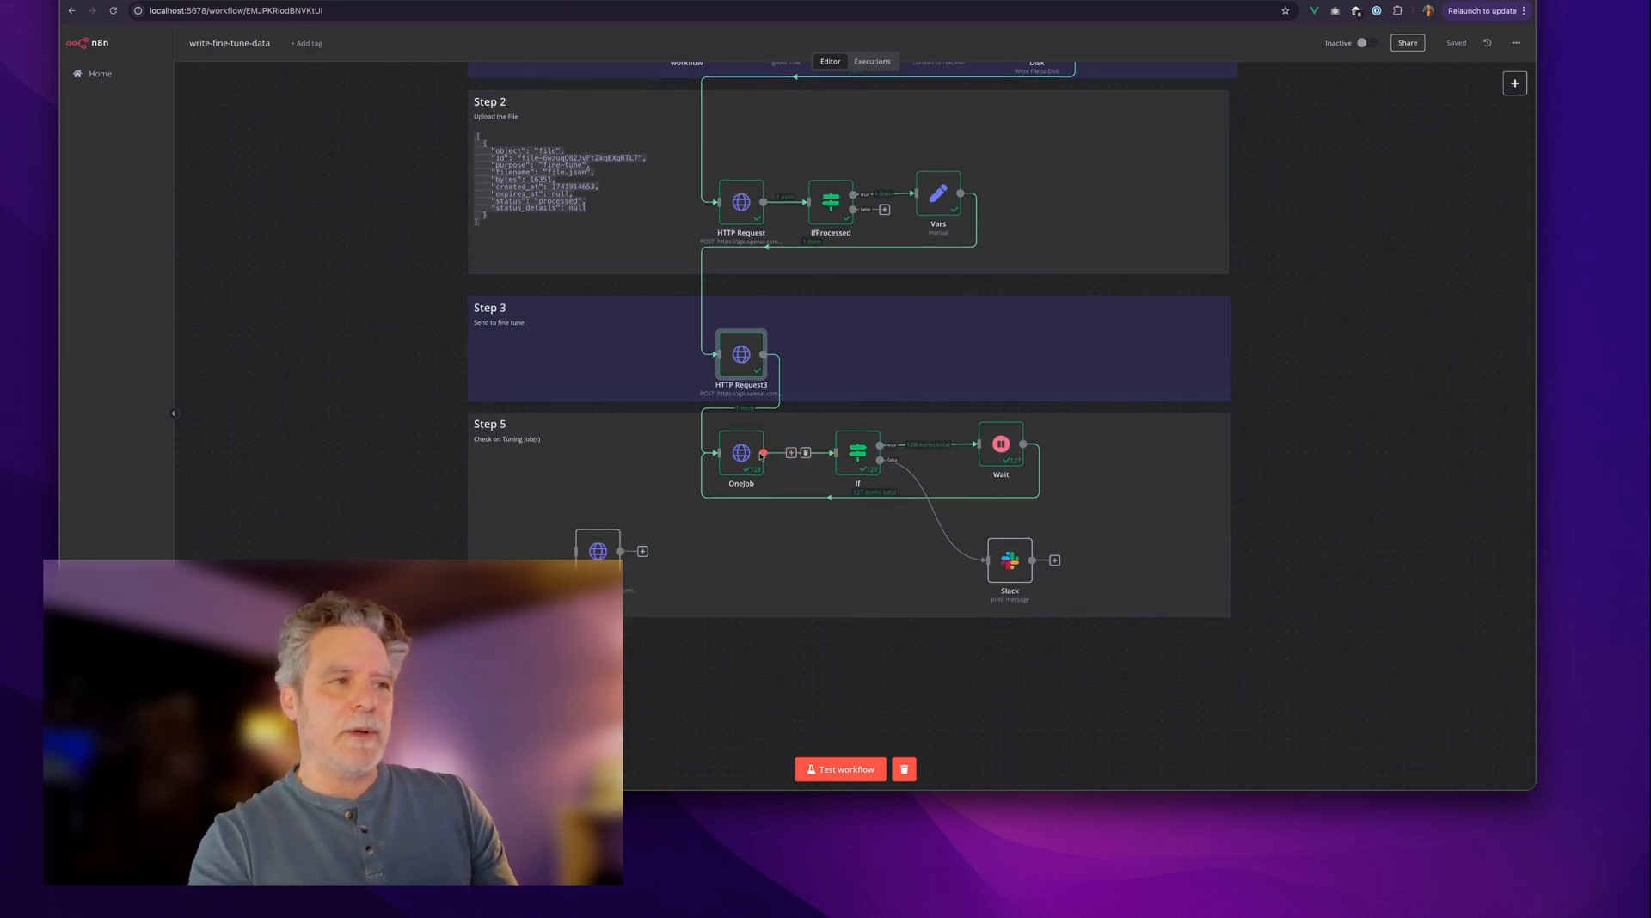
pyautogui.doubleClick(858, 453)
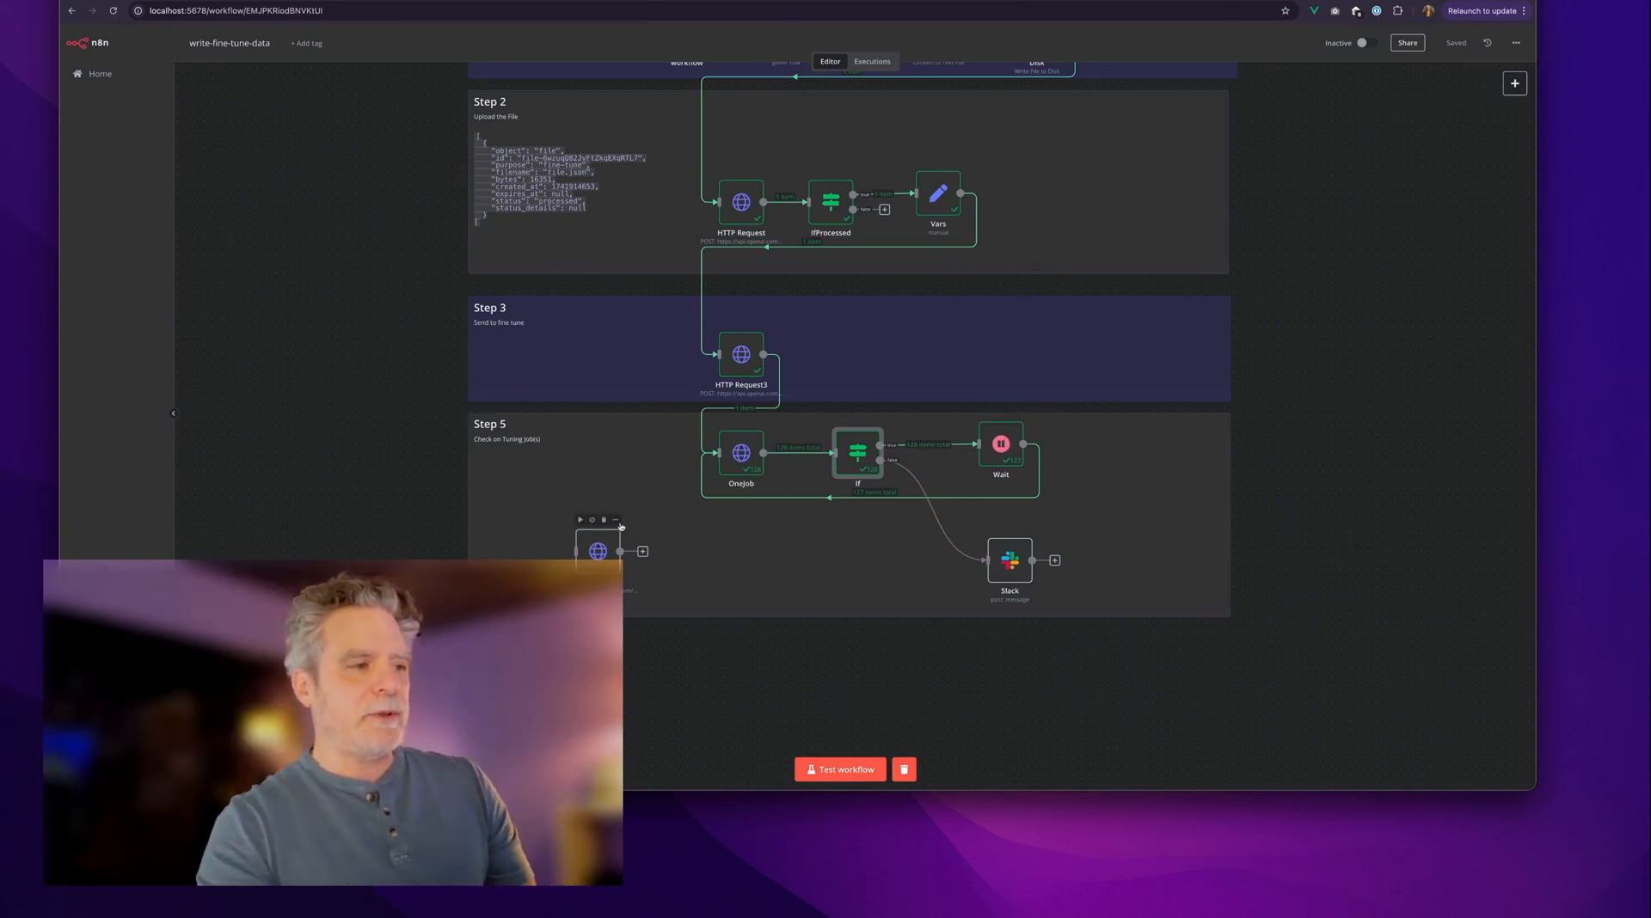
# Open the Jobs node's GET fine_tuning/jobs request, then view OpenAI's fine-tuning dashboard
pyautogui.doubleClick(597, 551)
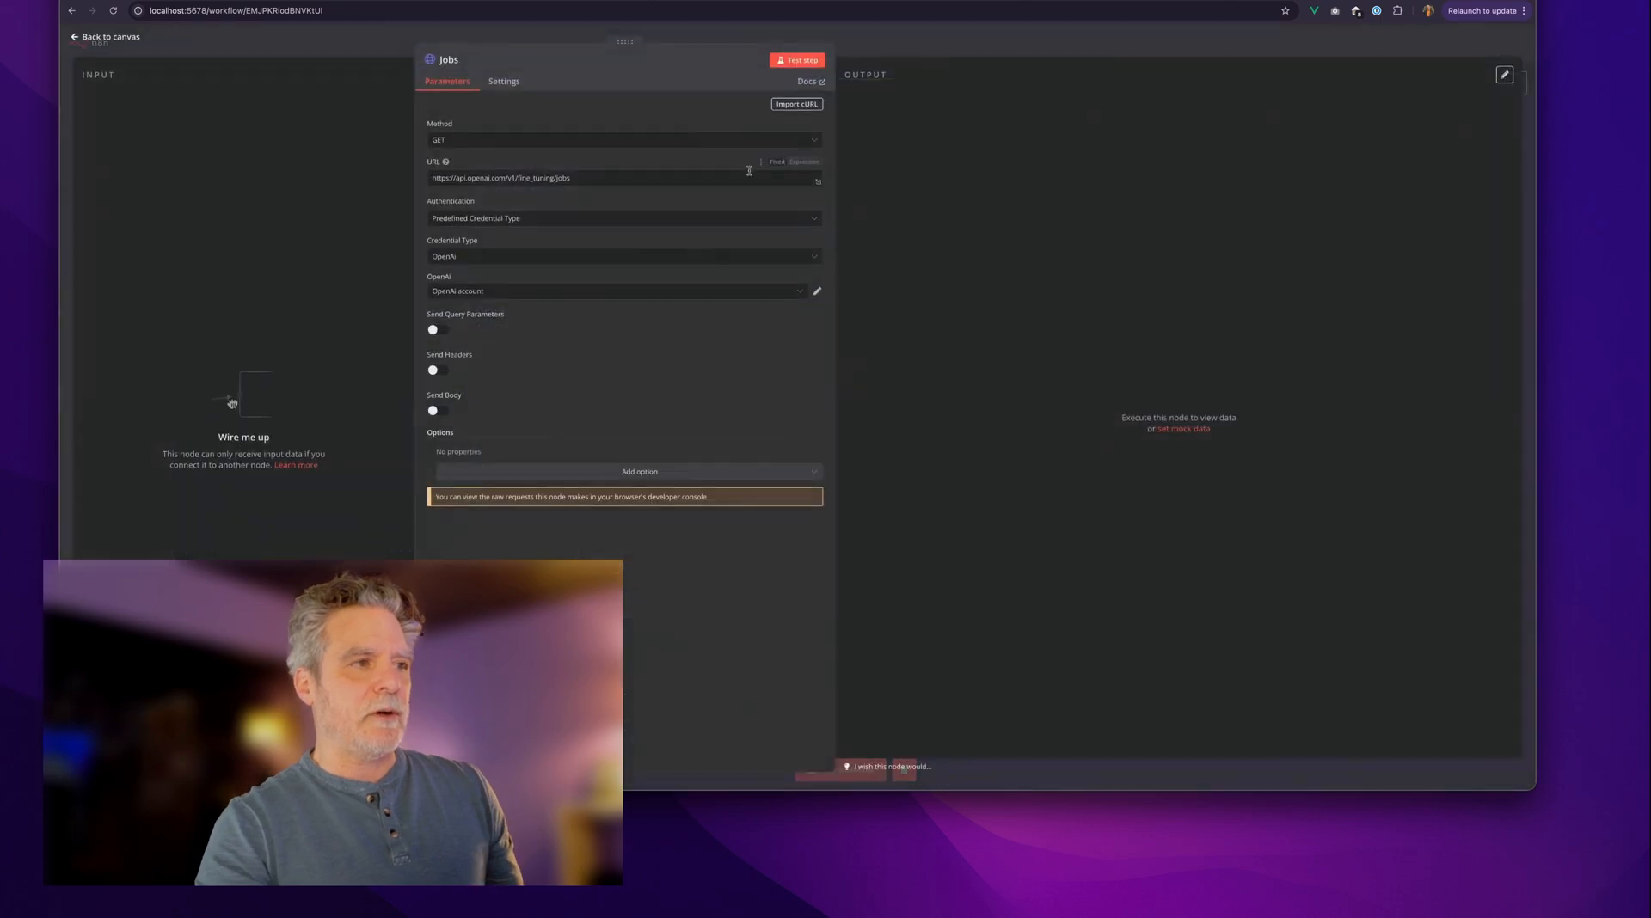
pyautogui.click(797, 60)
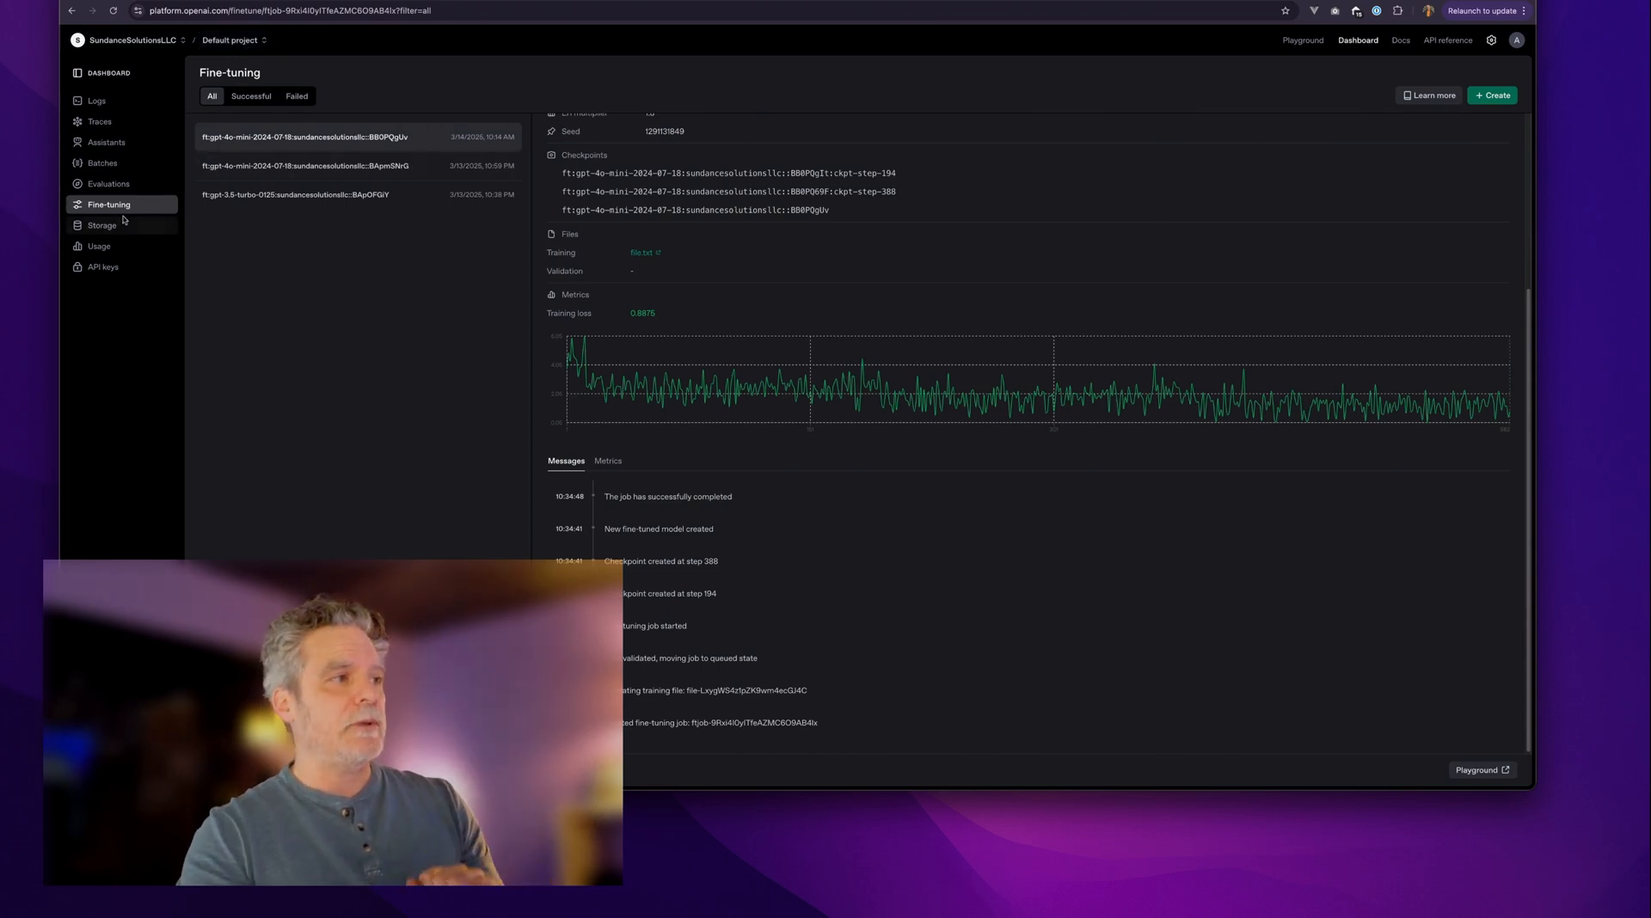
pyautogui.moveTo(1095, 380)
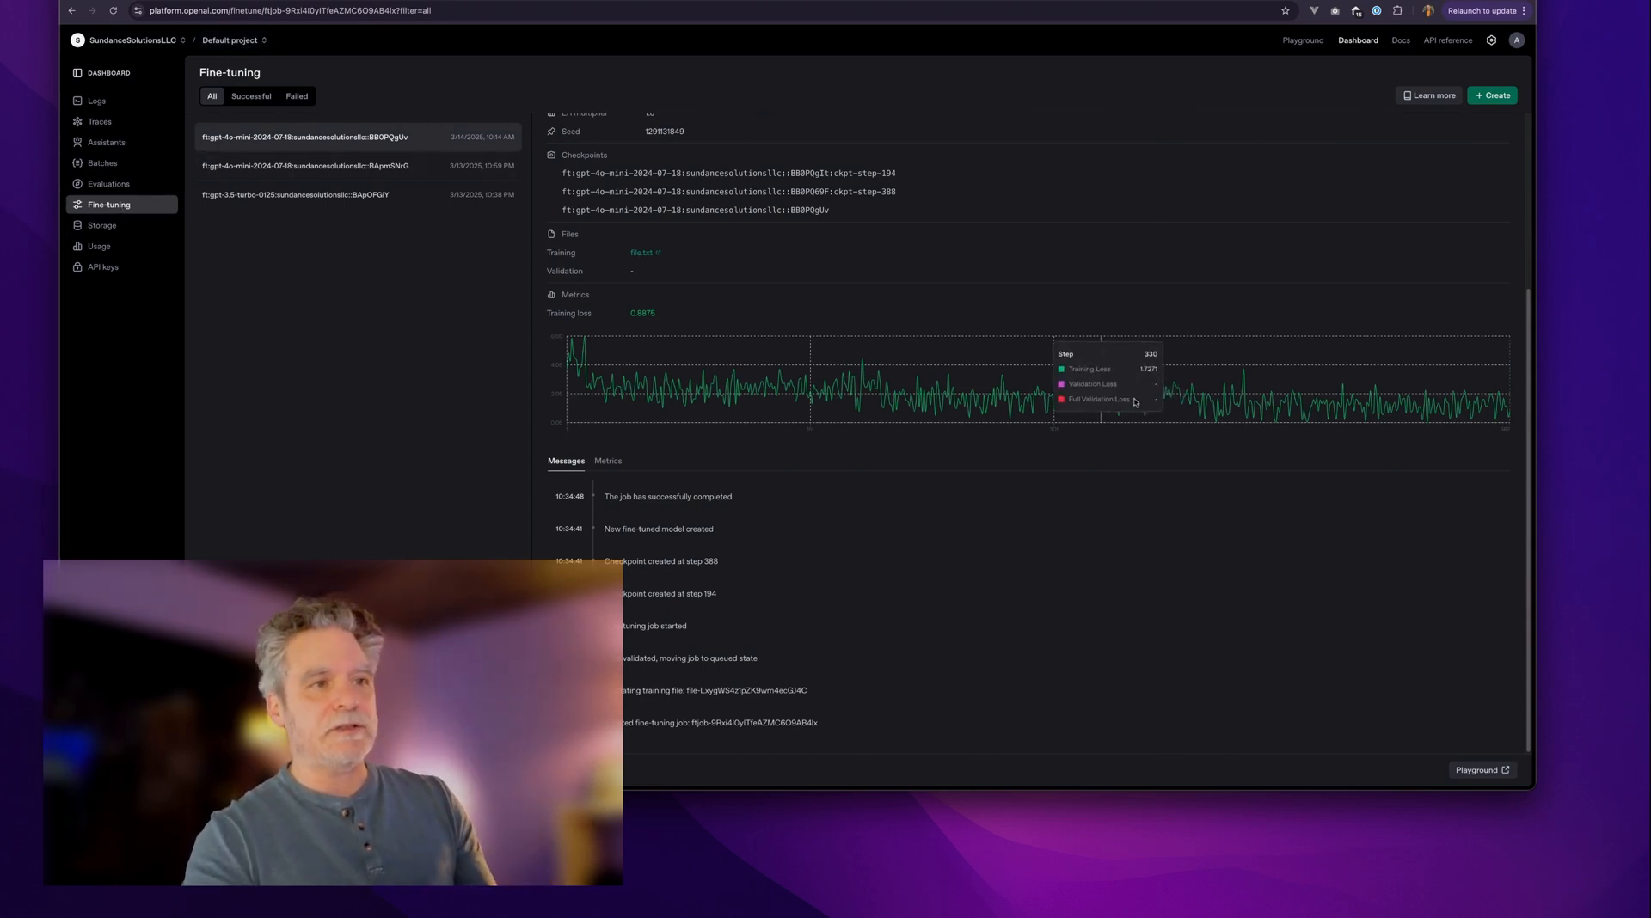
pyautogui.moveTo(1388, 323)
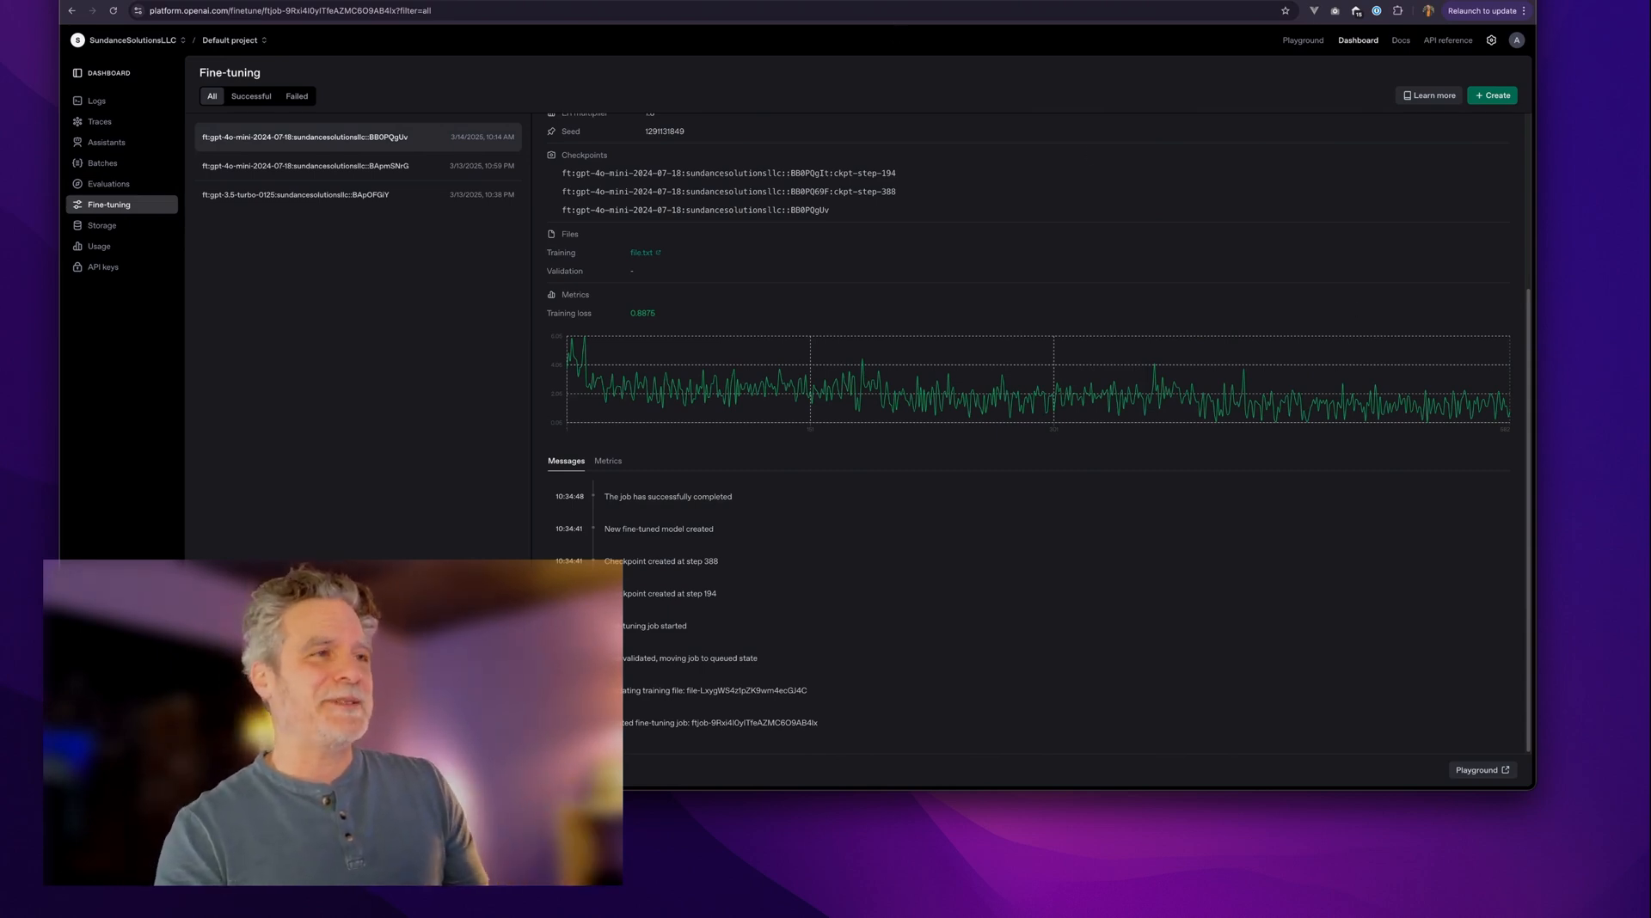
# Launch the Playground to compare the fine-tuned model with gpt-4o-mini
pyautogui.click(1478, 769)
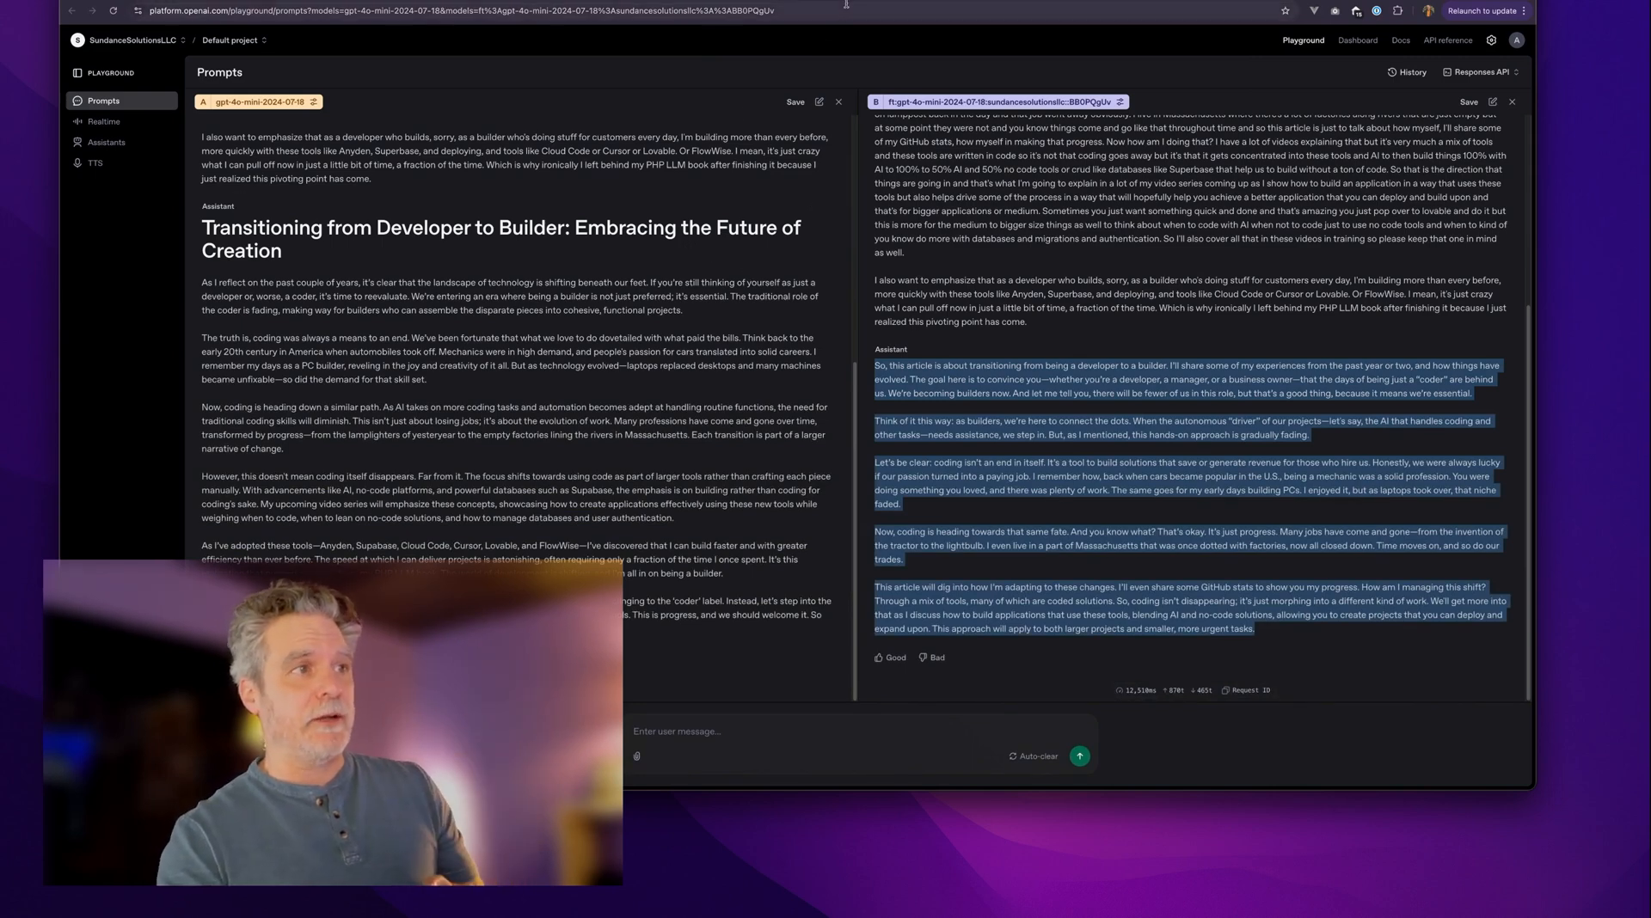
pyautogui.click(1357, 41)
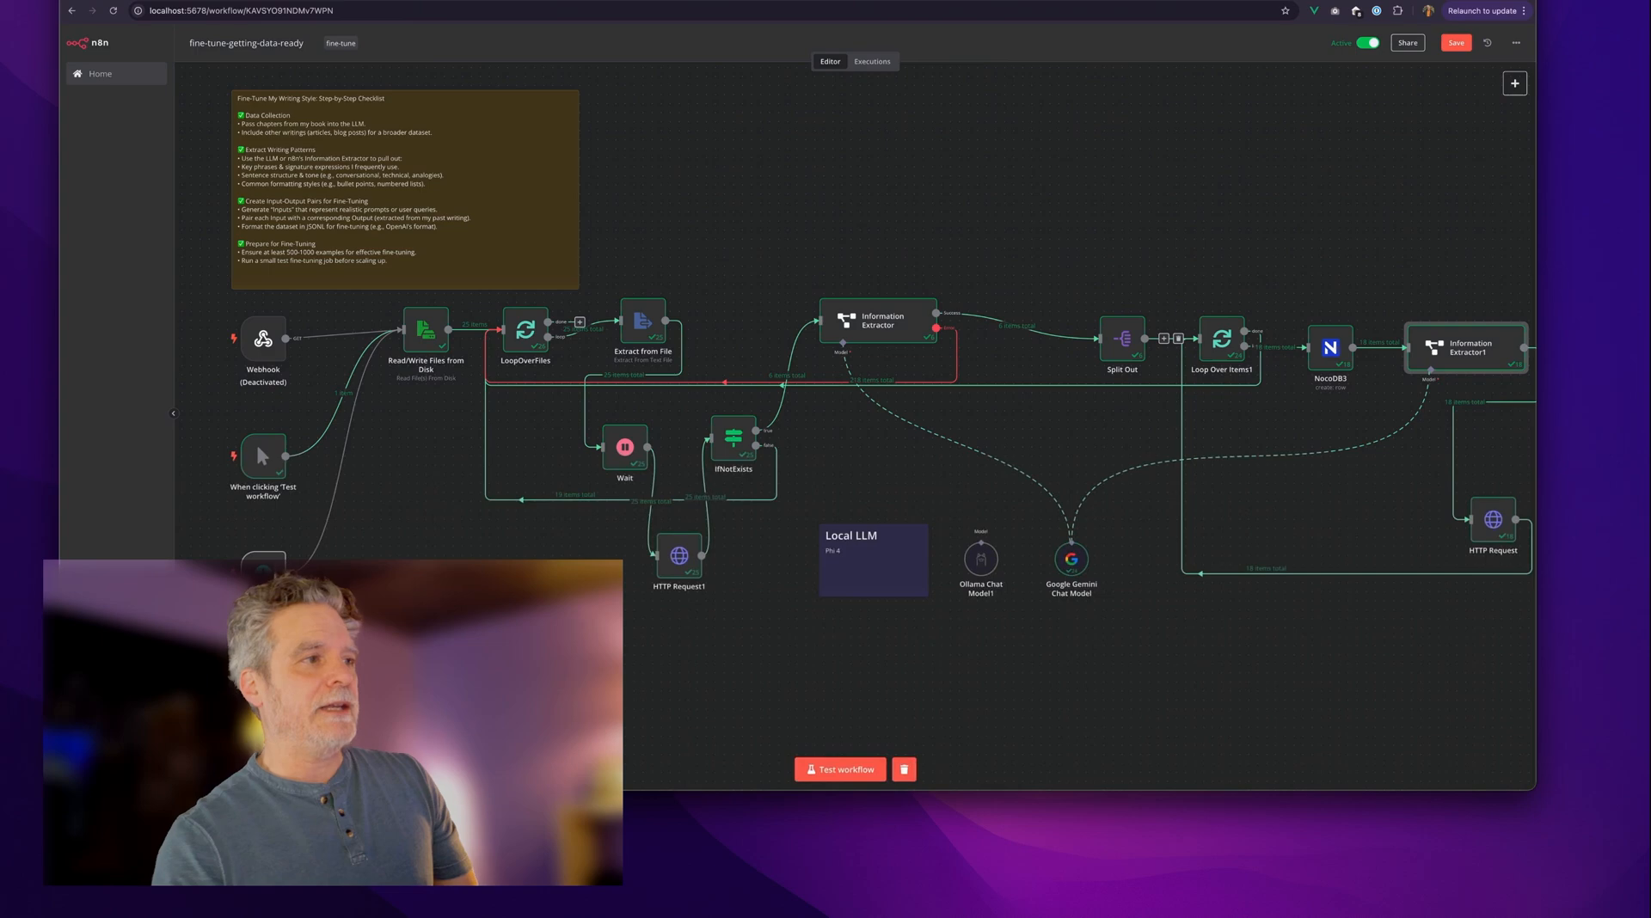
# Open the Information Extractor node by double-clicking it
pyautogui.doubleClick(877, 320)
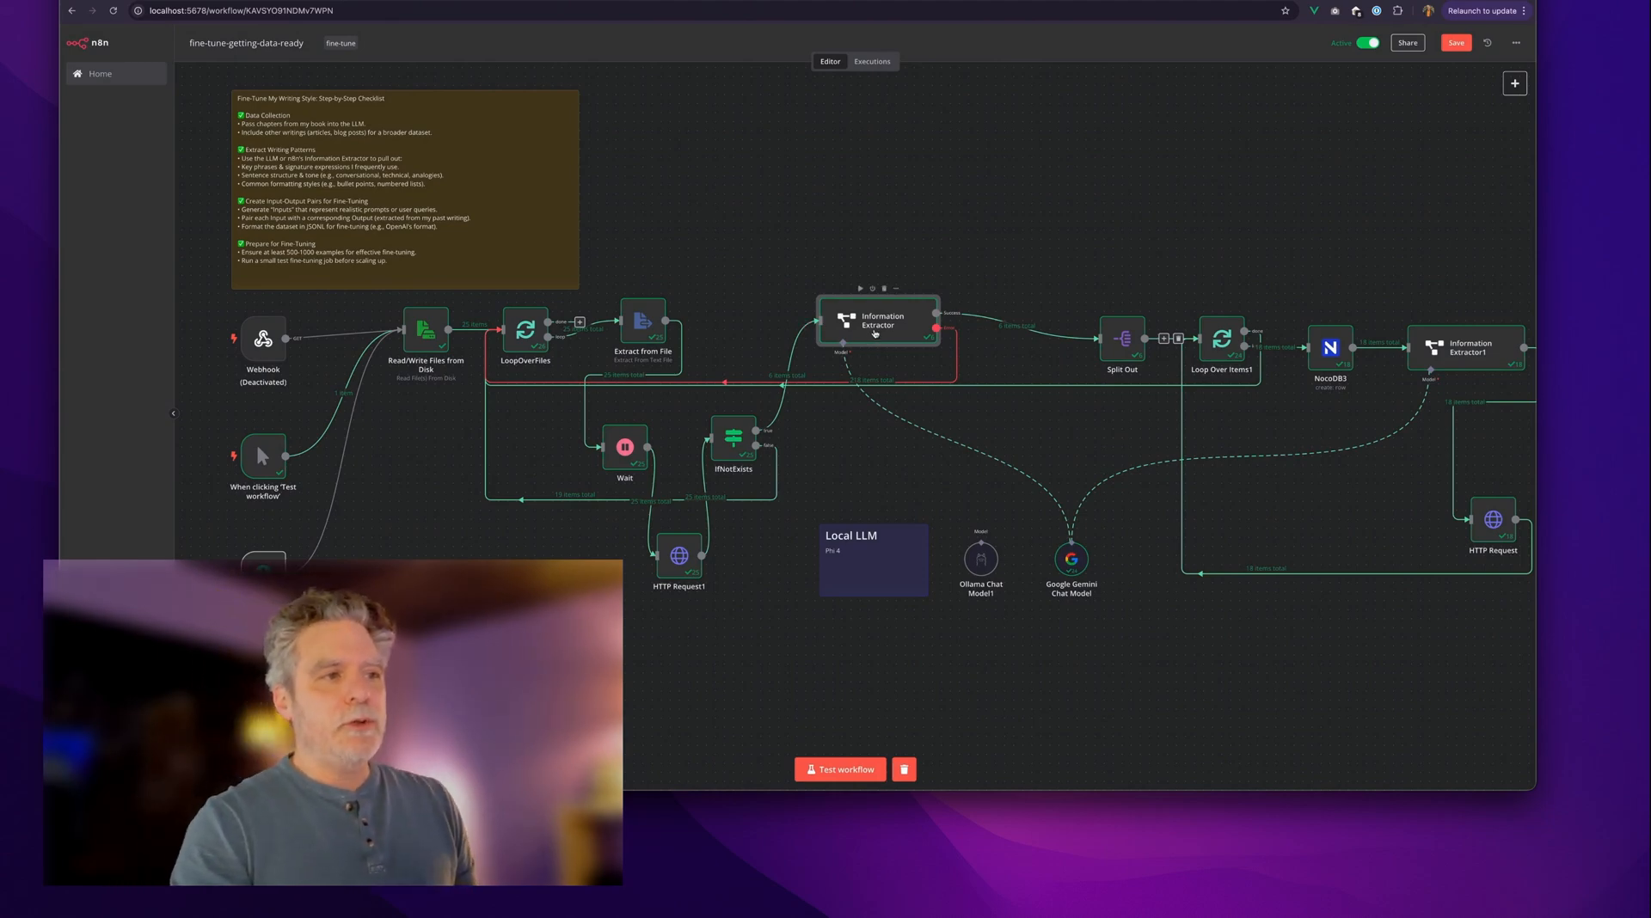
pyautogui.doubleClick(878, 322)
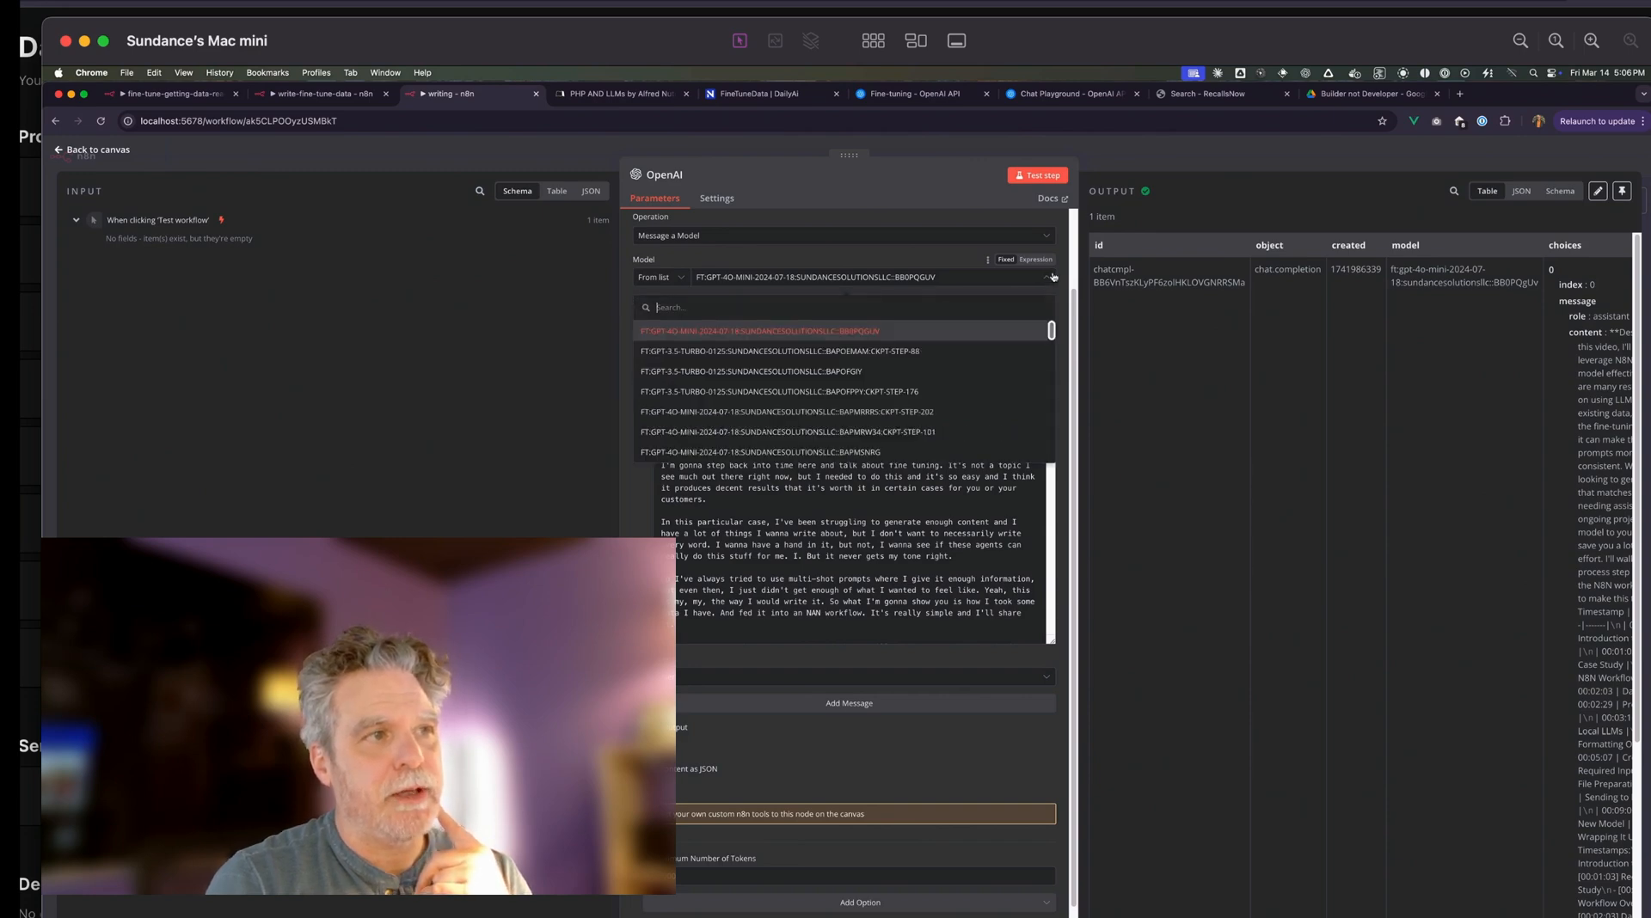
# Close the Model dropdown, keeping the fine-tuned gpt-4o-mini model selected
pyautogui.click(759, 331)
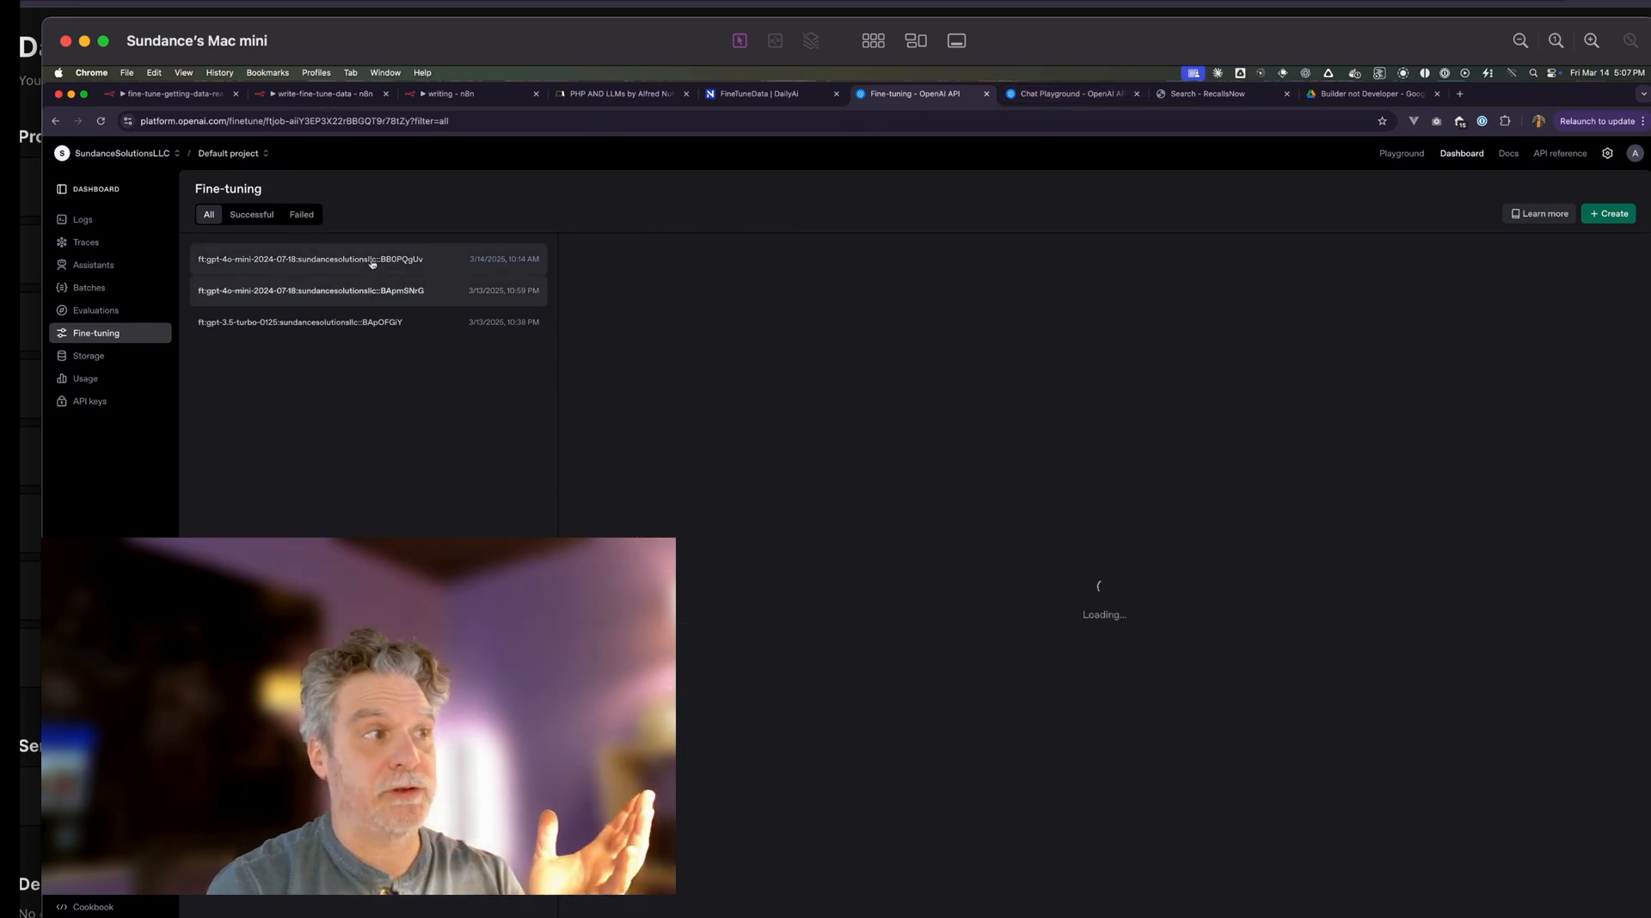
# Open the details of the most recent fine-tuning job
pyautogui.click(309, 259)
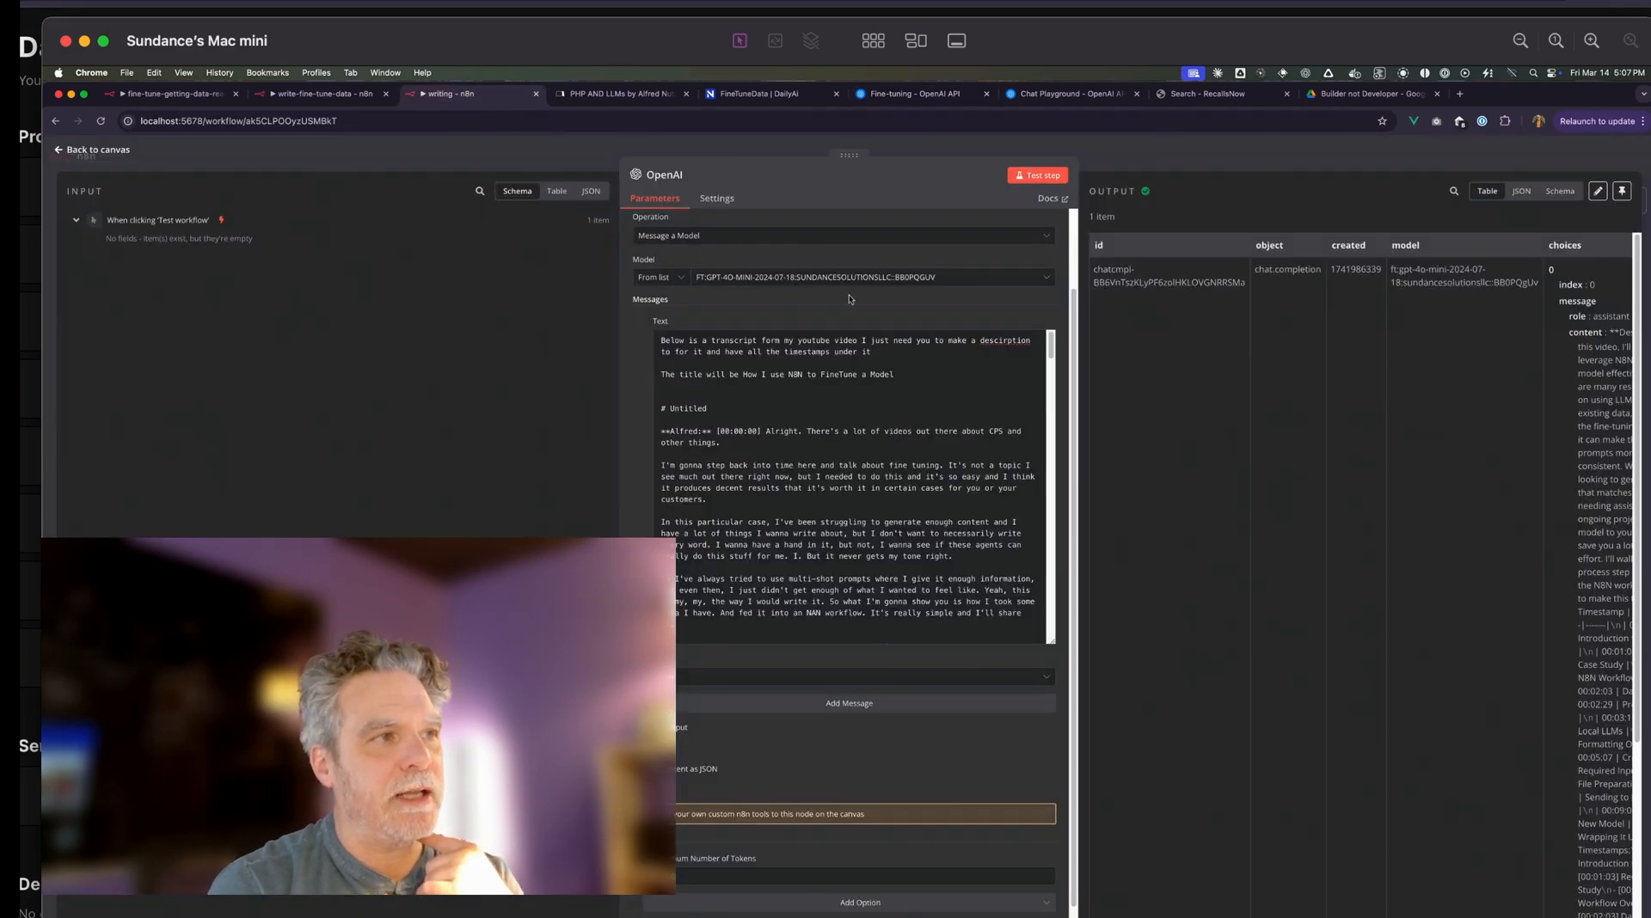
# Toggle the OpenAI output between JSON and Table views to read the generated video description
pyautogui.click(1520, 191)
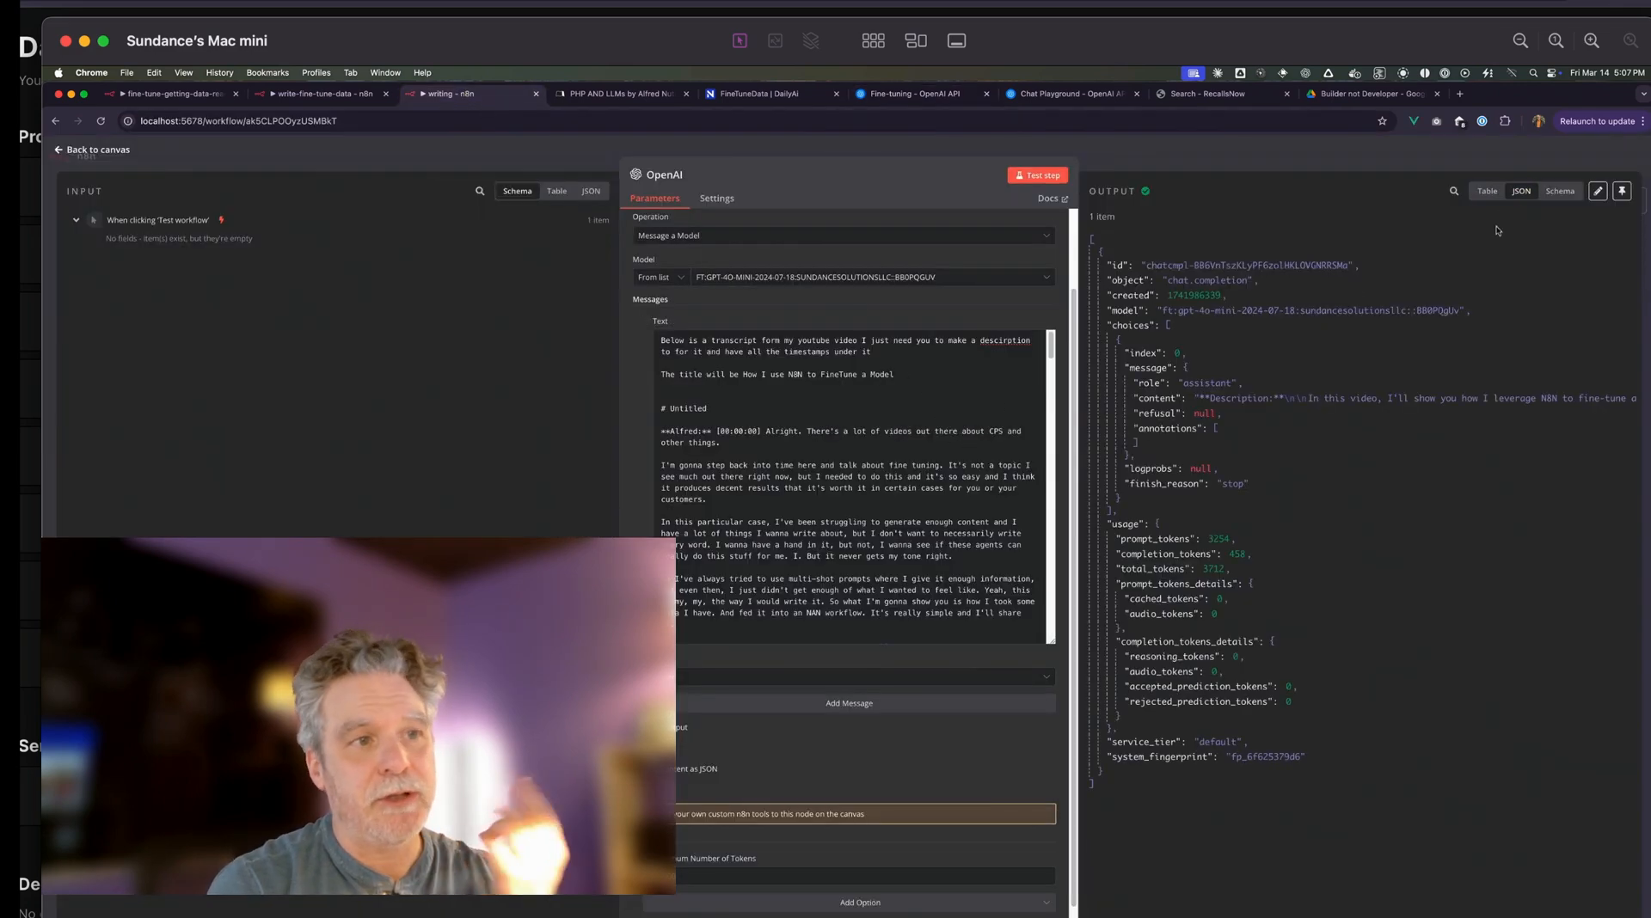
pyautogui.click(1487, 191)
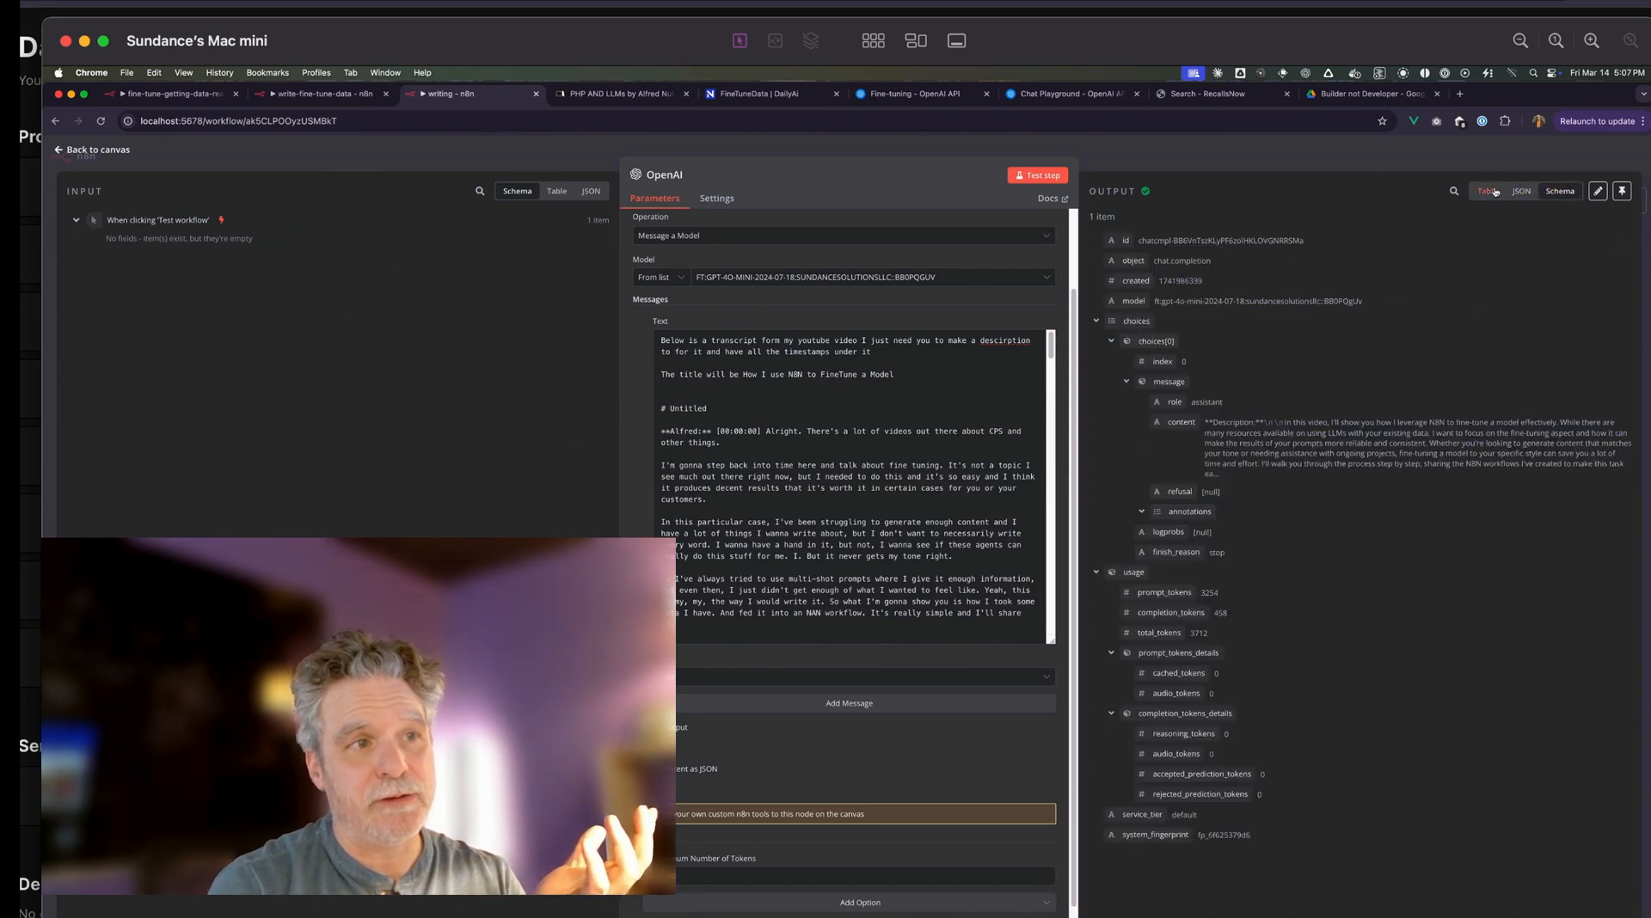
pyautogui.click(1487, 191)
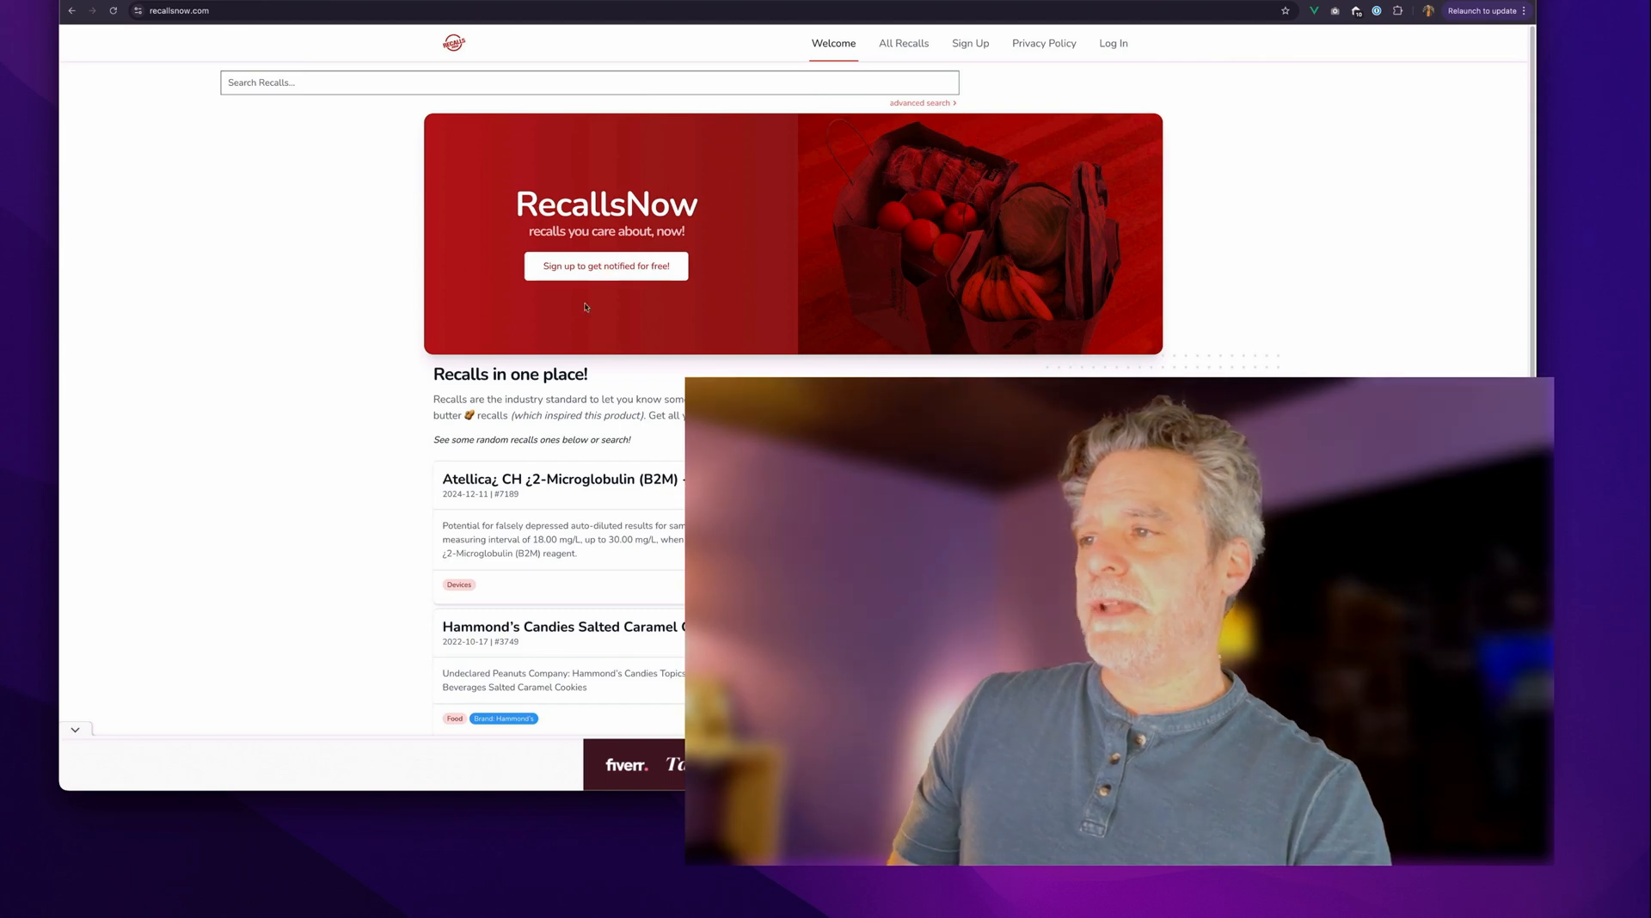
# Open All Recalls and scroll down to the latest entries and page navigation
pyautogui.click(902, 43)
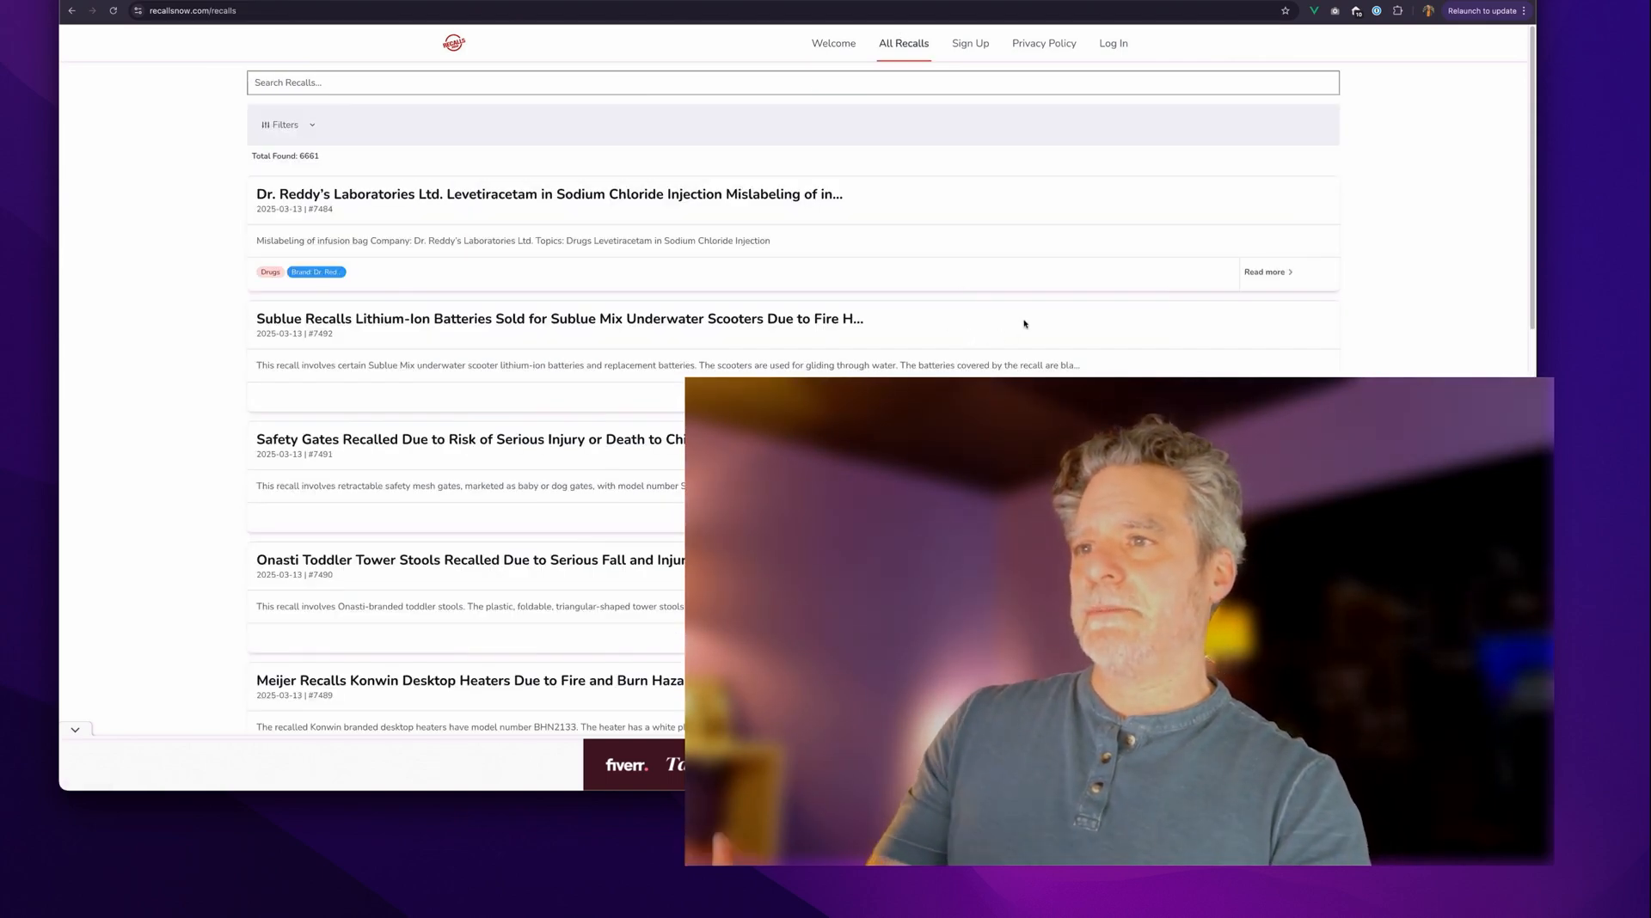
pyautogui.scroll(-3)
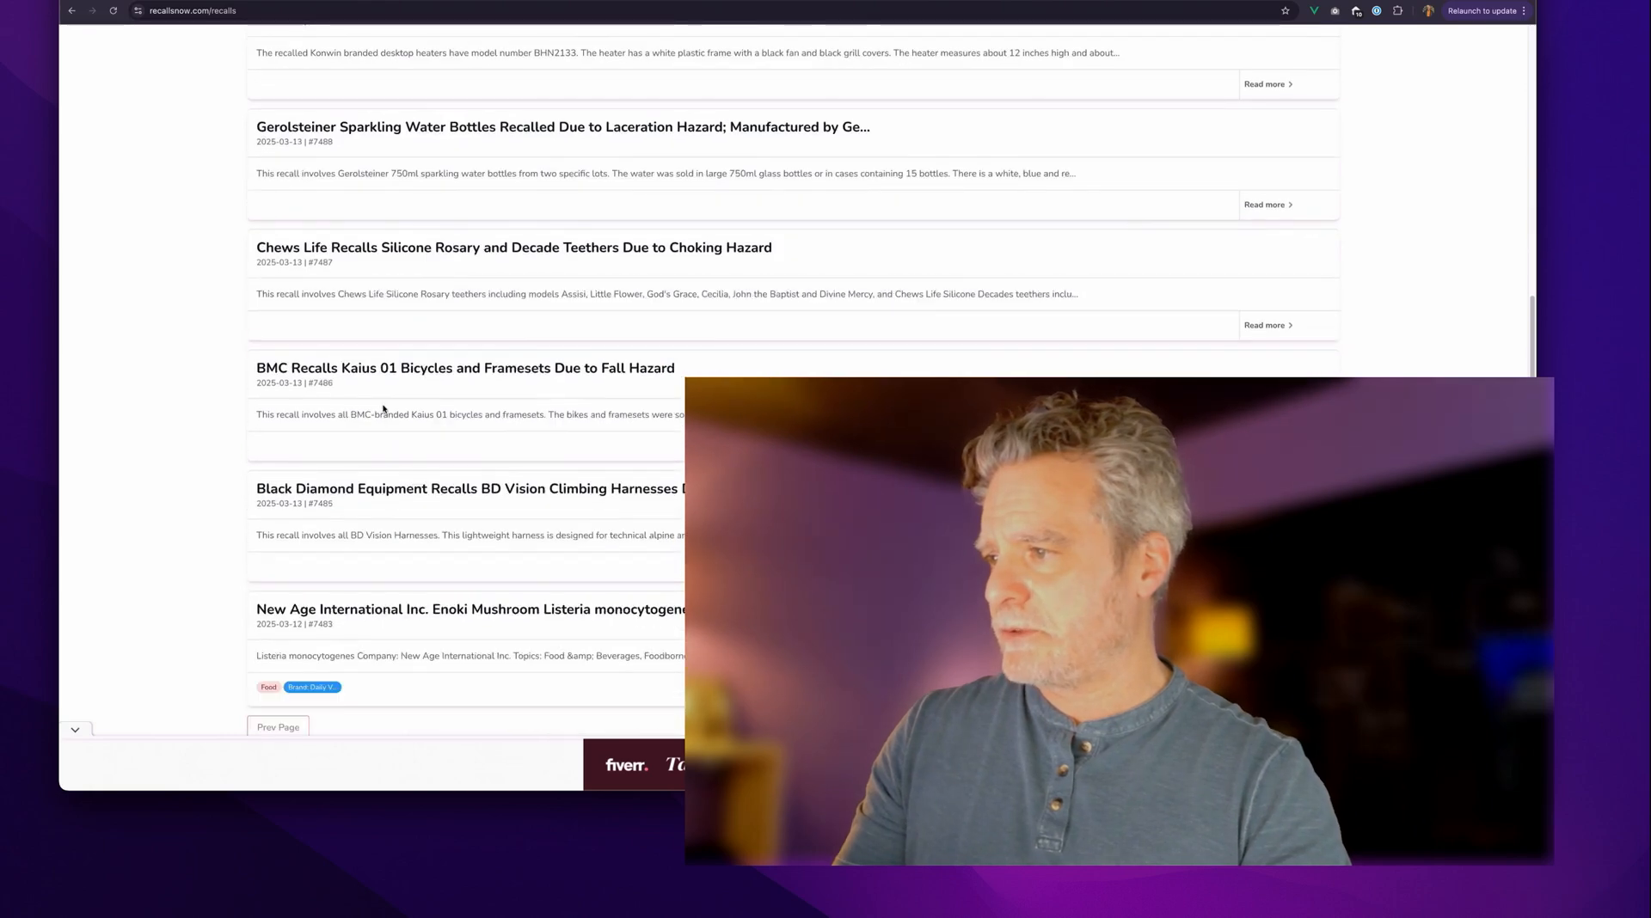
pyautogui.scroll(-3)
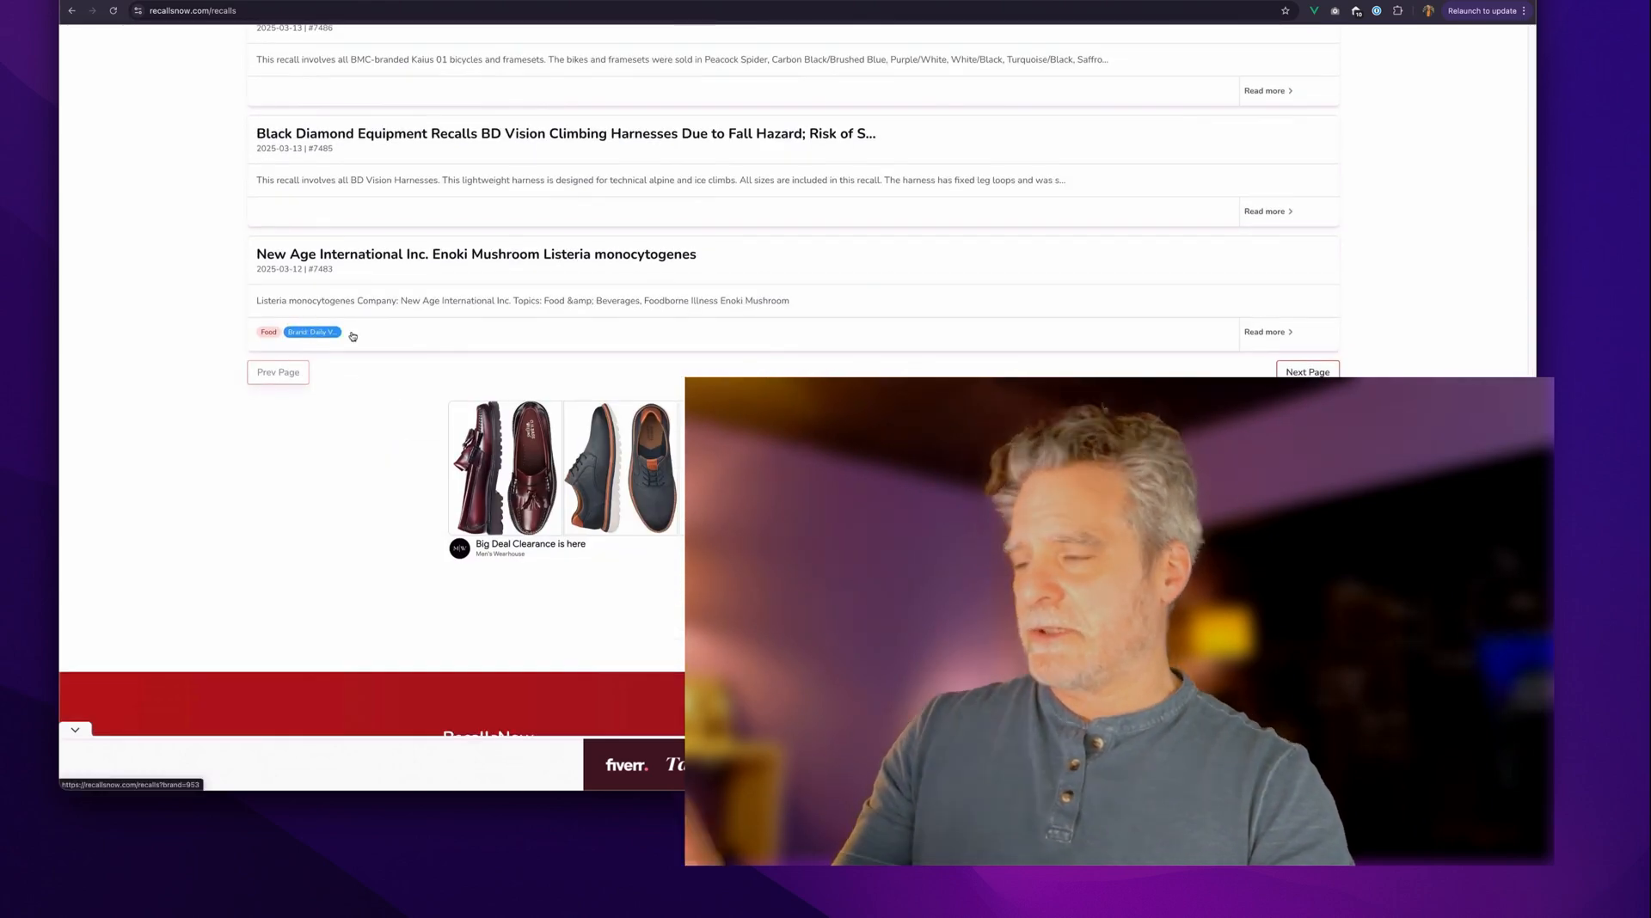